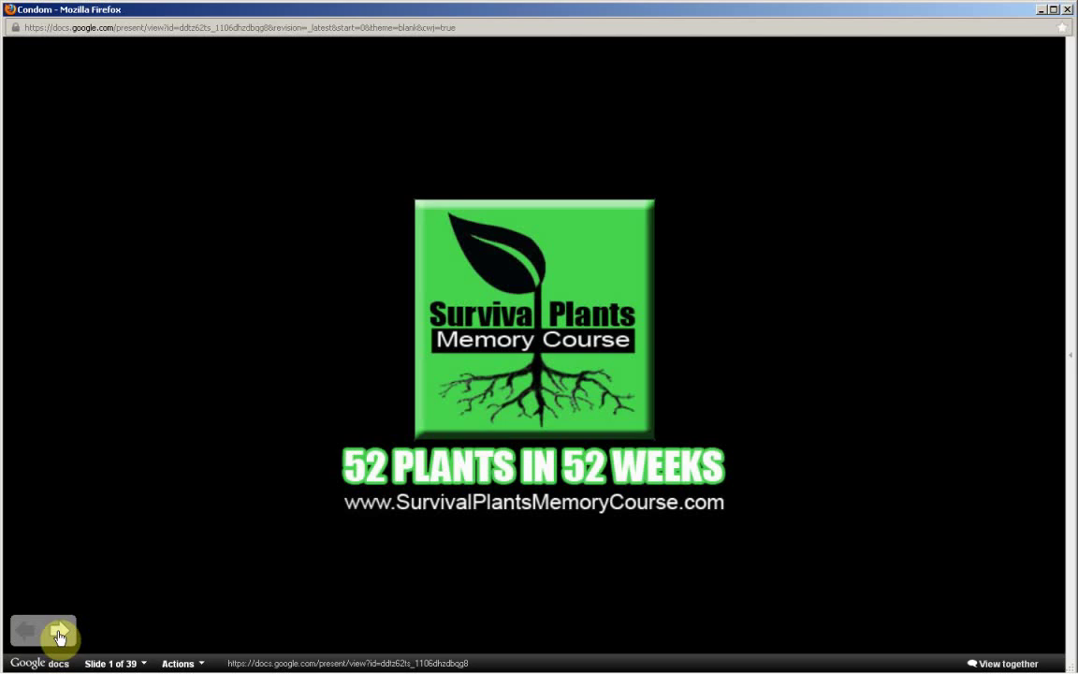
# - Advance past the title and range-map slides to the chokecherry tree photo on slide 3
pyautogui.click(58, 629)
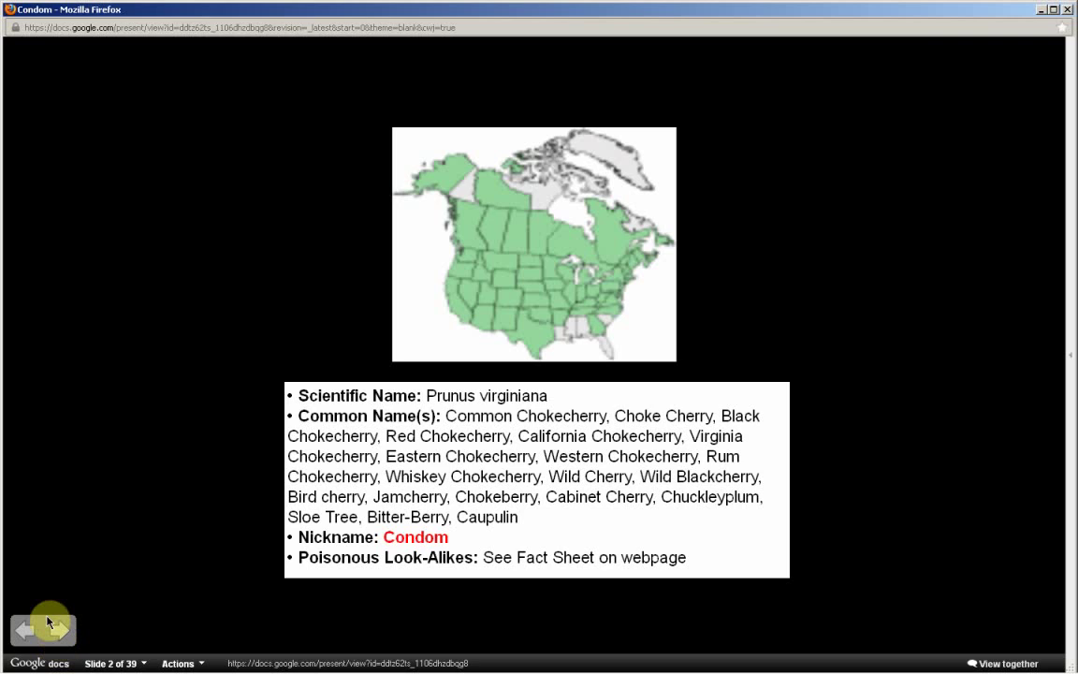
pyautogui.click(58, 629)
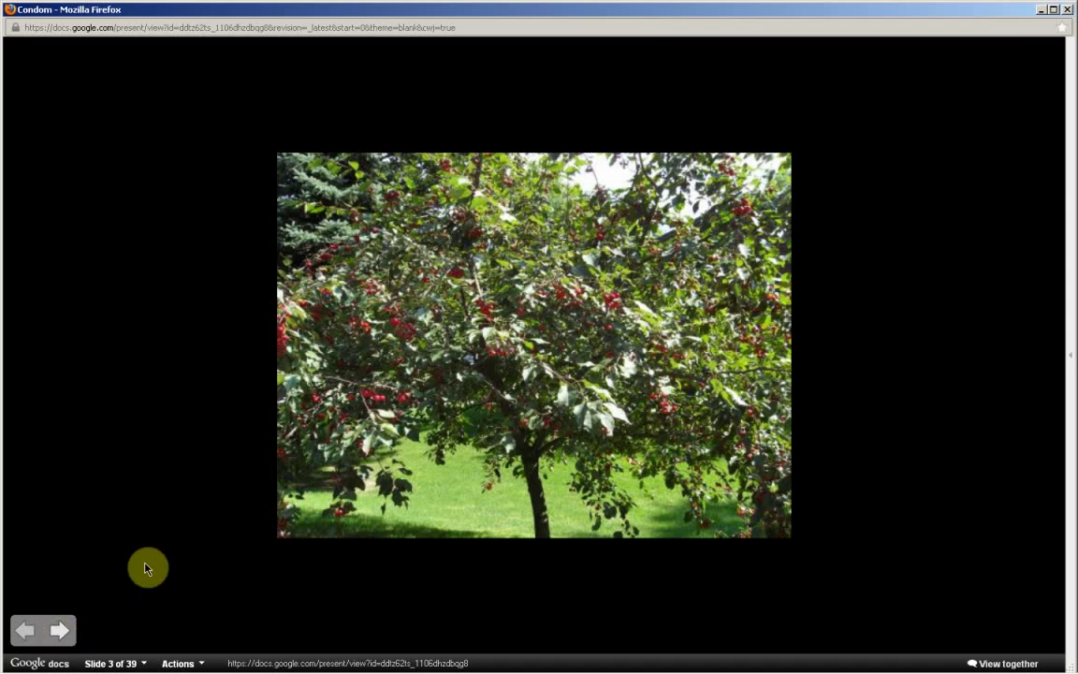
pyautogui.moveTo(644, 104)
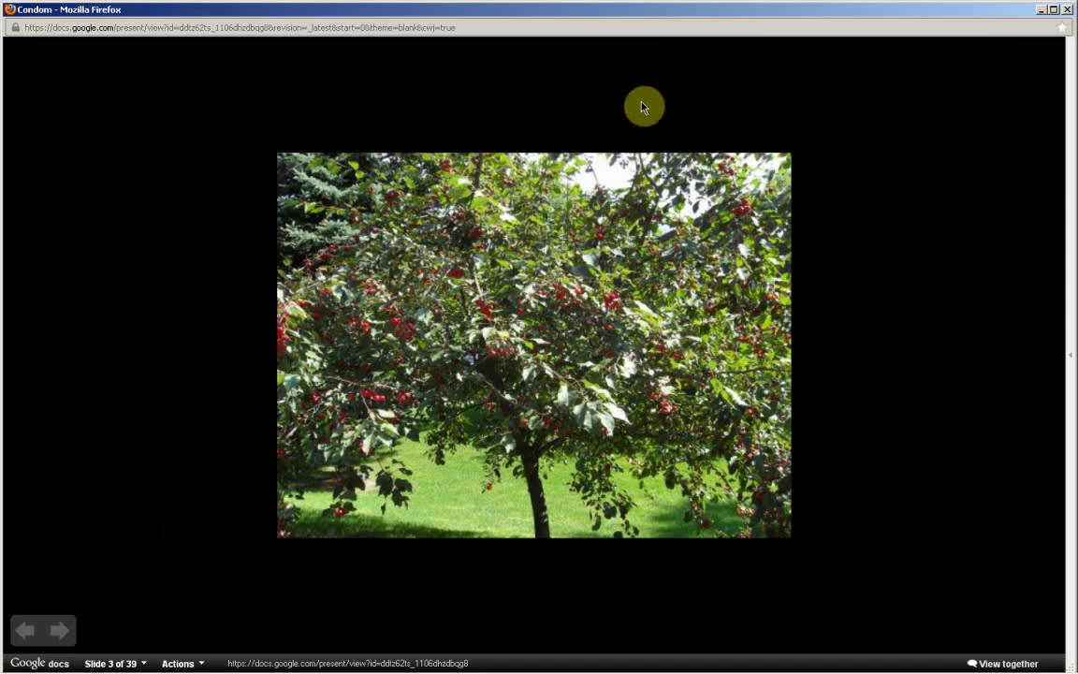
pyautogui.moveTo(698, 399)
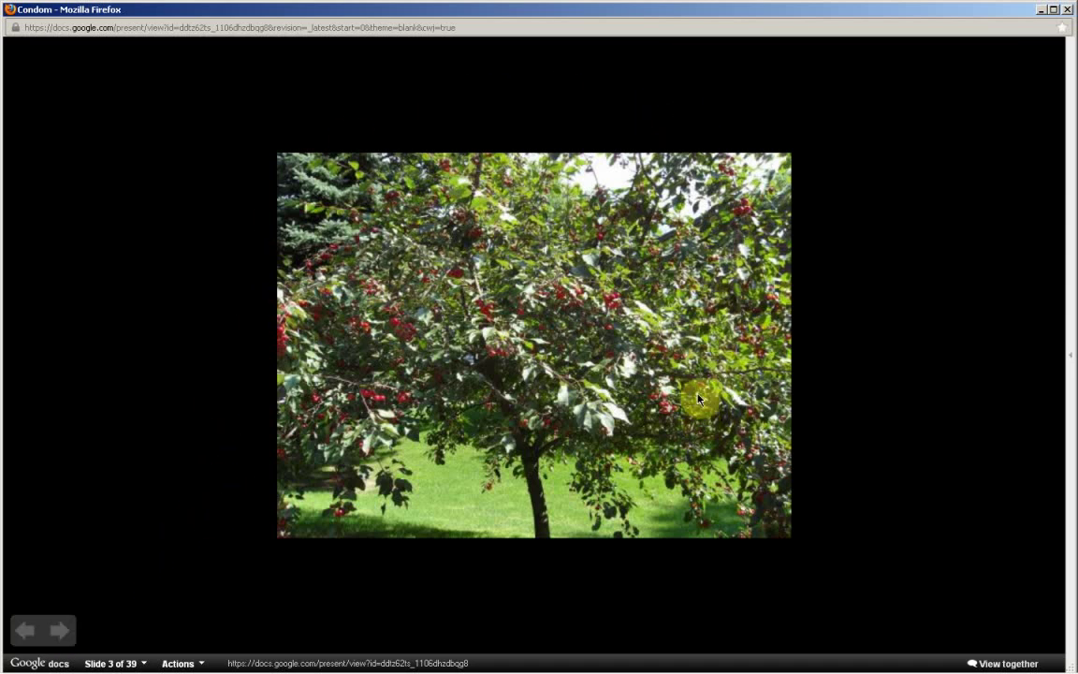
pyautogui.moveTo(371, 352)
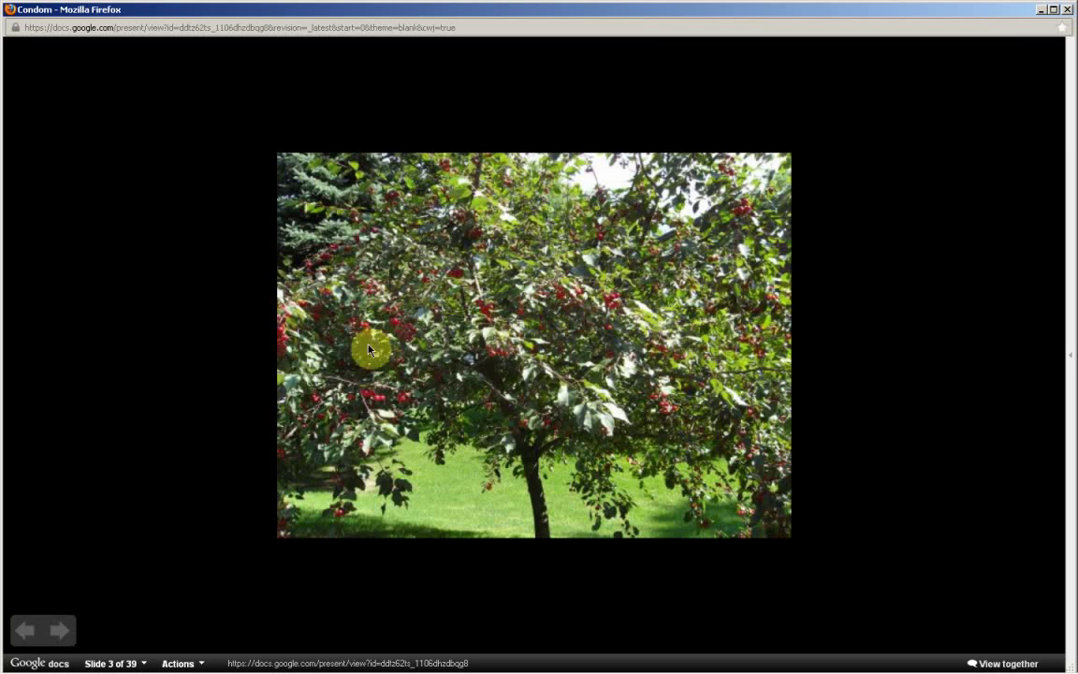
pyautogui.moveTo(124, 608)
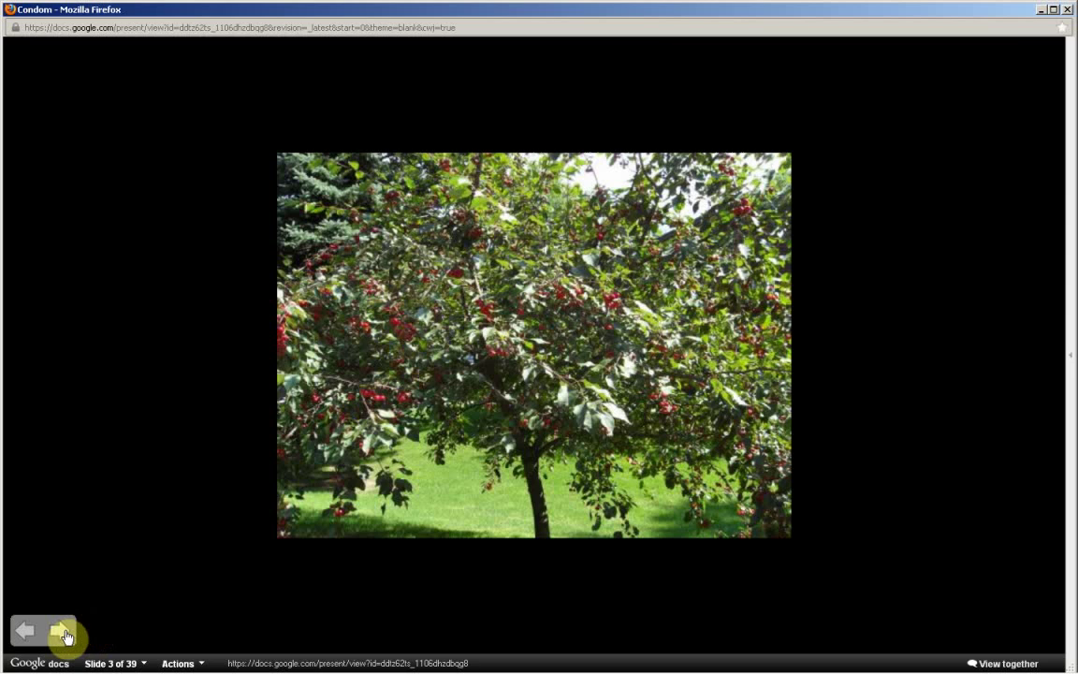
# - Advance through the bark close-up to slide 5, the trunk photographed with a ruler
pyautogui.click(65, 633)
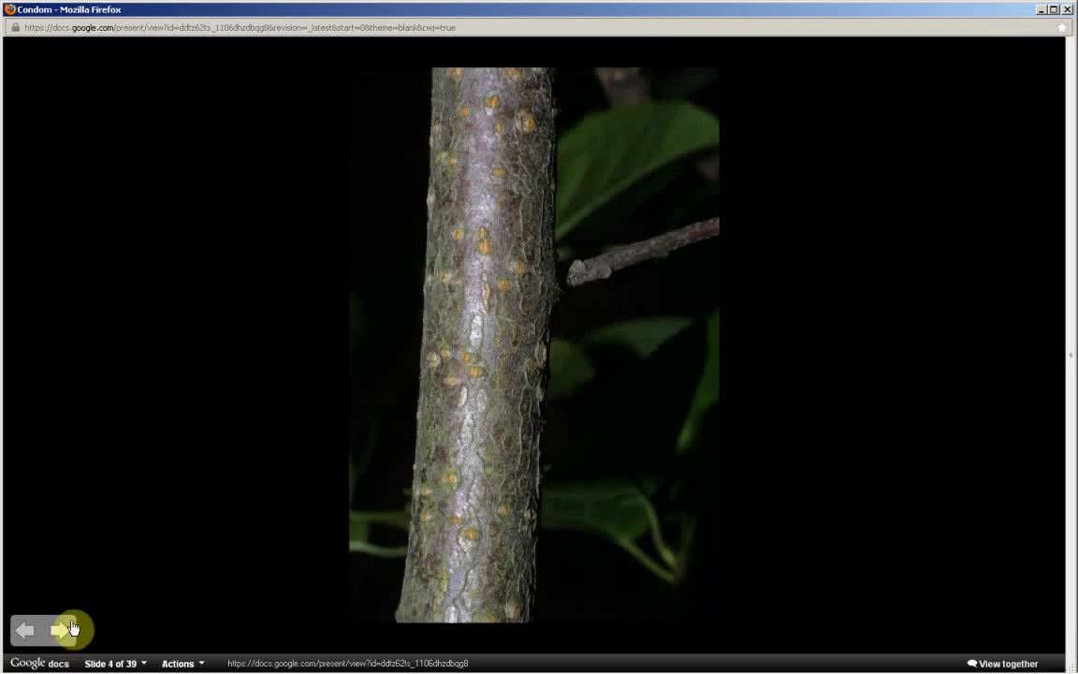
pyautogui.moveTo(428, 401)
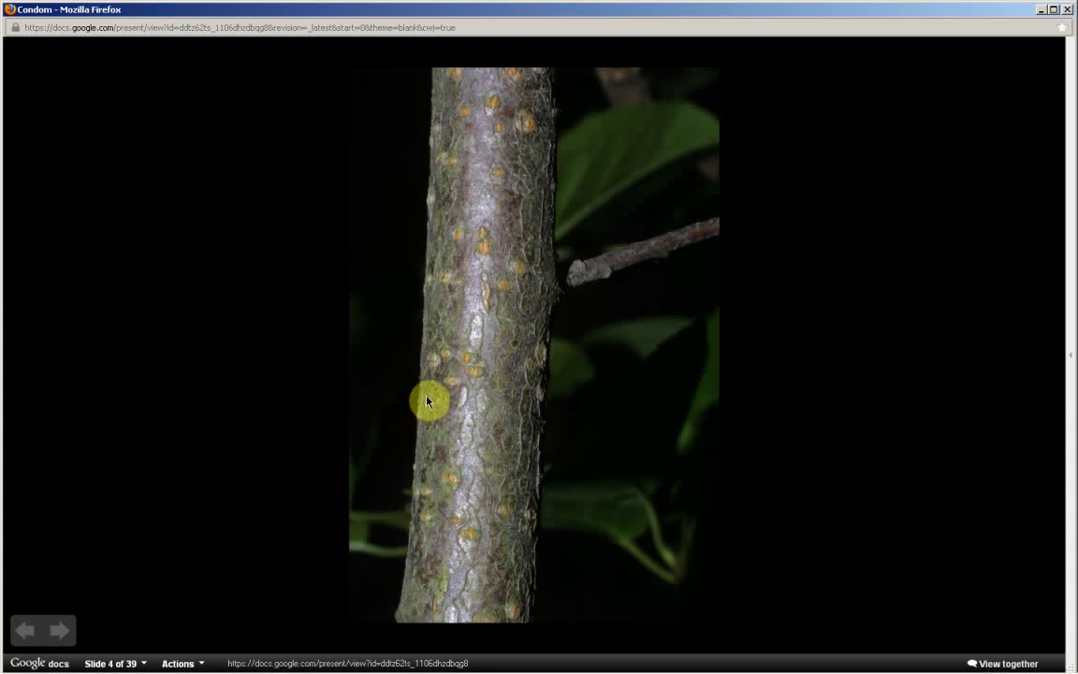
pyautogui.moveTo(485, 371)
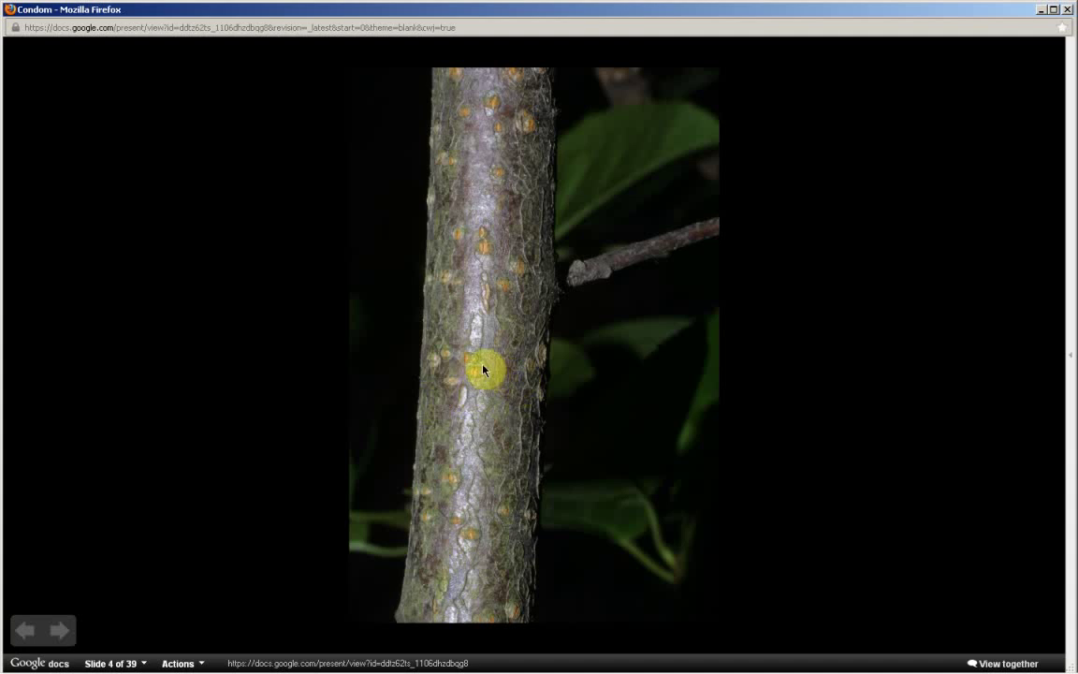
pyautogui.moveTo(491, 248)
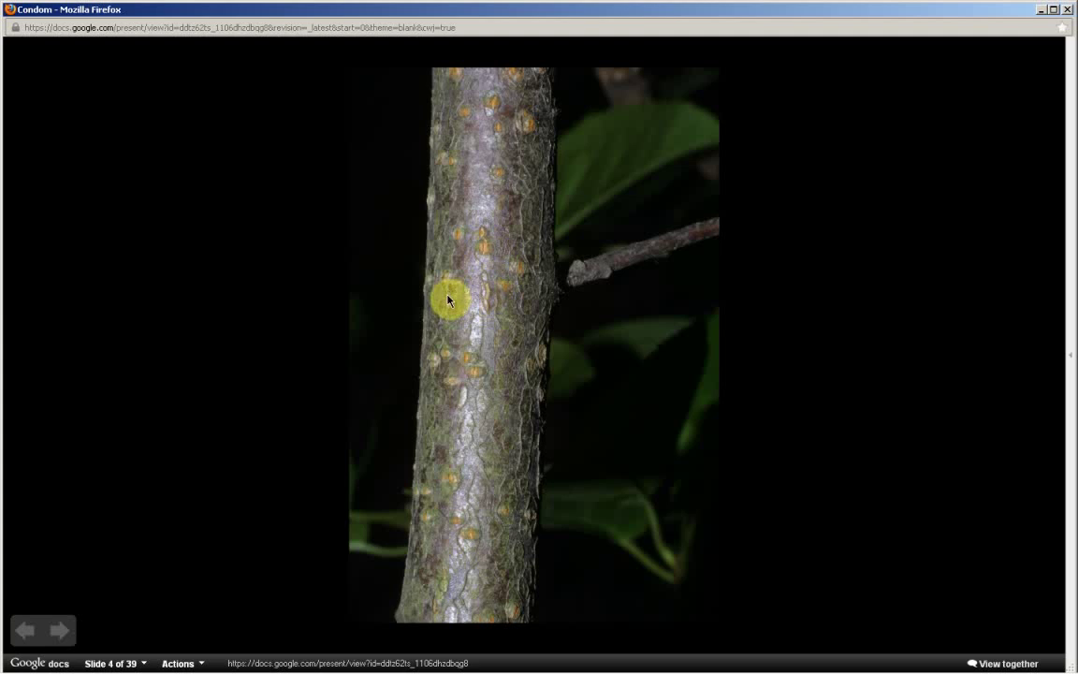
pyautogui.moveTo(420, 479)
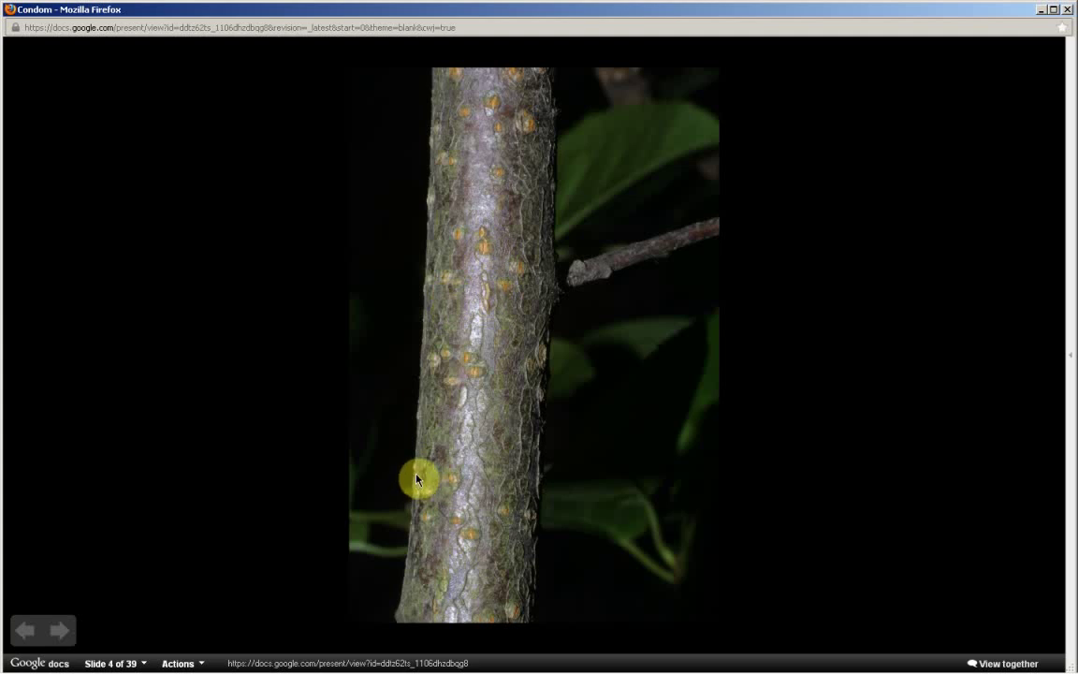
pyautogui.moveTo(418, 479)
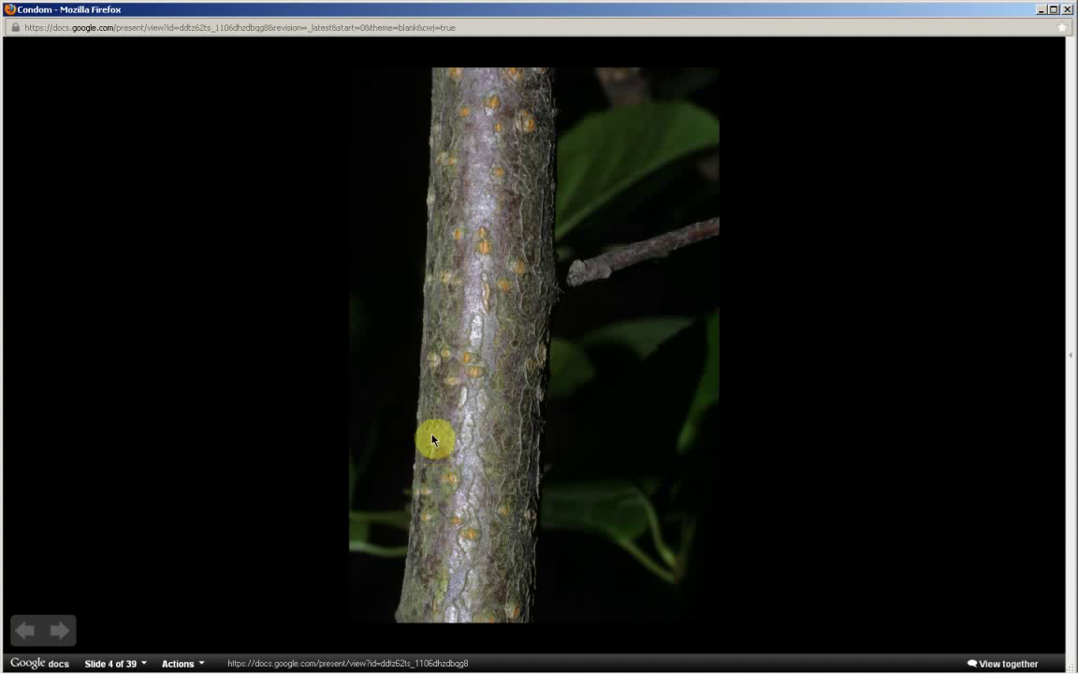
pyautogui.moveTo(416, 416)
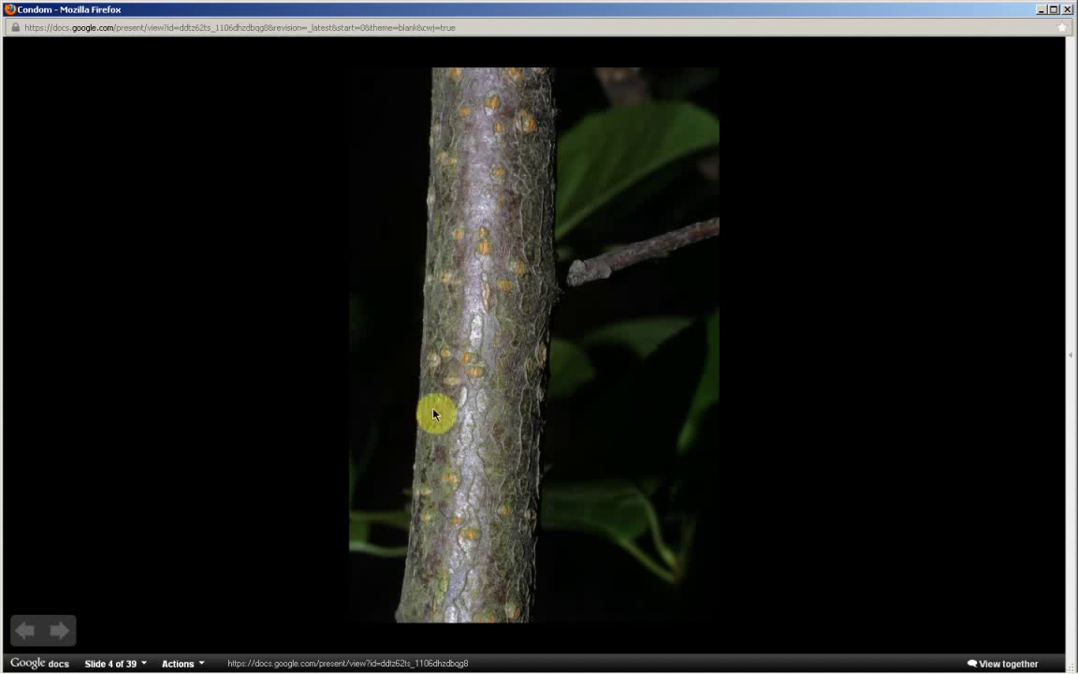
pyautogui.moveTo(532, 189)
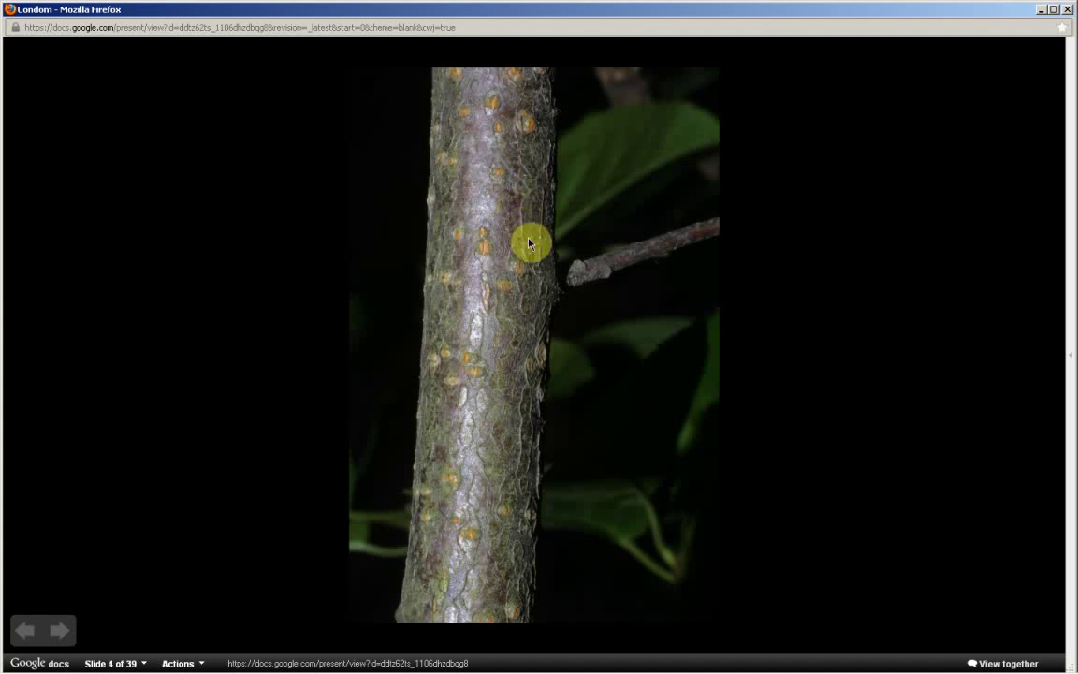
pyautogui.moveTo(522, 268)
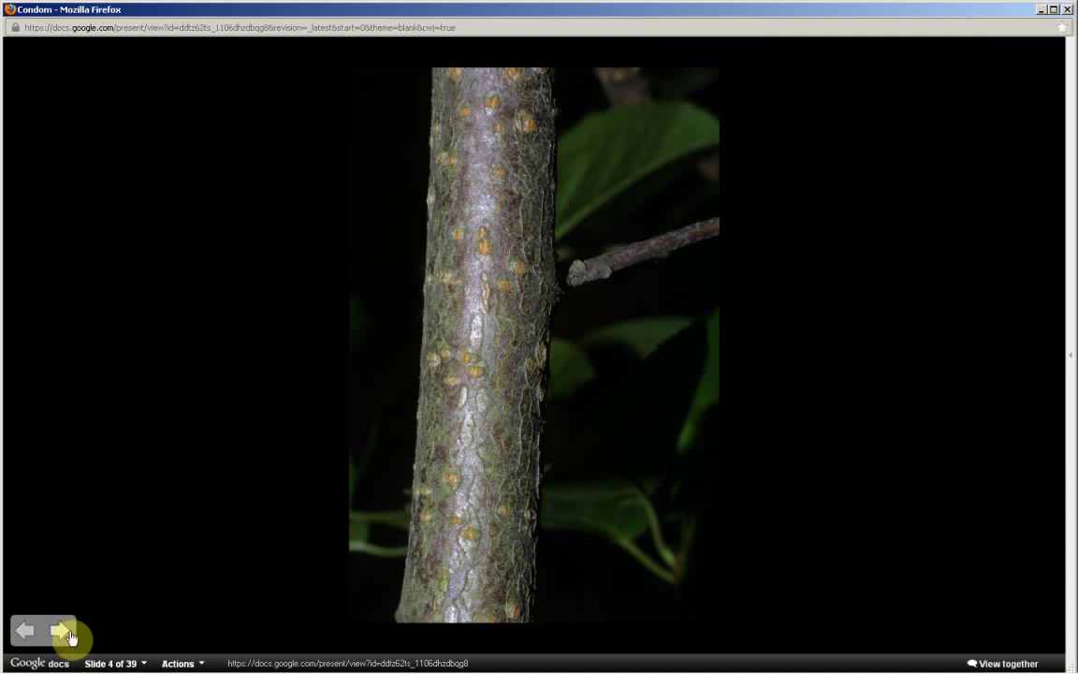
pyautogui.click(60, 629)
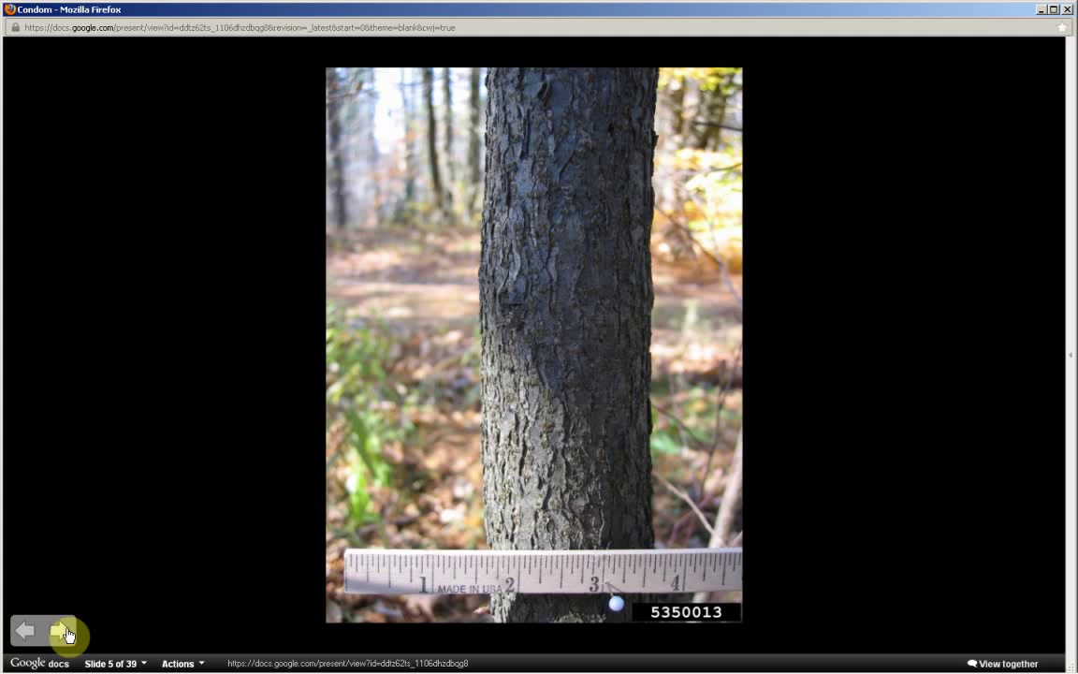
# - Advance through the twig and bud slides to slide 8, the flowering branch with 5 cm scale
pyautogui.click(65, 631)
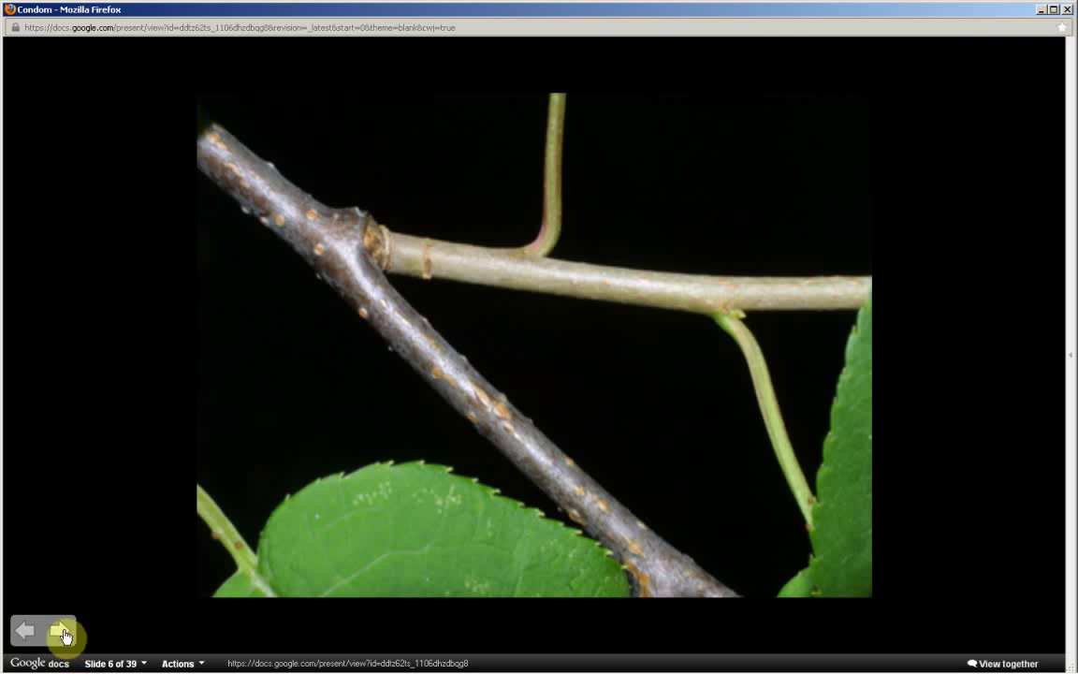
pyautogui.click(64, 631)
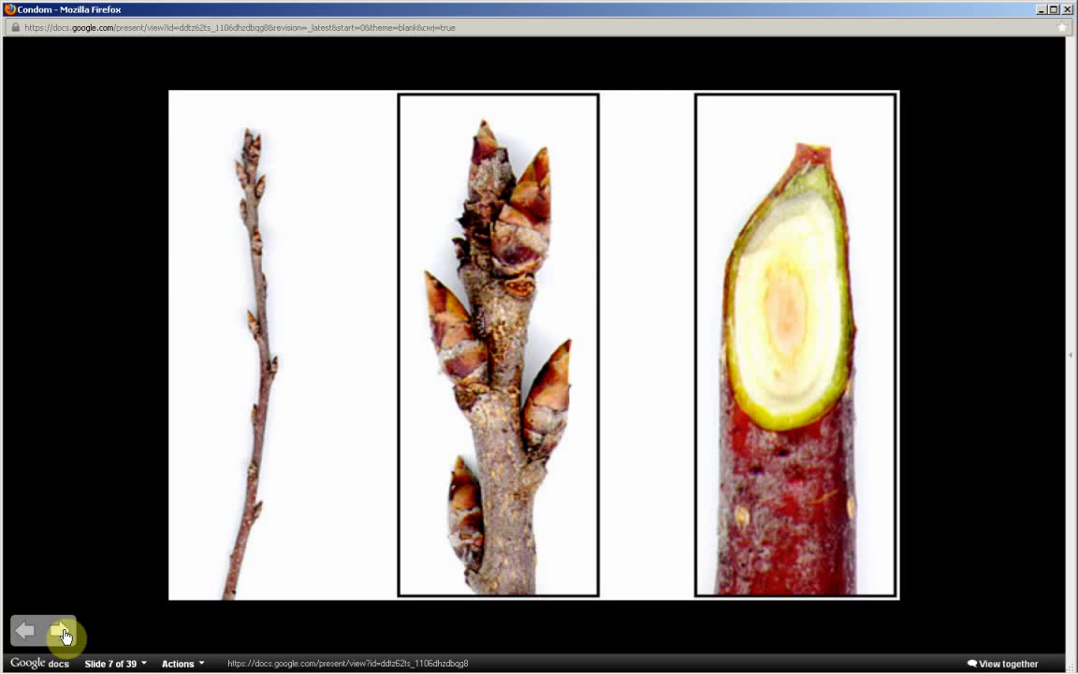
pyautogui.click(64, 631)
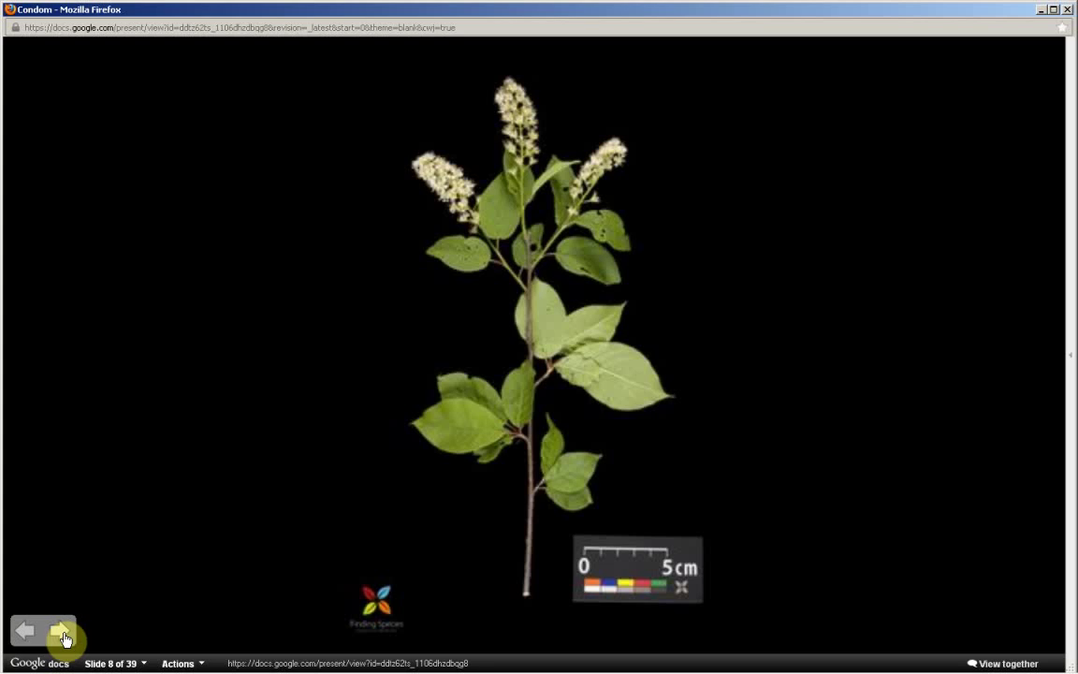
# - Advance past the flower close-up to slide 10, the labelled Stamen/Sepal/Ovary/Petal diagram
pyautogui.click(64, 631)
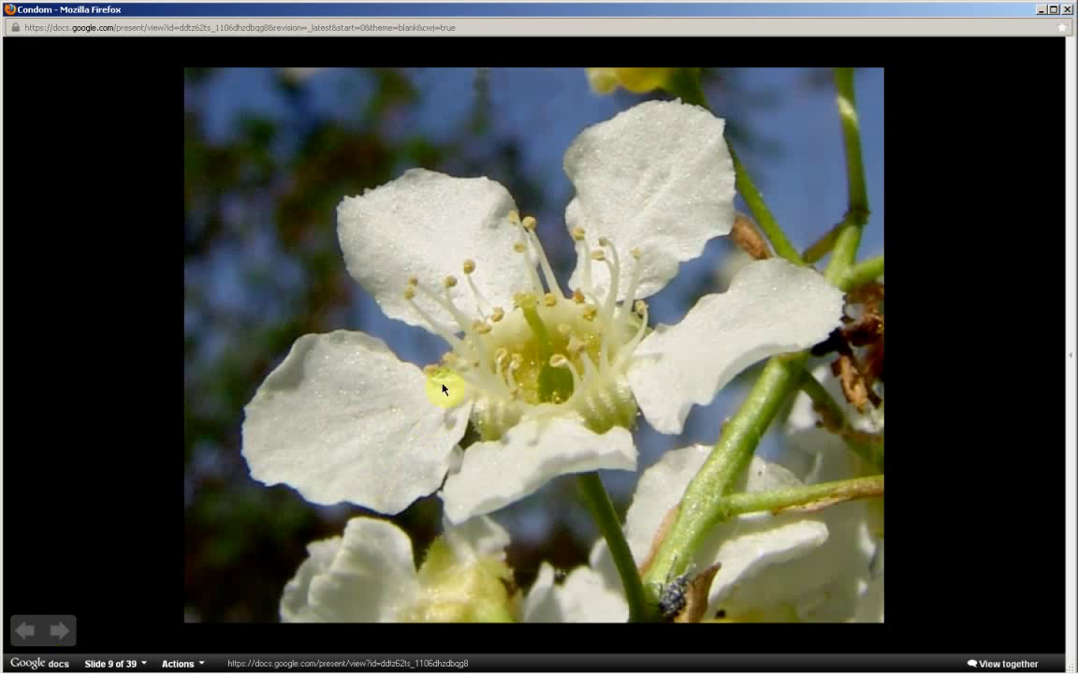
pyautogui.moveTo(565, 341)
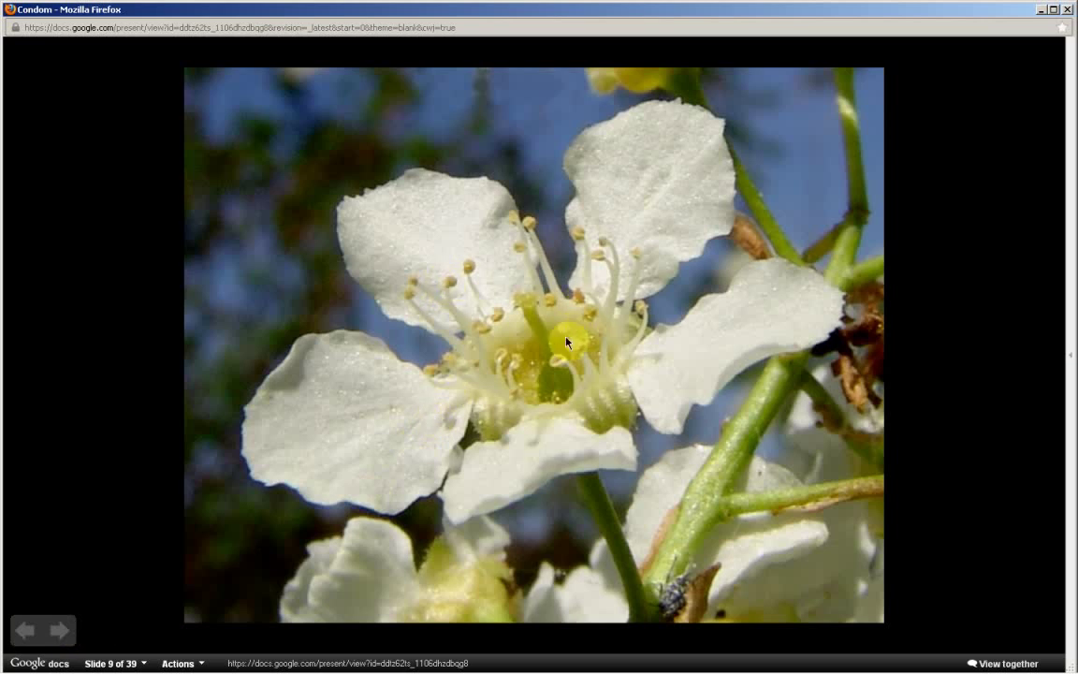
pyautogui.moveTo(592, 304)
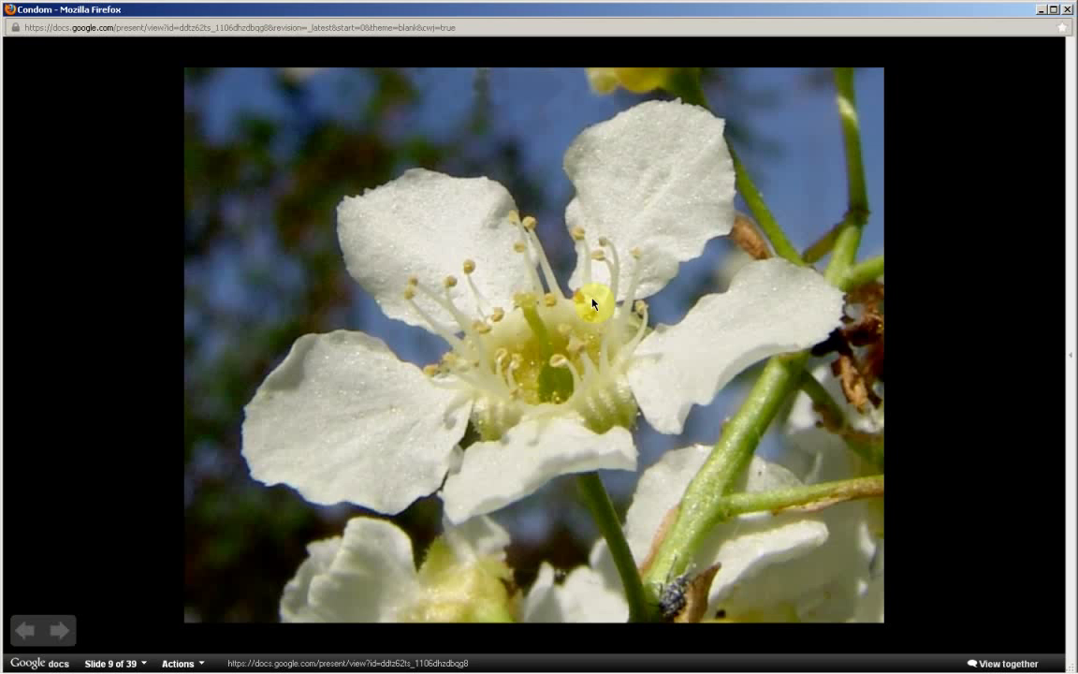
pyautogui.moveTo(590, 298)
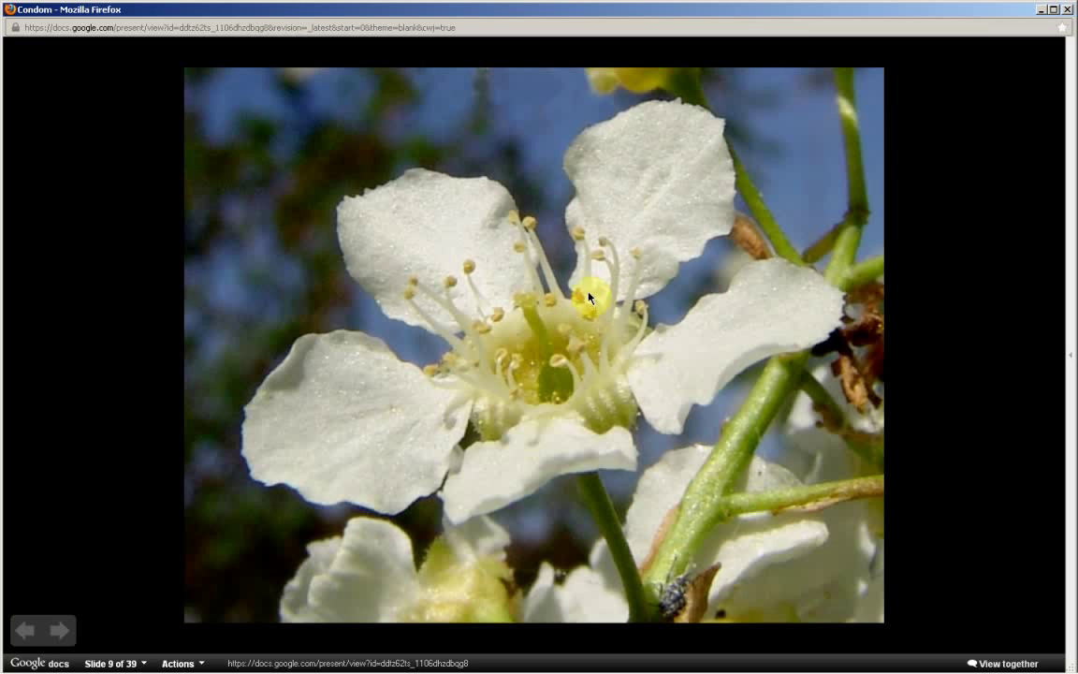
pyautogui.moveTo(584, 300)
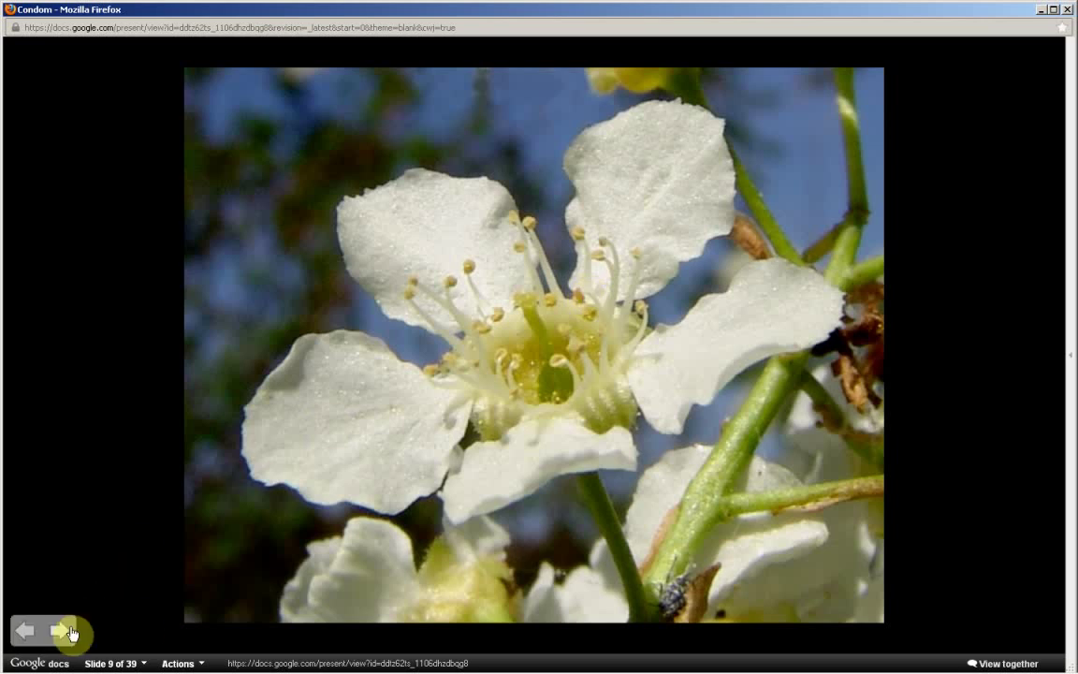
pyautogui.click(60, 629)
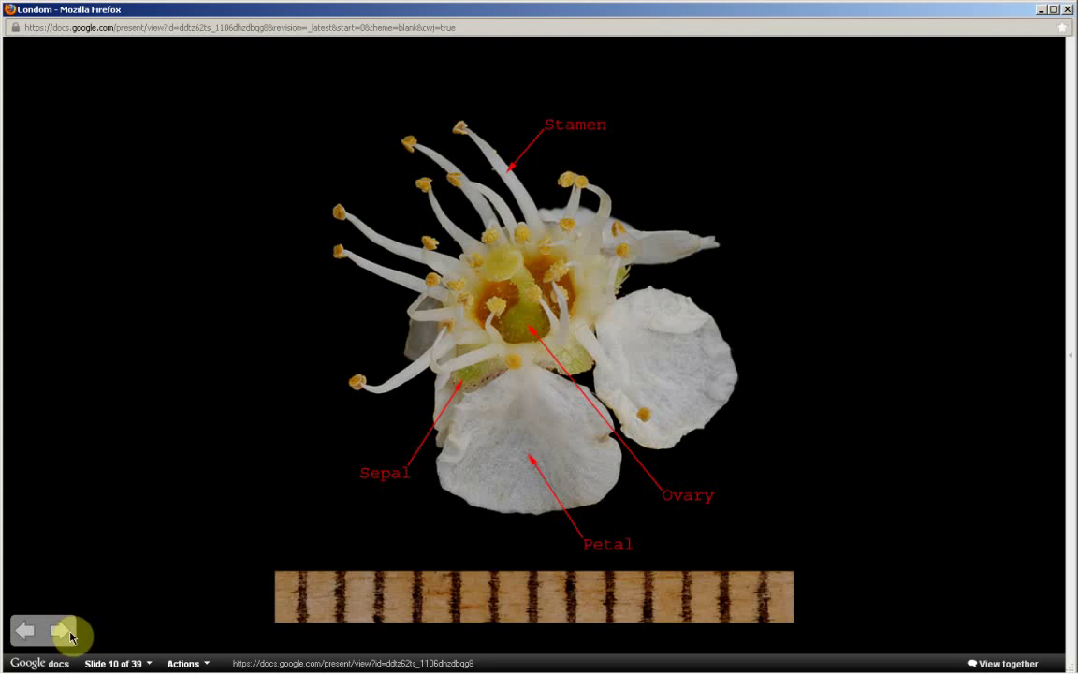
# - Advance past the white flower cluster to slide 12, green flower buds on a stem
pyautogui.click(60, 631)
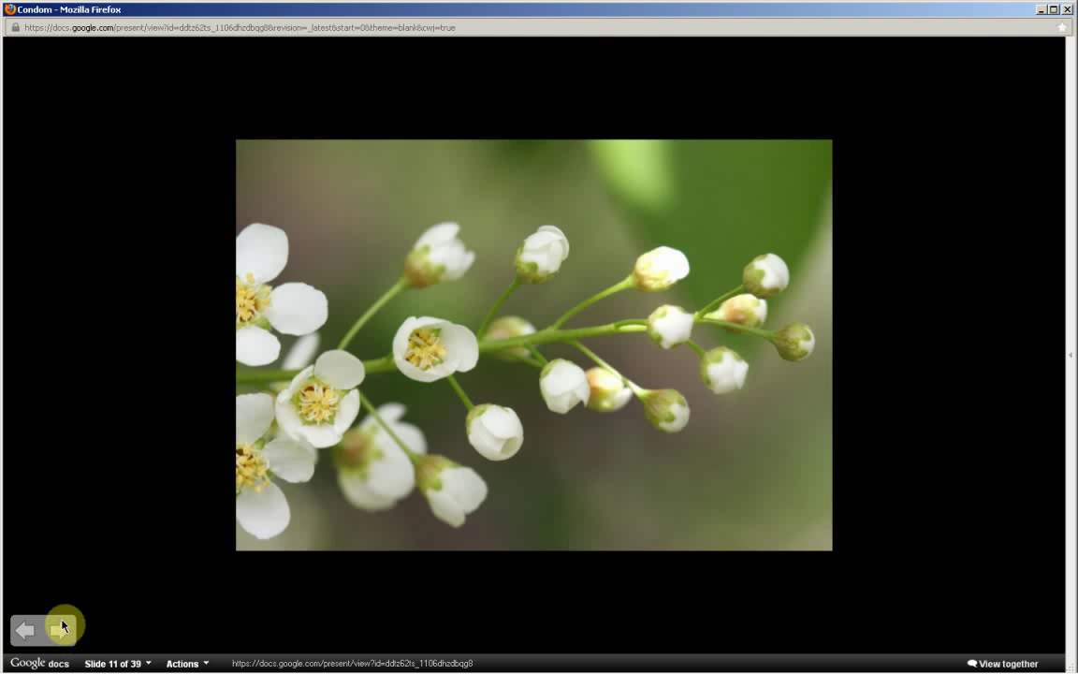
pyautogui.click(64, 629)
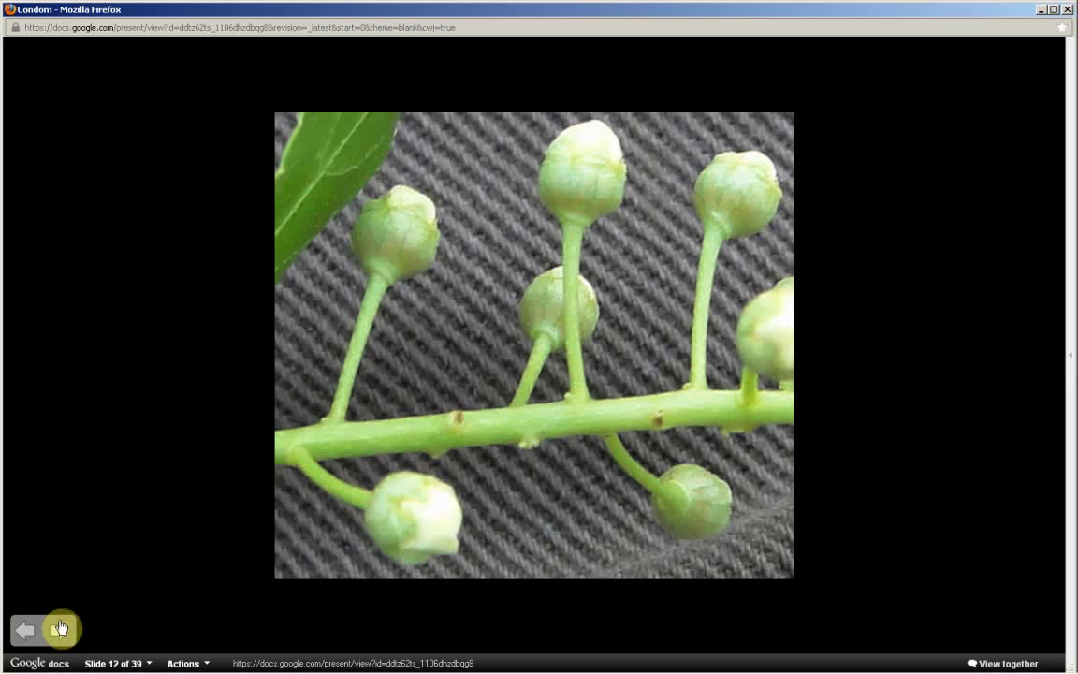
# - Advance past slide 13's drooping raceme to slide 14, the upright white blossom cluster
pyautogui.click(60, 629)
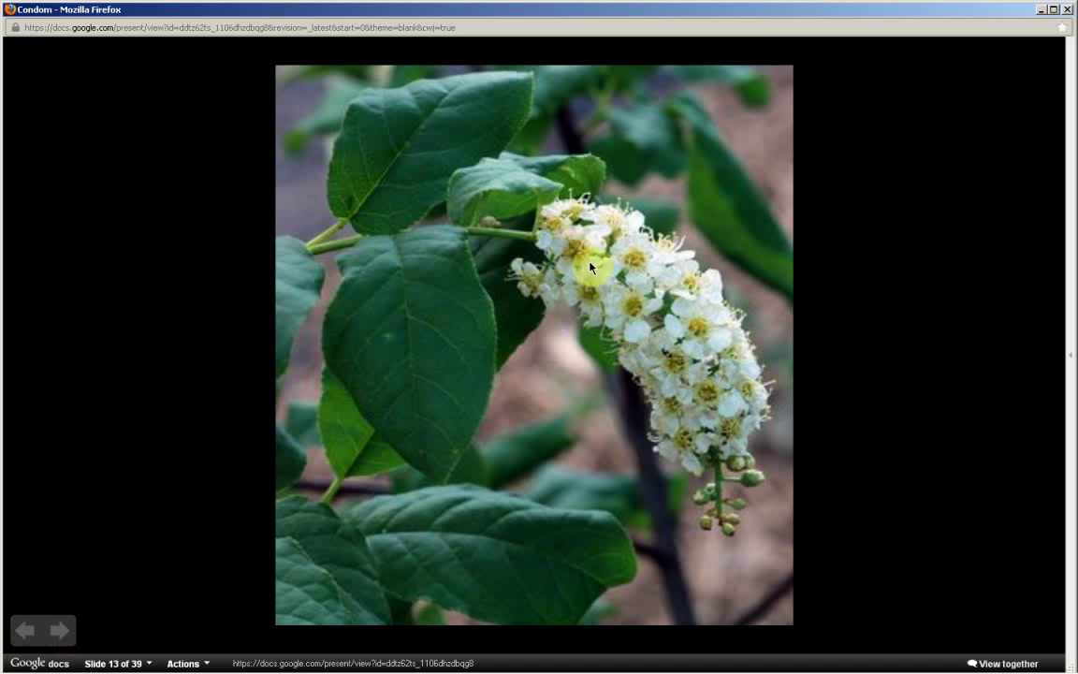
pyautogui.moveTo(734, 496)
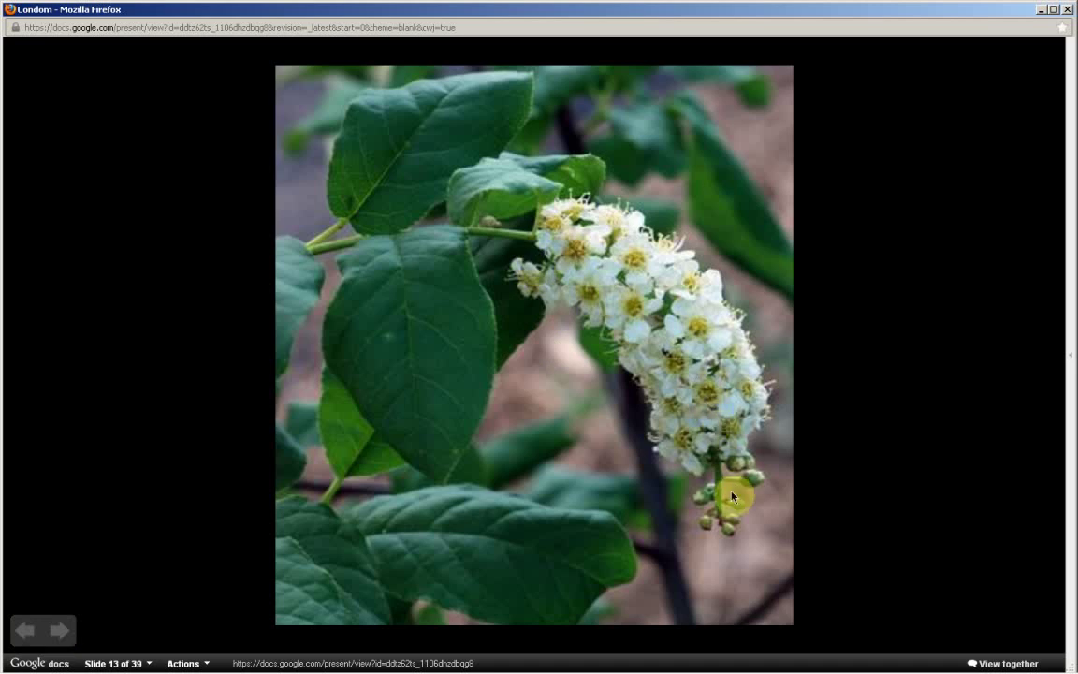
pyautogui.moveTo(532, 251)
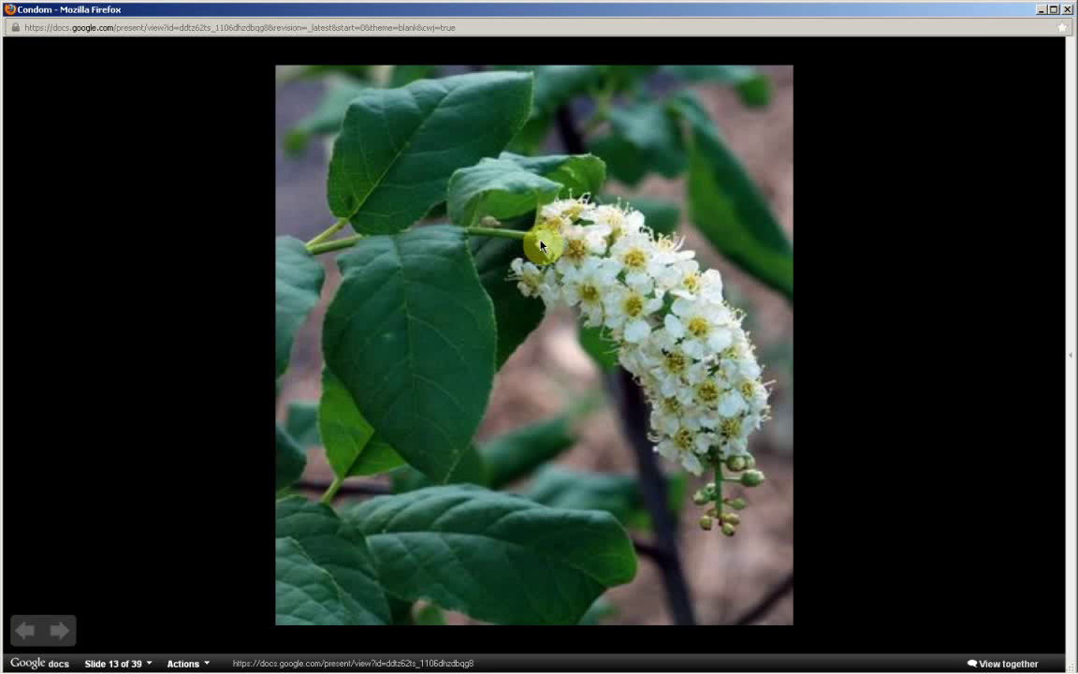
pyautogui.moveTo(554, 249)
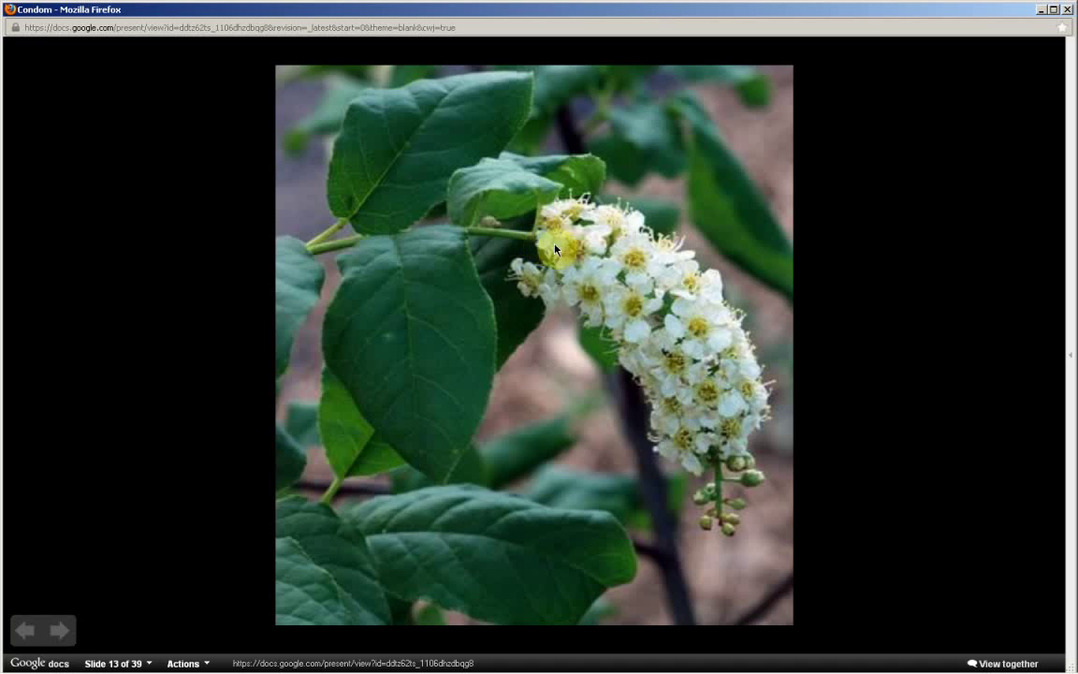
pyautogui.moveTo(723, 468)
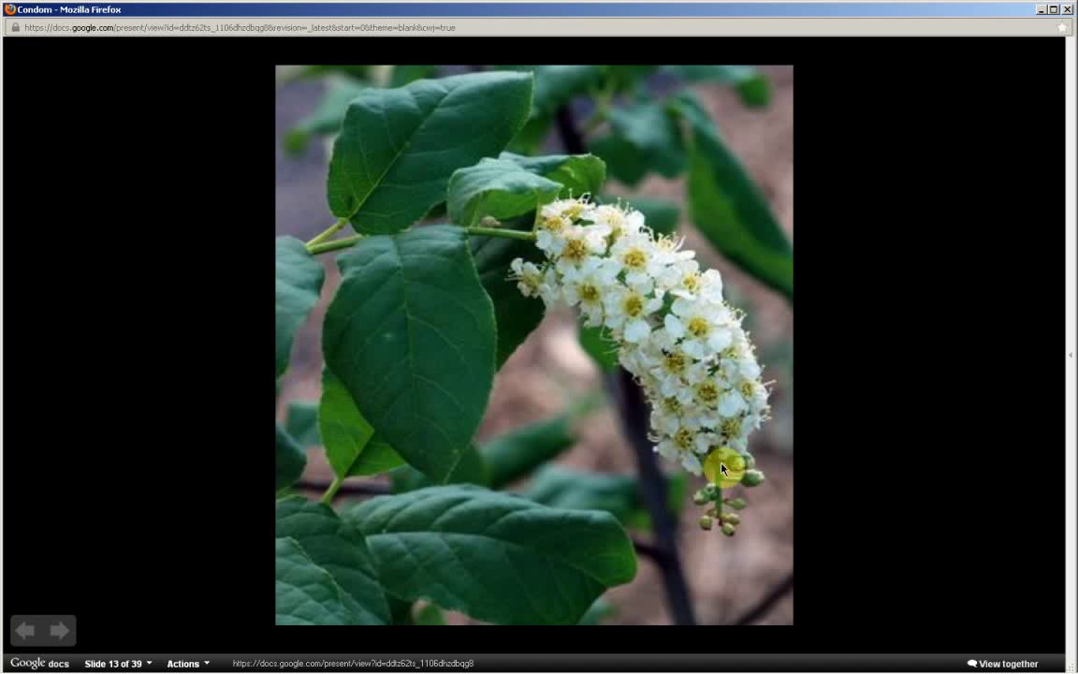
pyautogui.moveTo(721, 434)
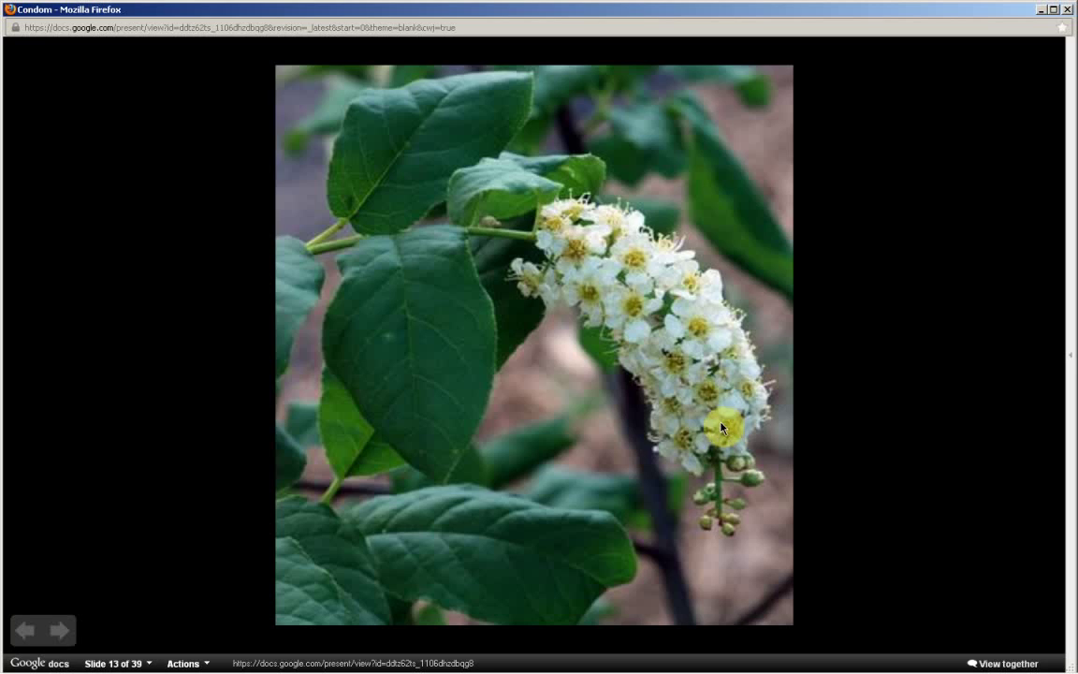
pyautogui.moveTo(707, 438)
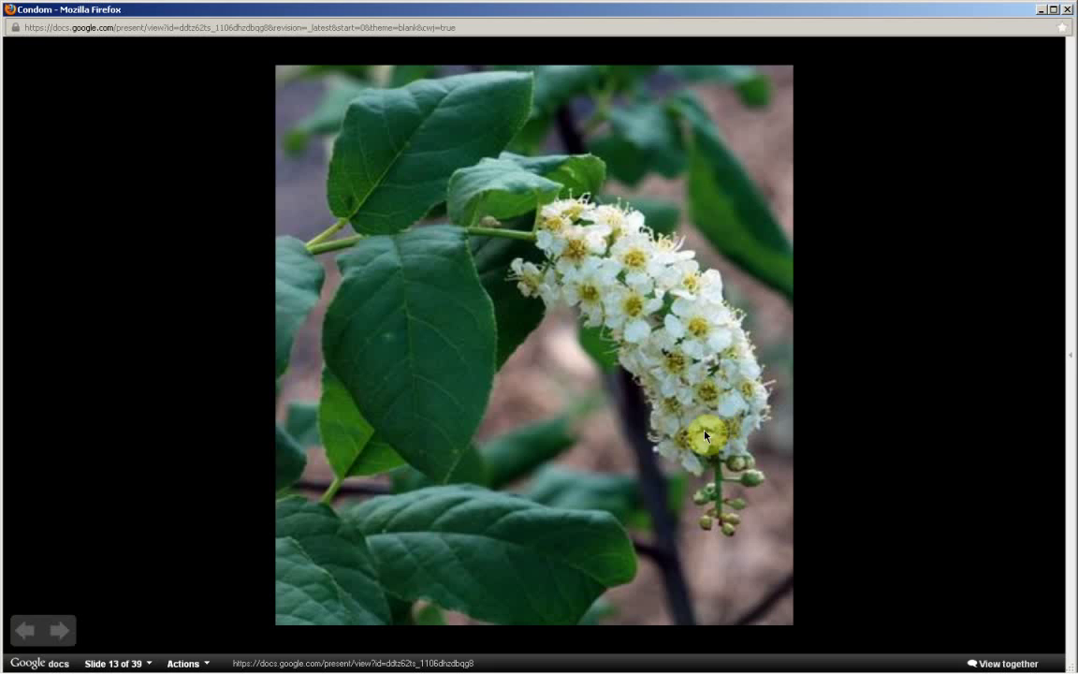
pyautogui.moveTo(689, 422)
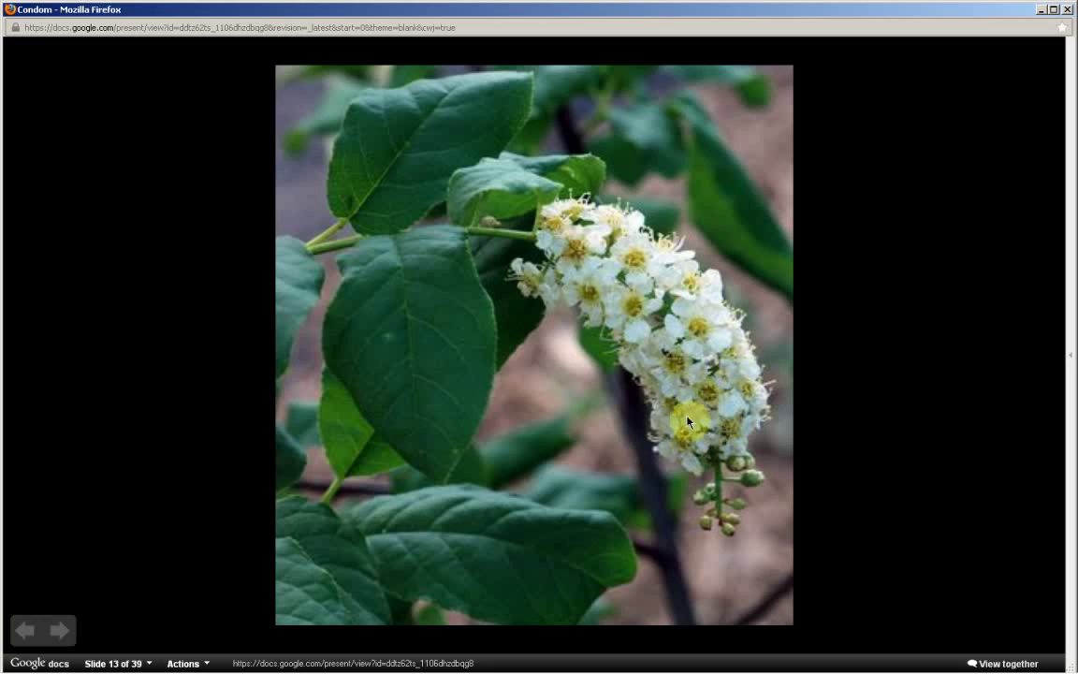
pyautogui.moveTo(655, 298)
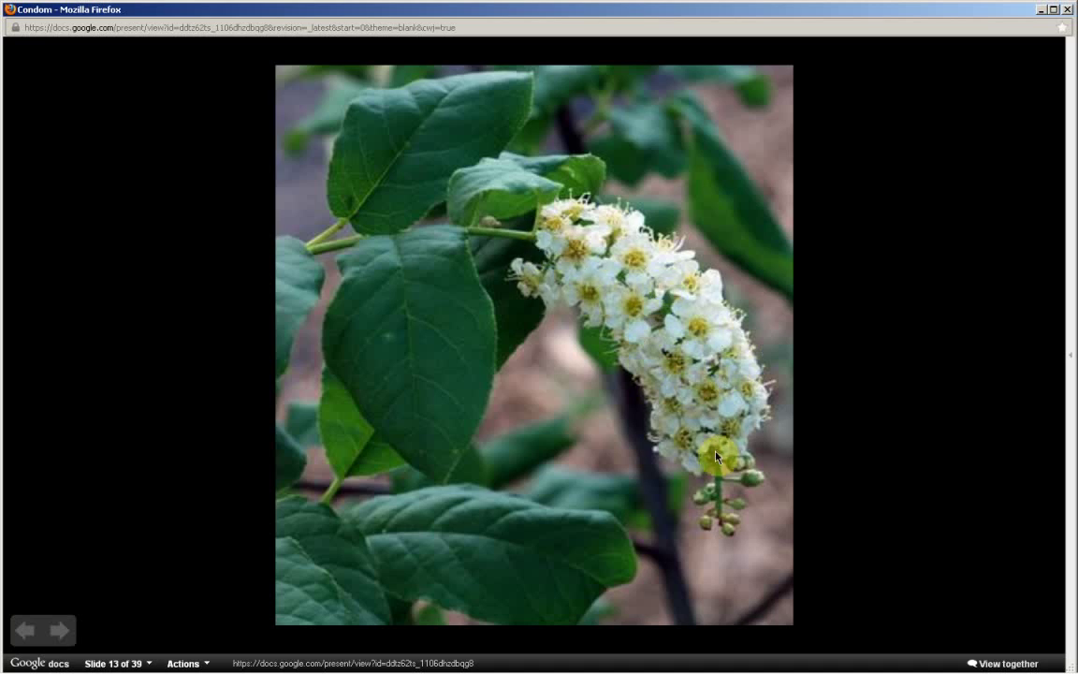
pyautogui.moveTo(219, 590)
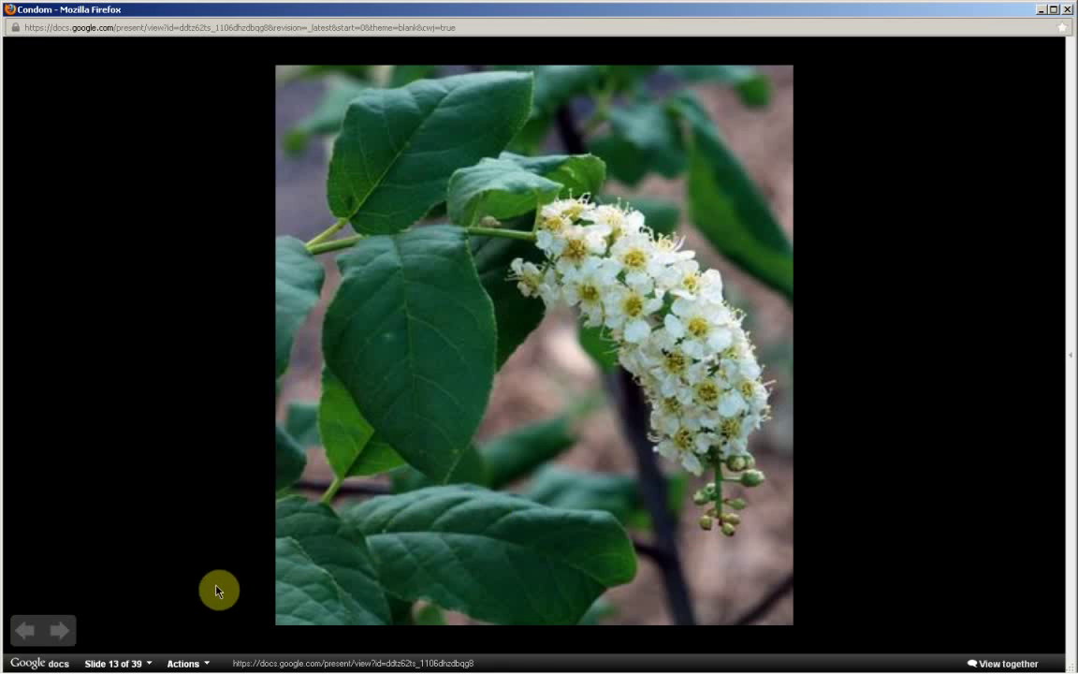
pyautogui.click(60, 629)
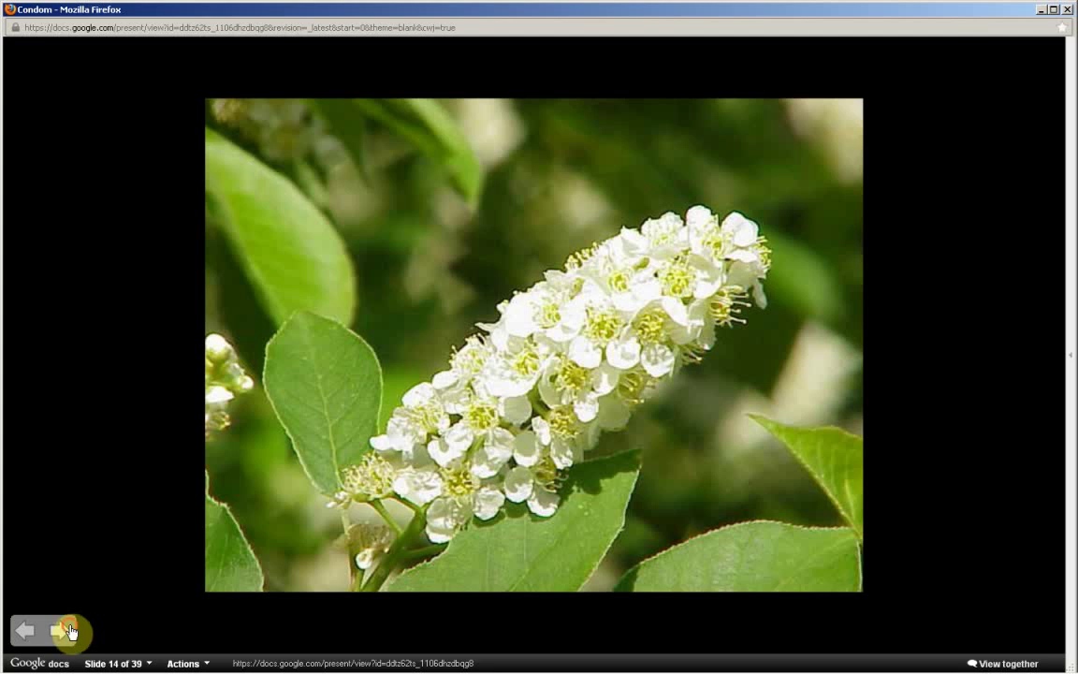
# - Advance through slide 15's hanging blossoms to slide 16, flowers against a red background
pyautogui.click(67, 631)
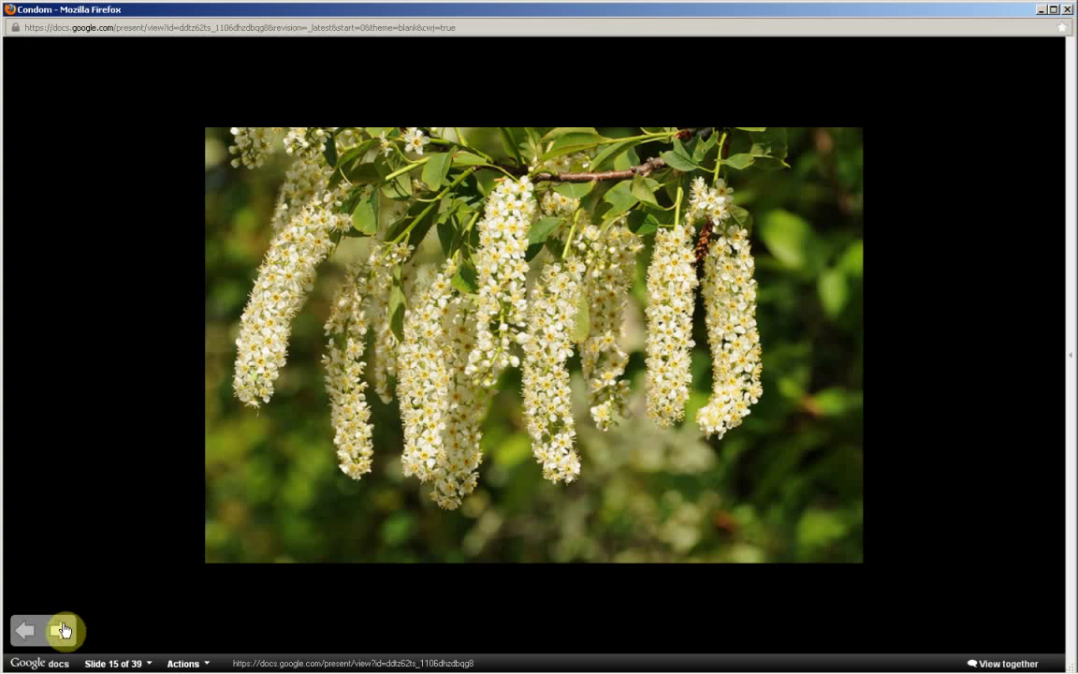
pyautogui.click(64, 629)
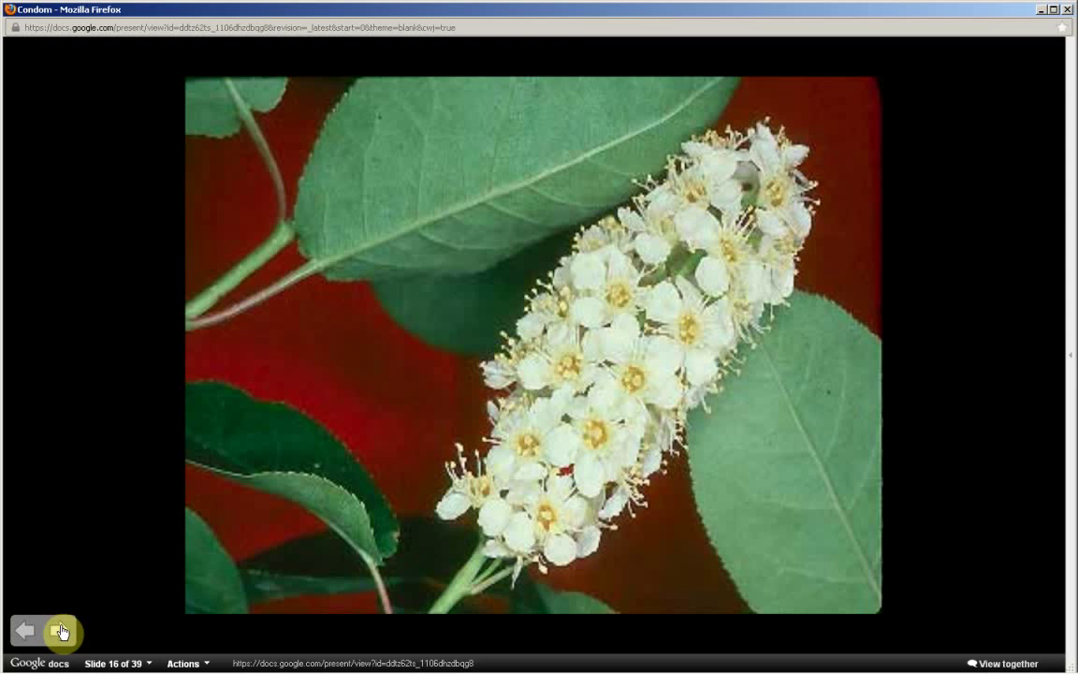
# - Advance through the berry-inset and blossom slides to the green berries, then the red cherries on slide 20
pyautogui.click(62, 631)
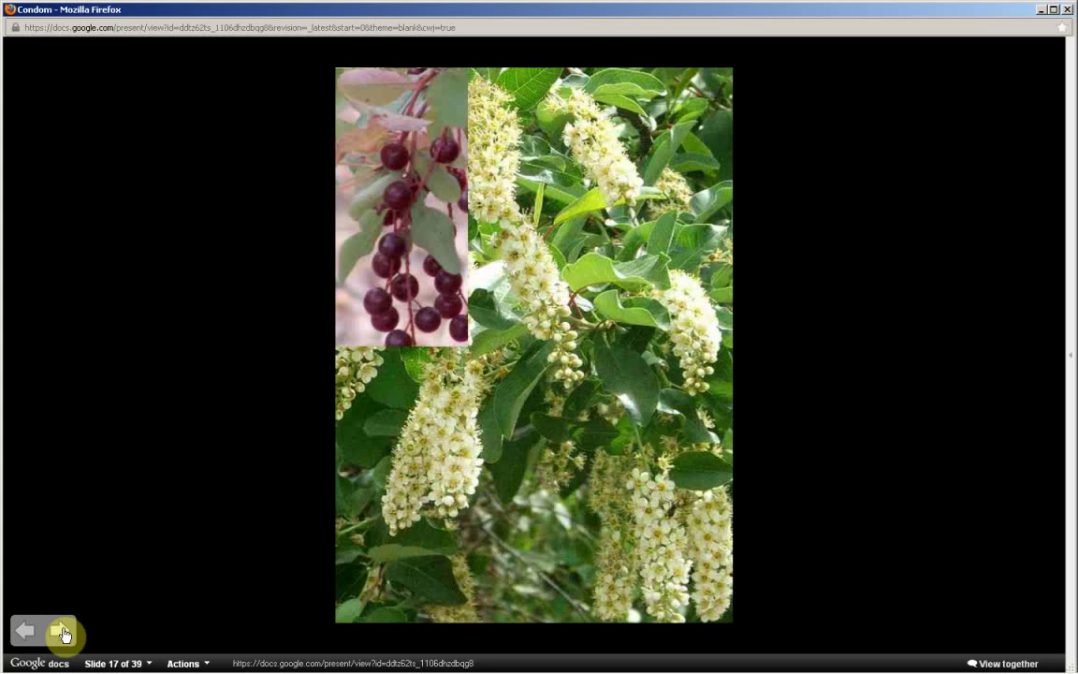
pyautogui.click(62, 631)
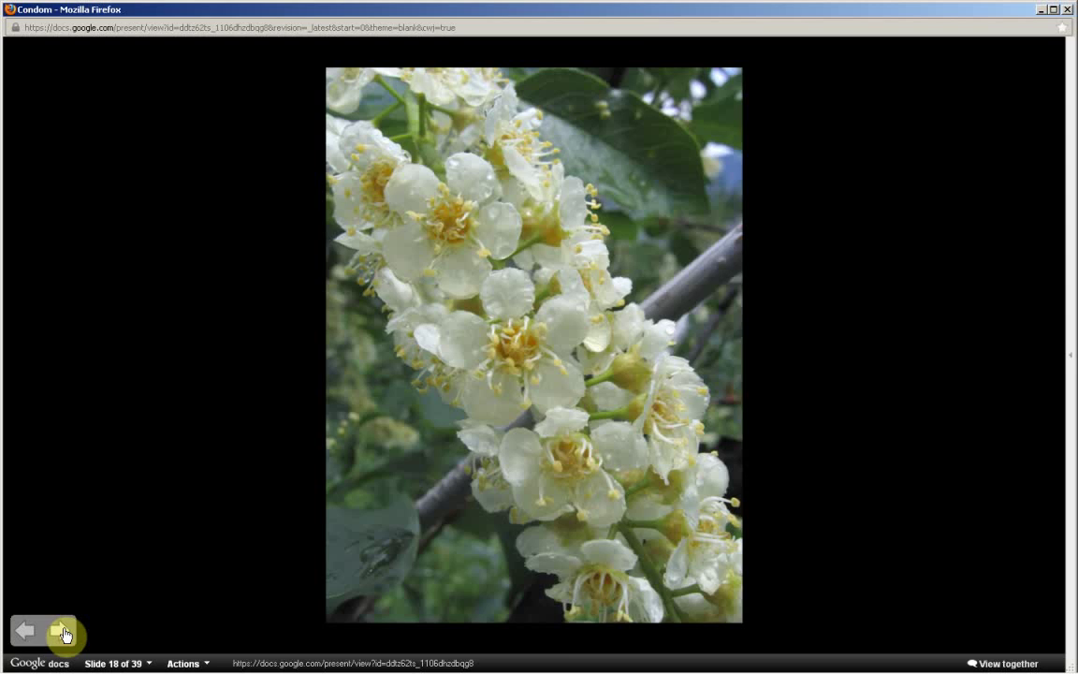
pyautogui.click(63, 631)
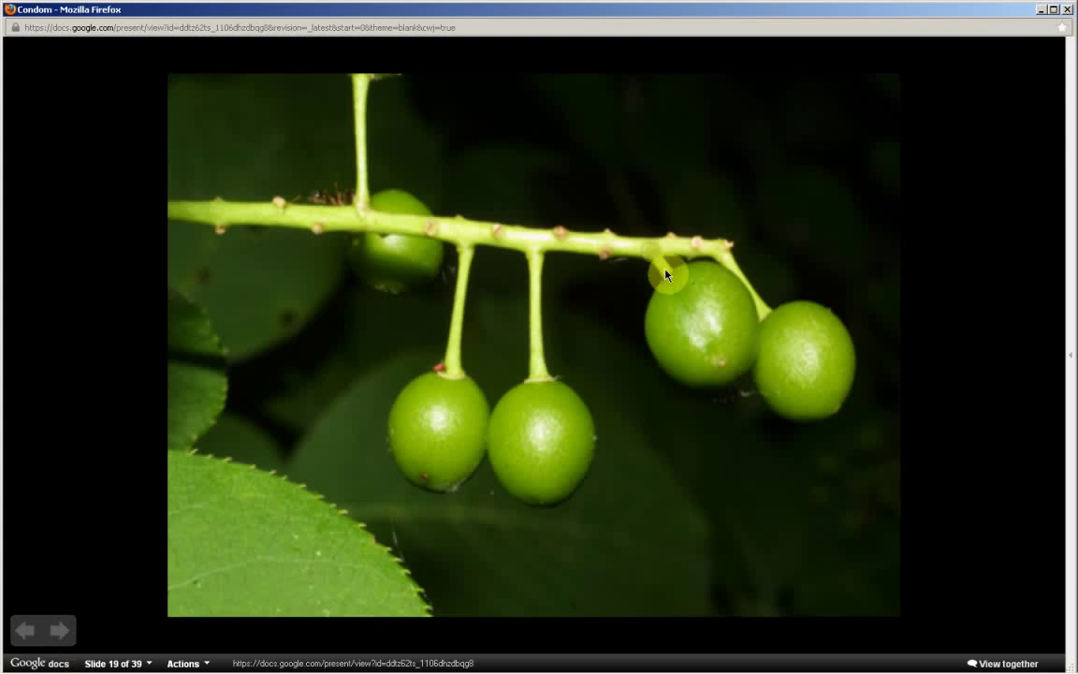
pyautogui.moveTo(722, 352)
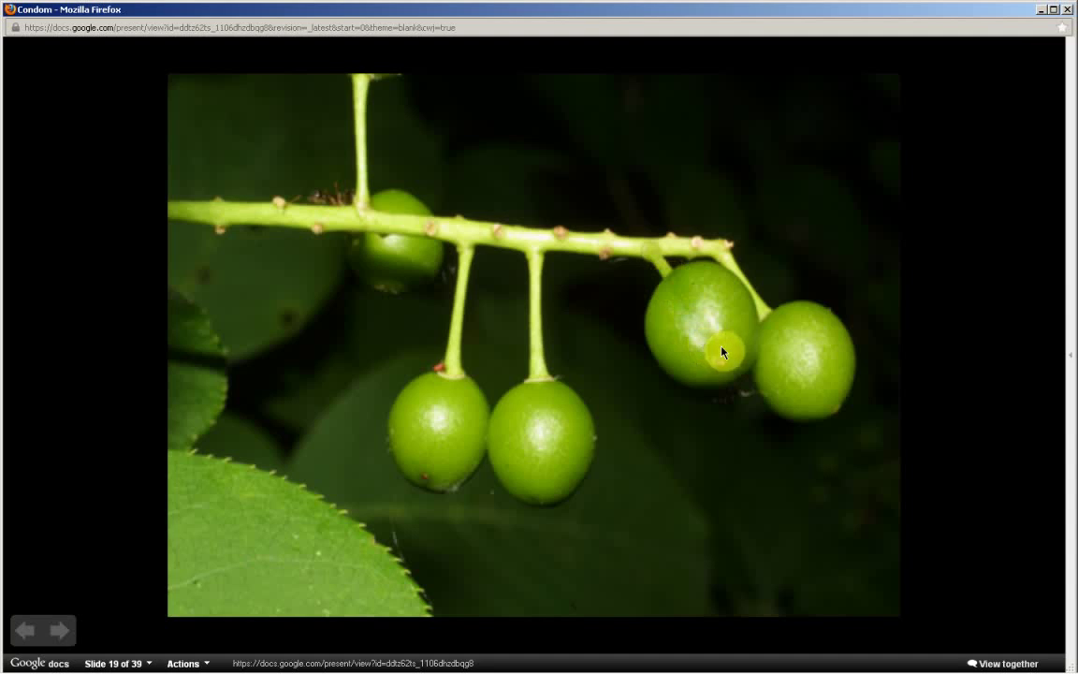
pyautogui.moveTo(681, 292)
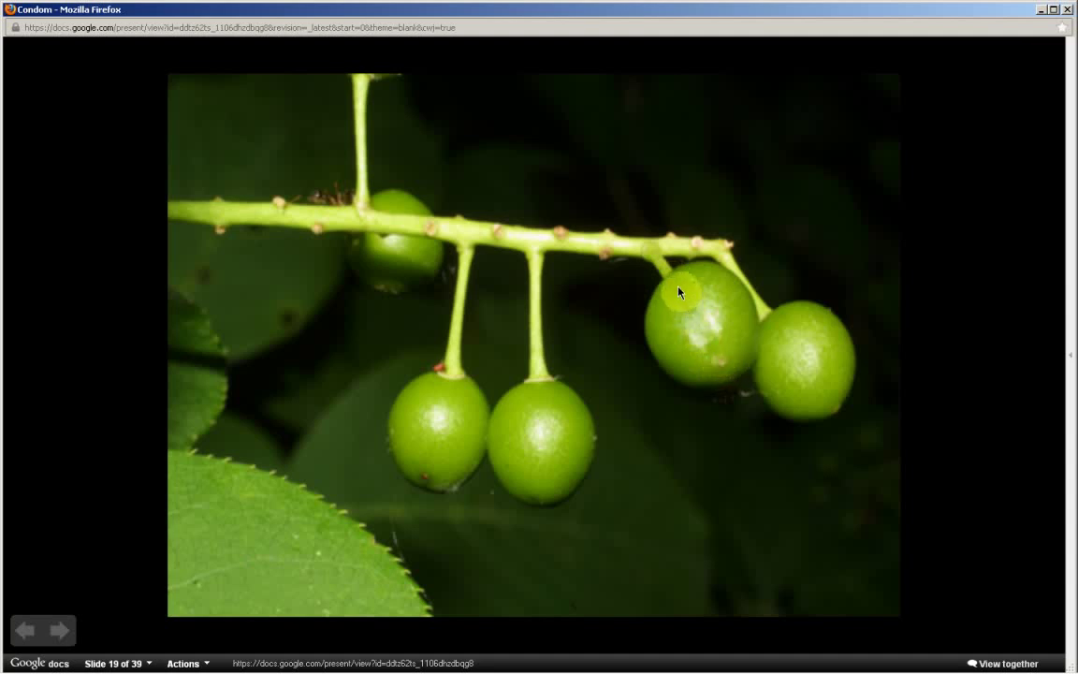
pyautogui.moveTo(715, 359)
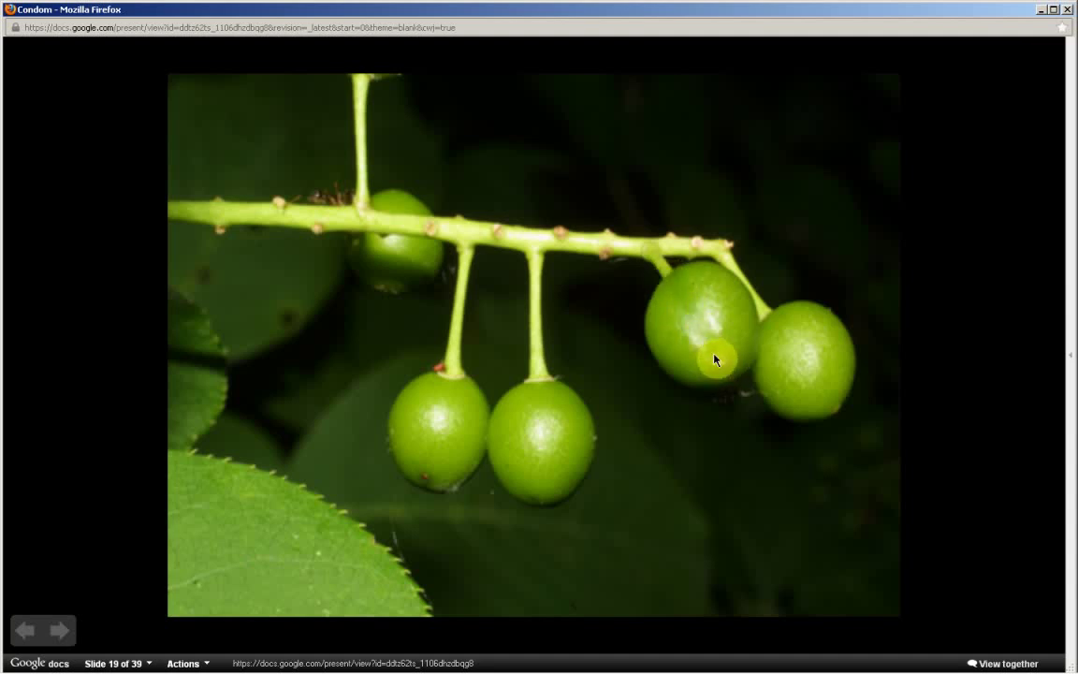
pyautogui.moveTo(689, 337)
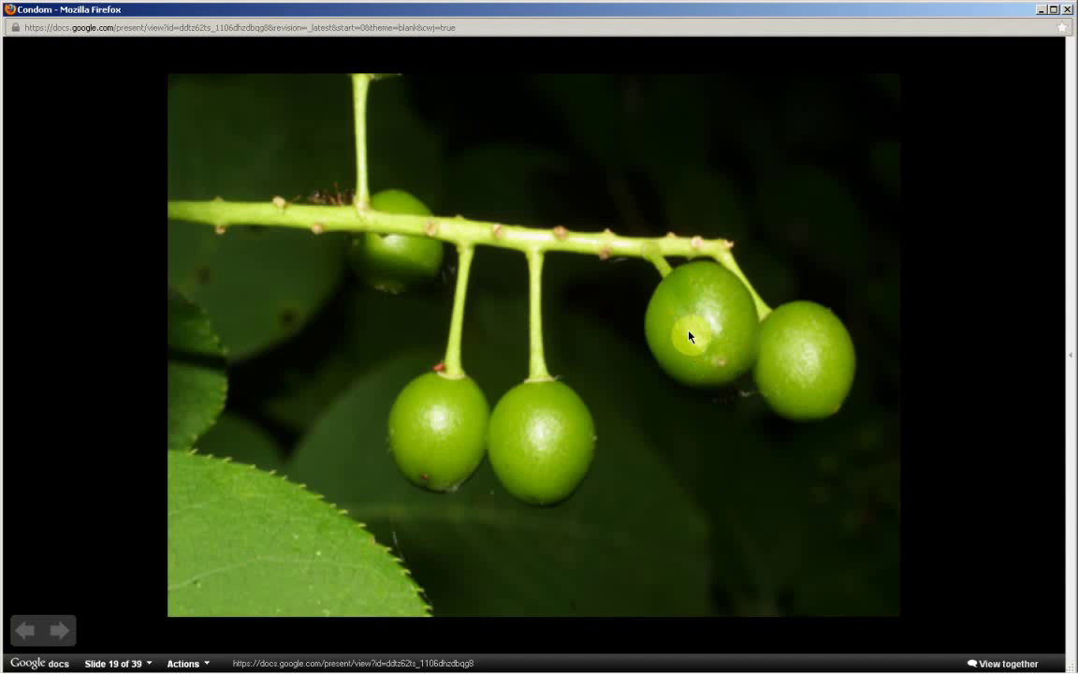
pyautogui.moveTo(682, 290)
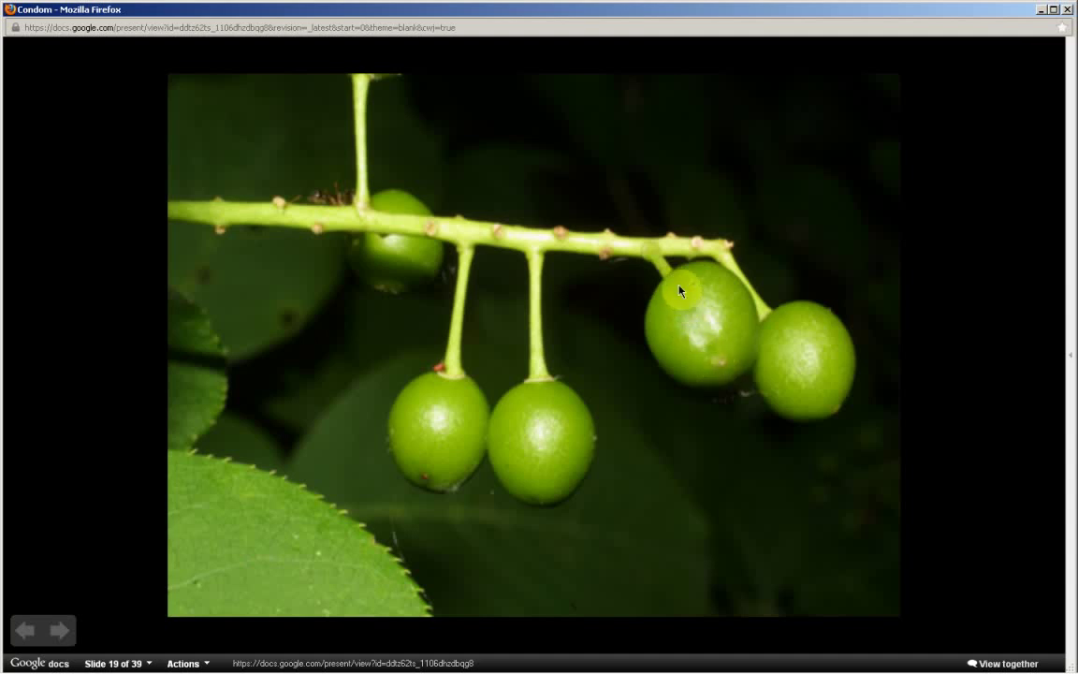
pyautogui.moveTo(719, 360)
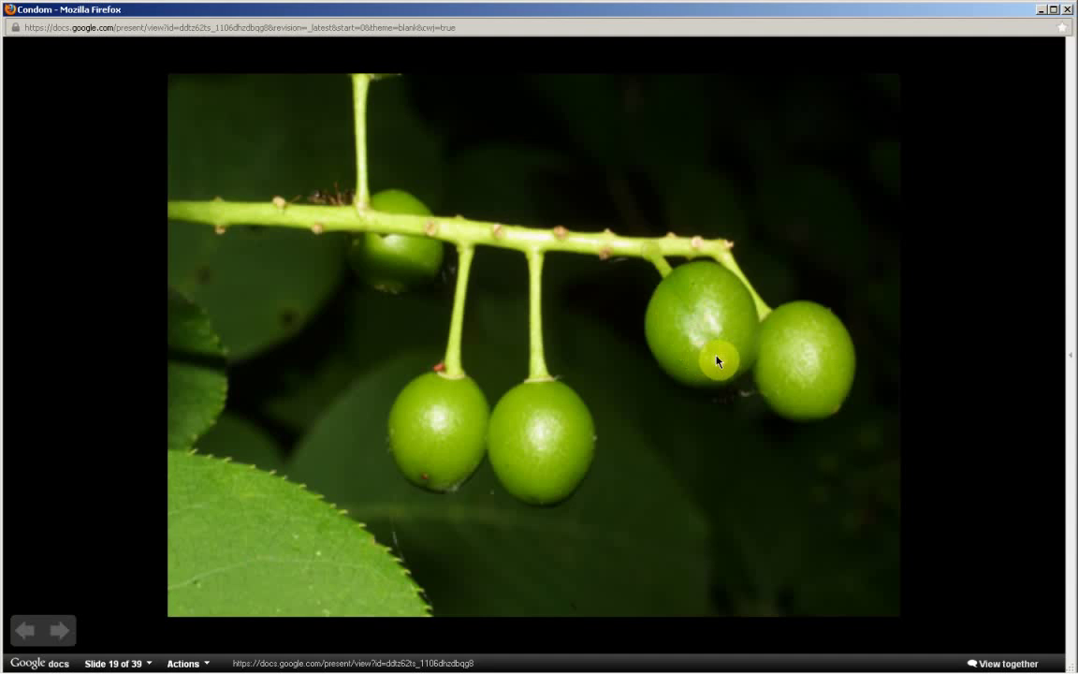
pyautogui.moveTo(288, 520)
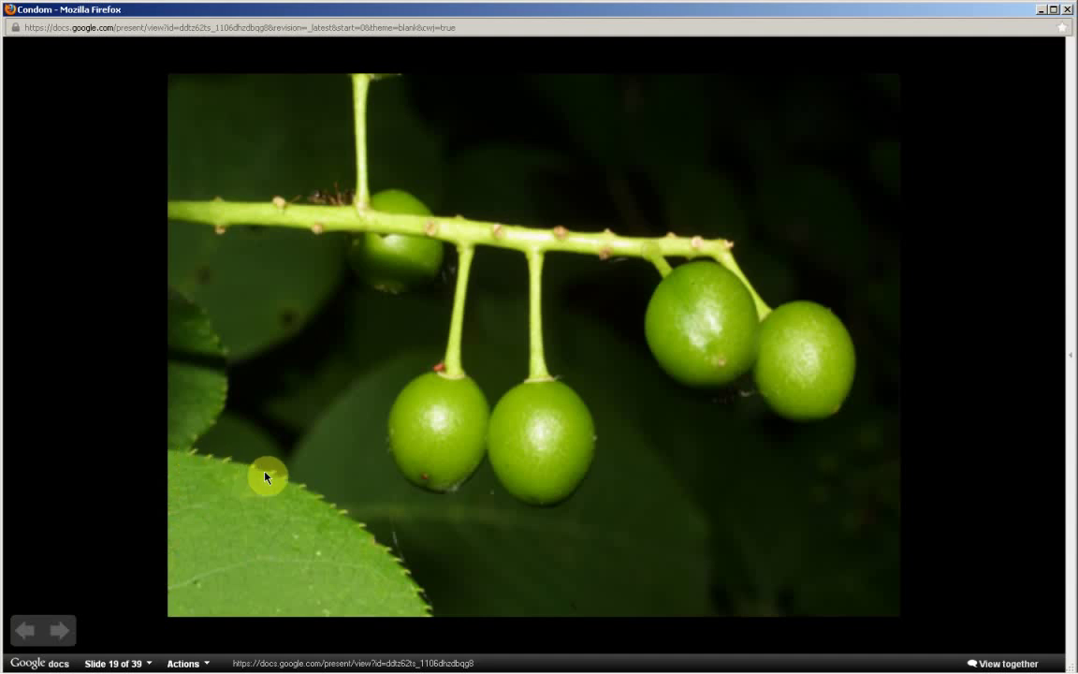
pyautogui.moveTo(375, 539)
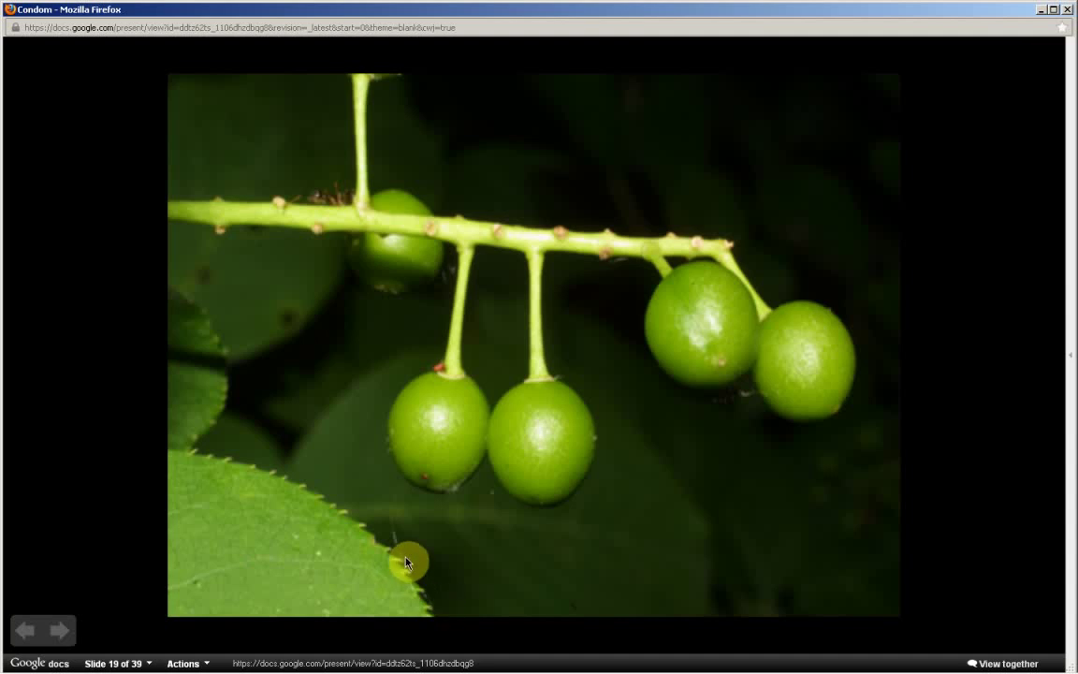
pyautogui.moveTo(178, 468)
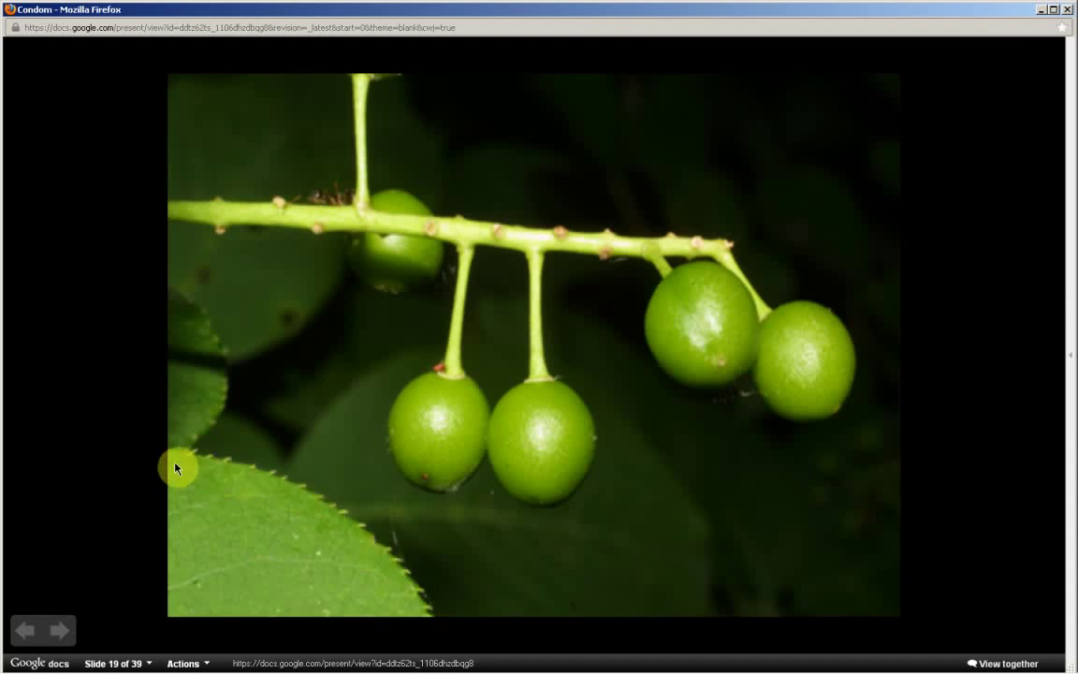
pyautogui.click(60, 629)
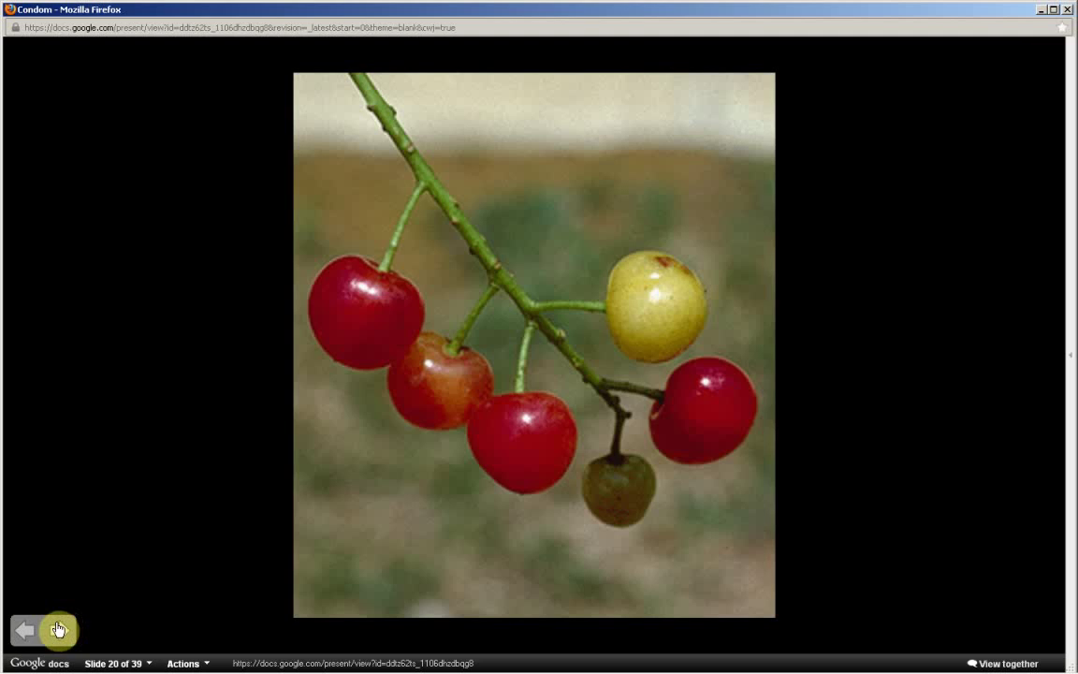
# - Advance through the red and ripe dark berry clusters to slide 23, the whole and halved chokecherry
pyautogui.click(58, 629)
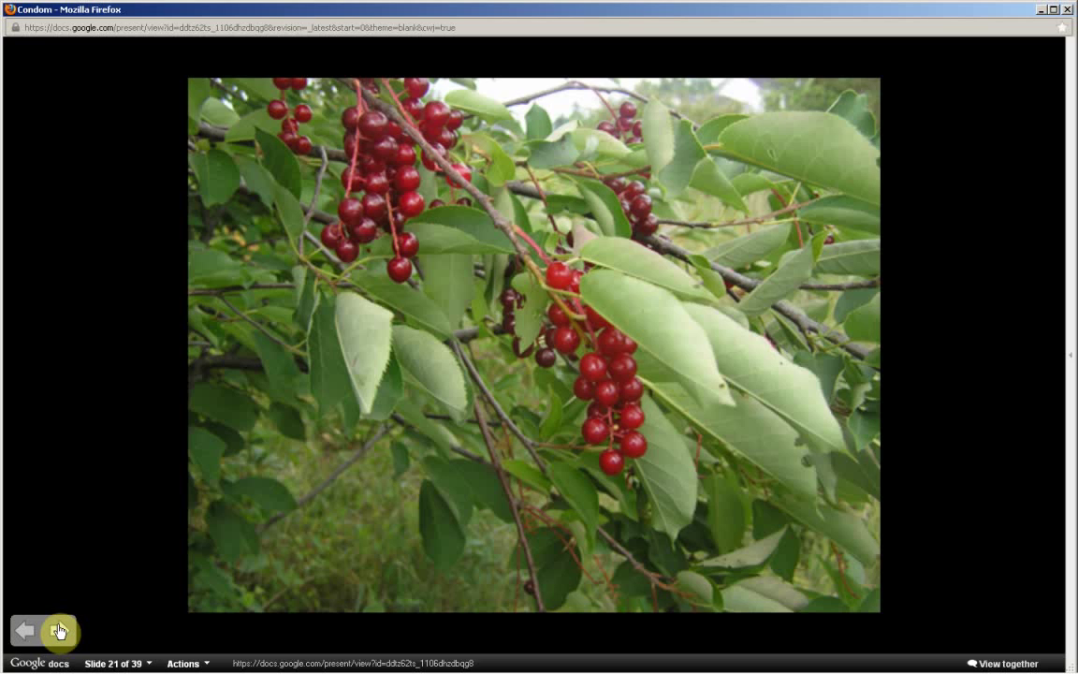
pyautogui.click(60, 630)
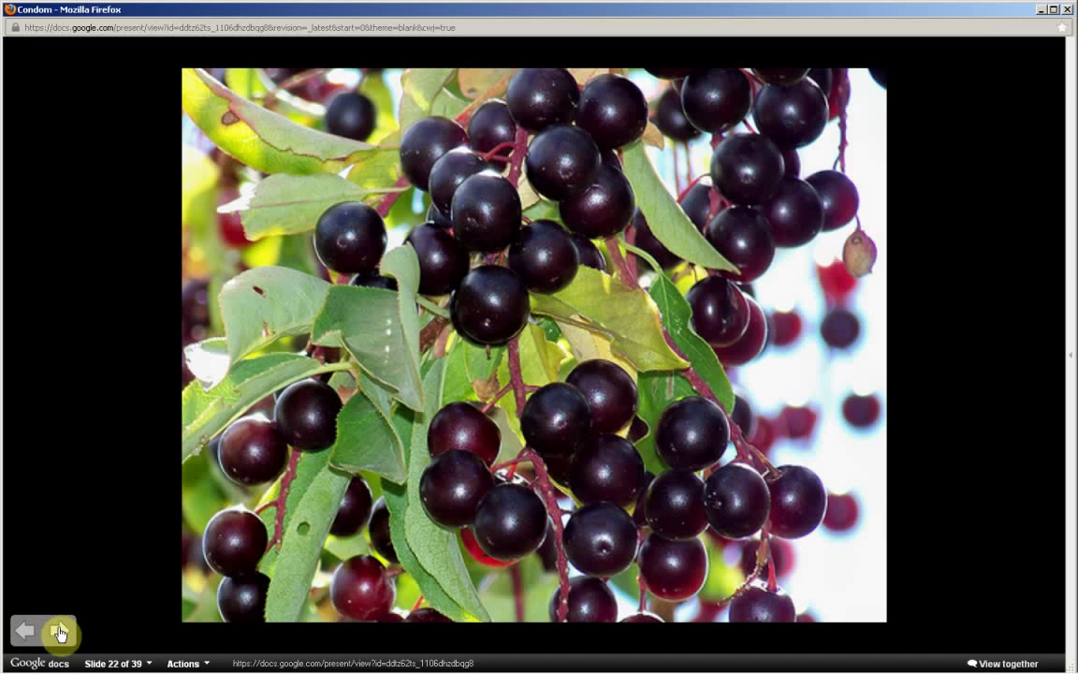
pyautogui.click(60, 631)
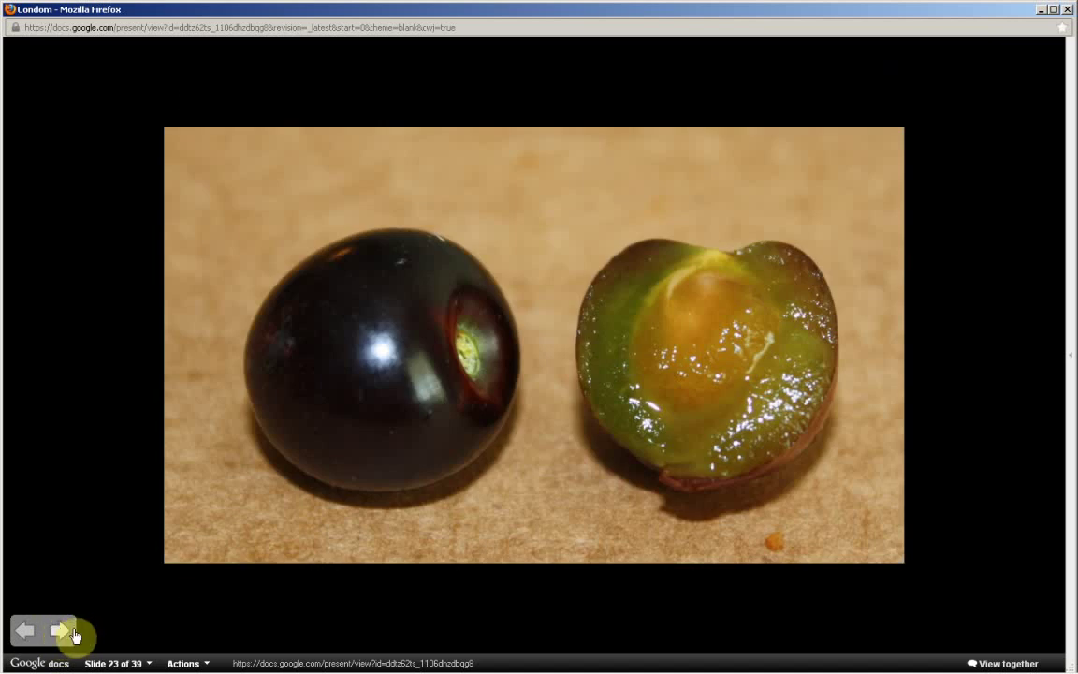
pyautogui.moveTo(738, 305)
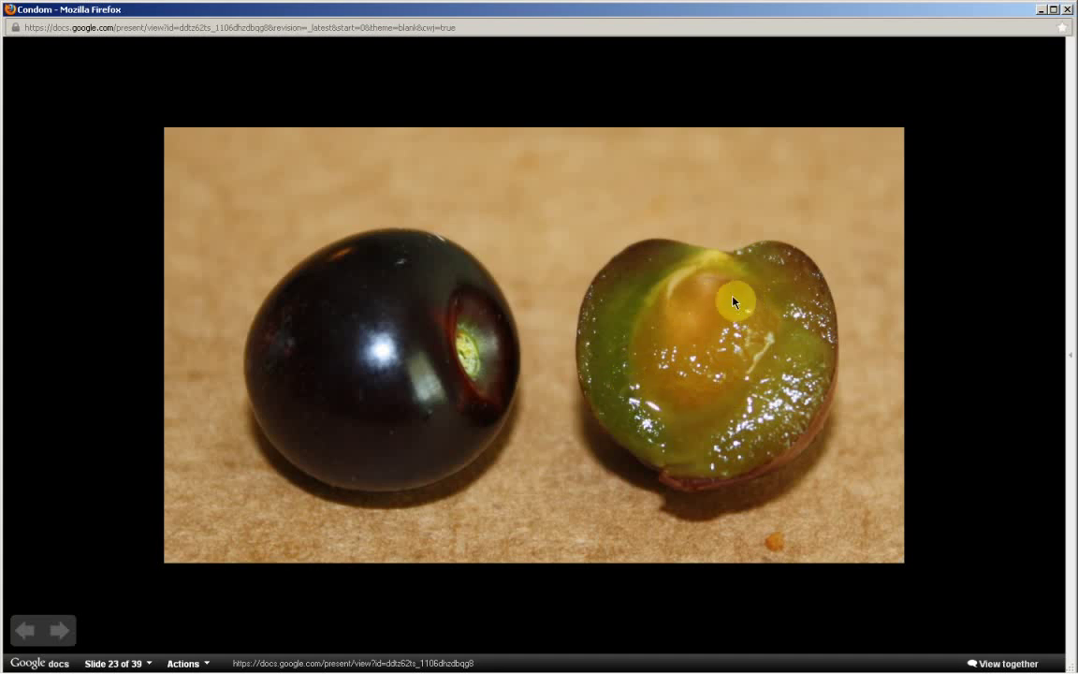
# - Advance past slide 24's hanging dark berry clusters to slide 25, dark cherries on a tabletop
pyautogui.click(58, 629)
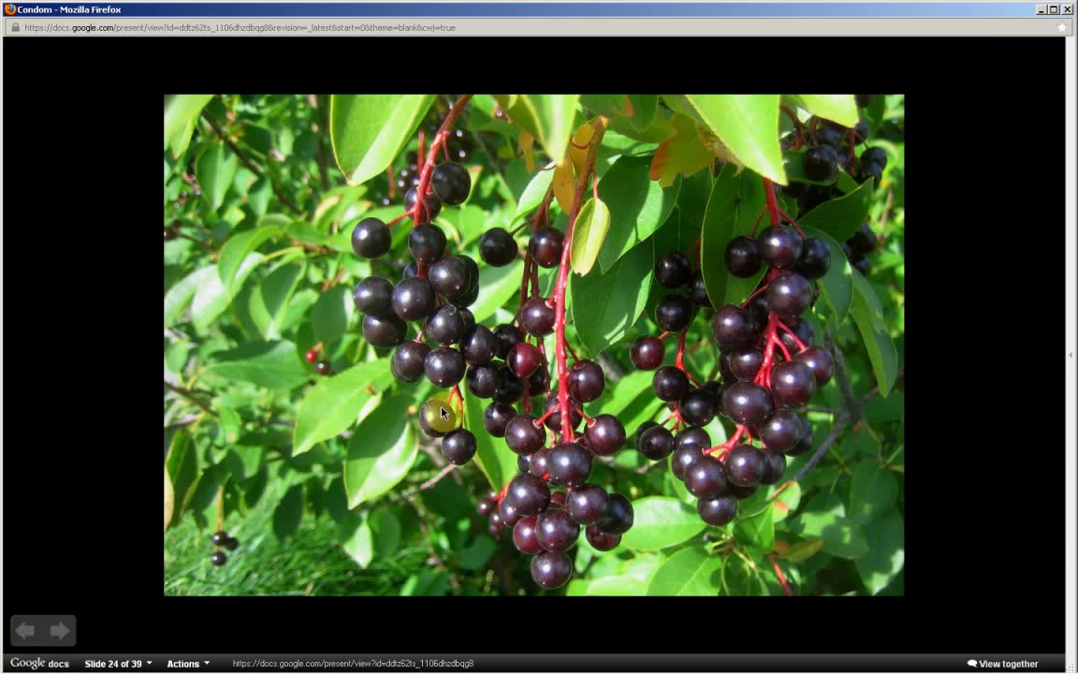
pyautogui.moveTo(455, 284)
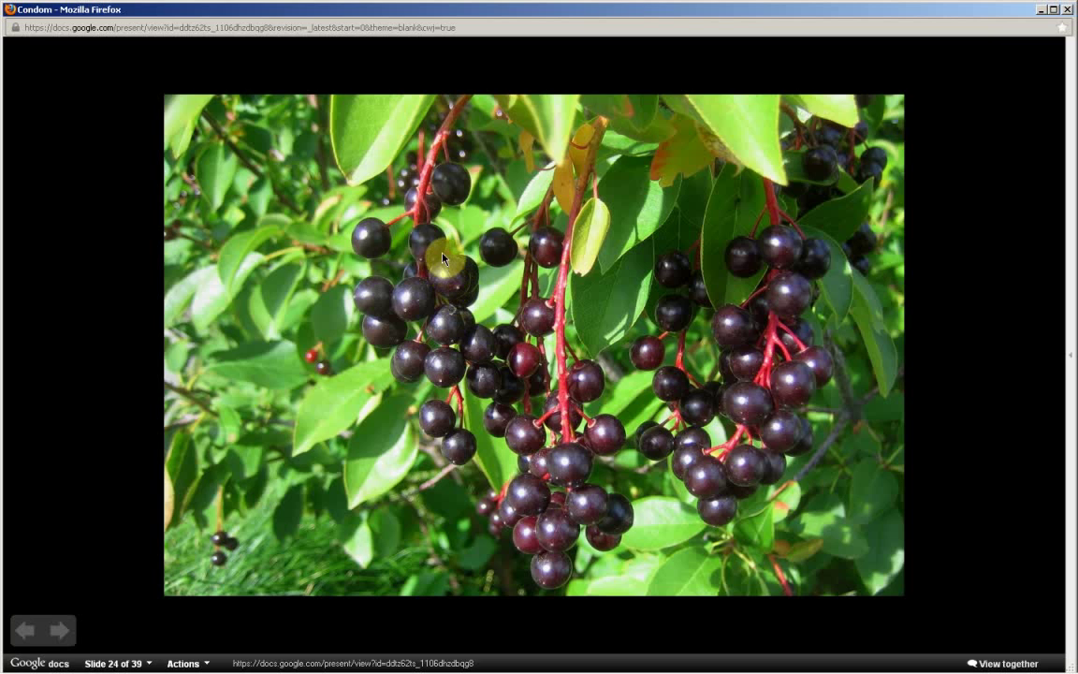
pyautogui.moveTo(531, 382)
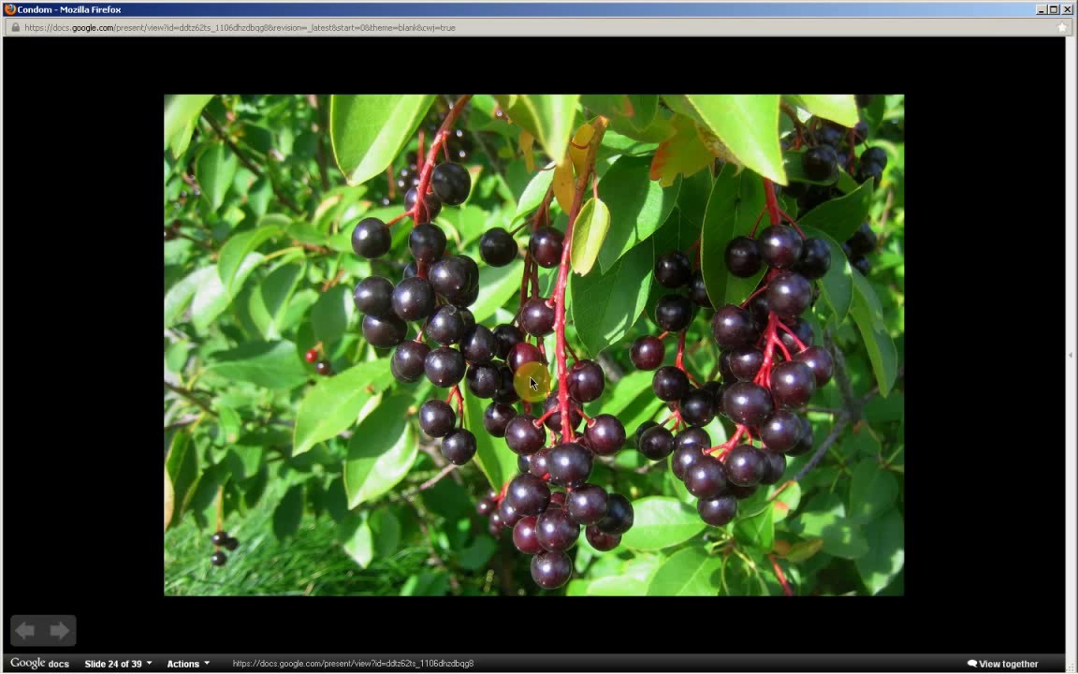
pyautogui.moveTo(749, 384)
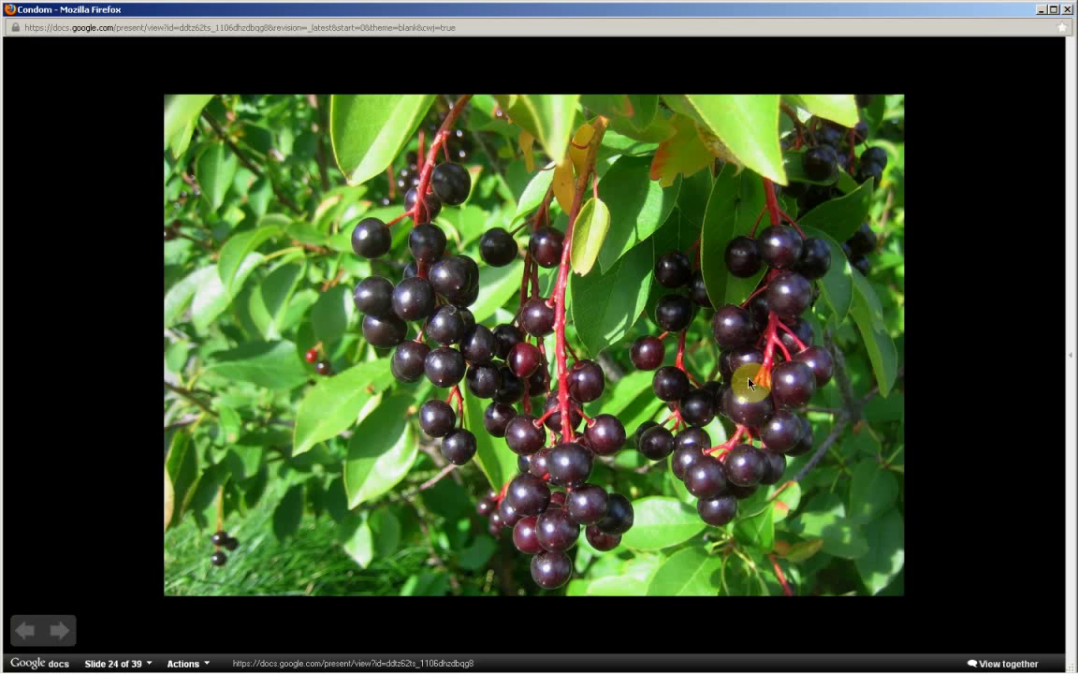
pyautogui.moveTo(571, 515)
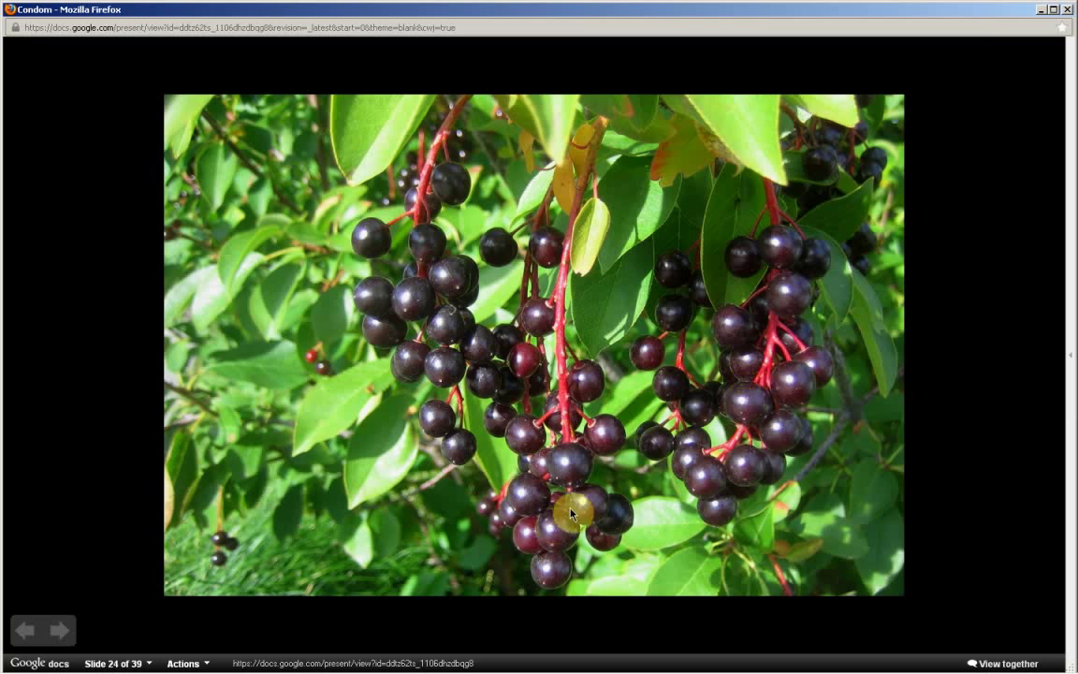
pyautogui.moveTo(558, 540)
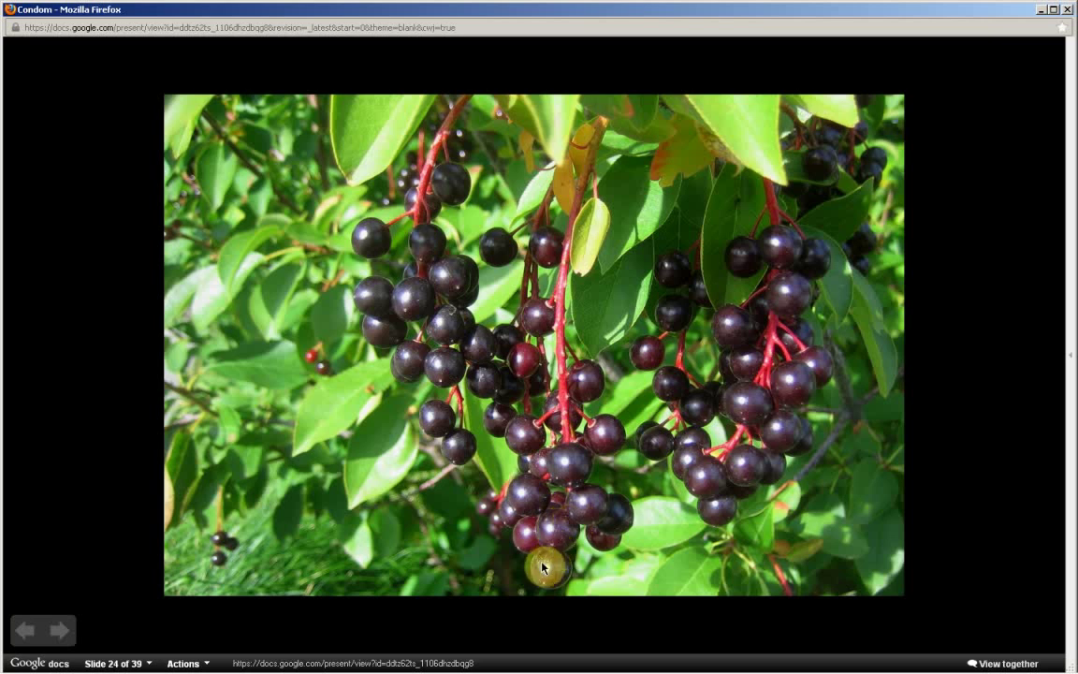
pyautogui.moveTo(542, 588)
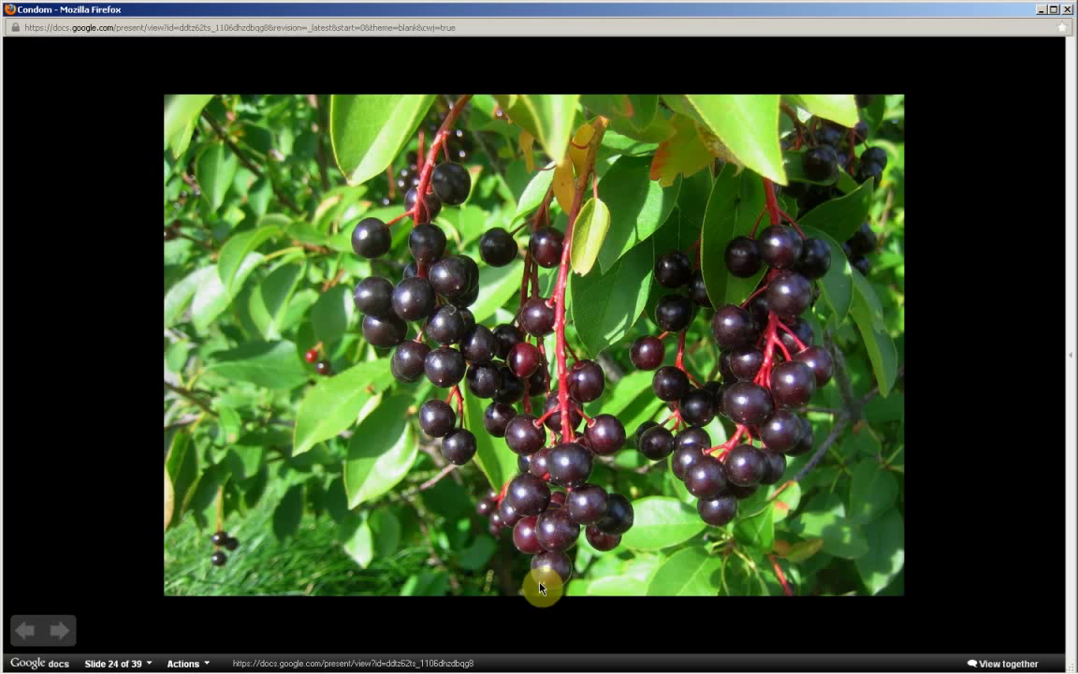
pyautogui.moveTo(461, 419)
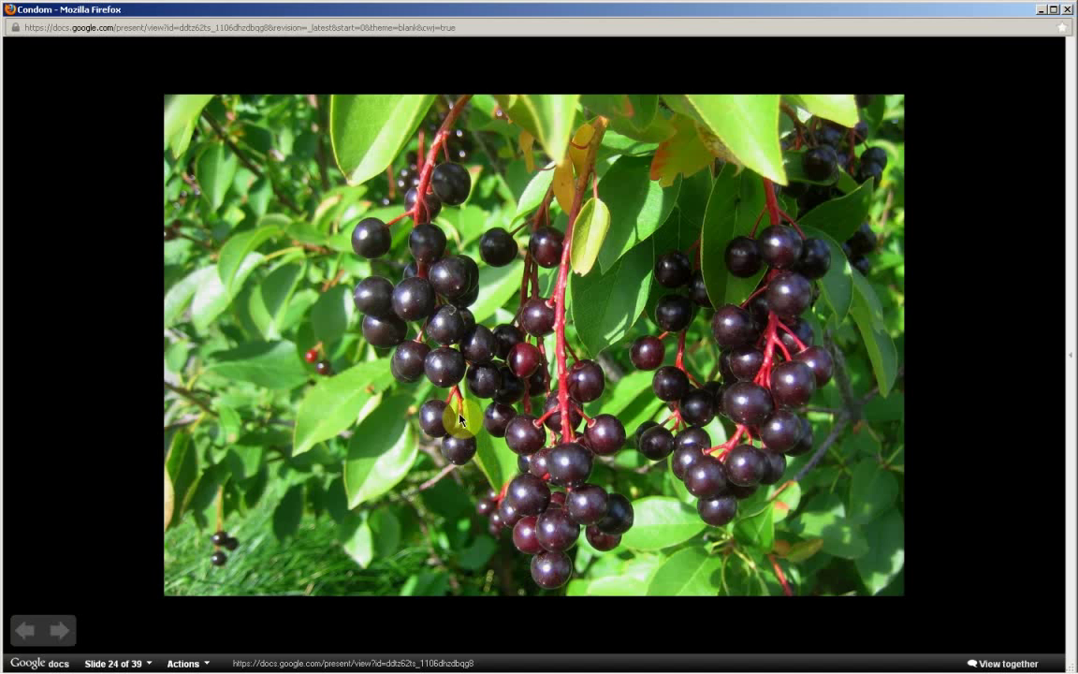
pyautogui.moveTo(651, 309)
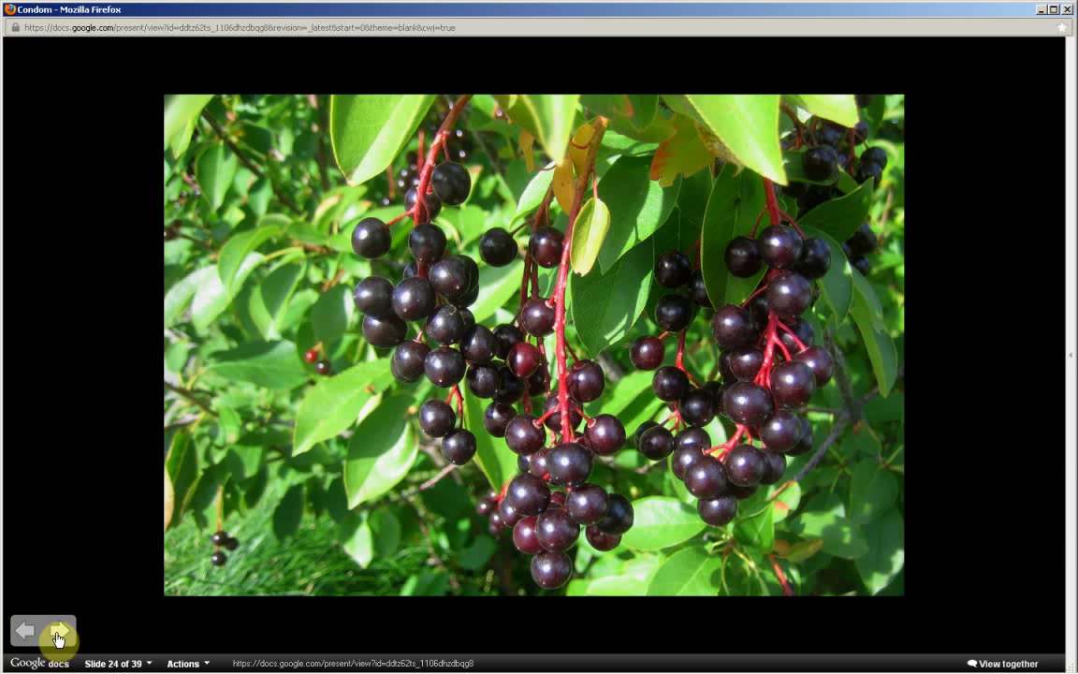
pyautogui.click(58, 630)
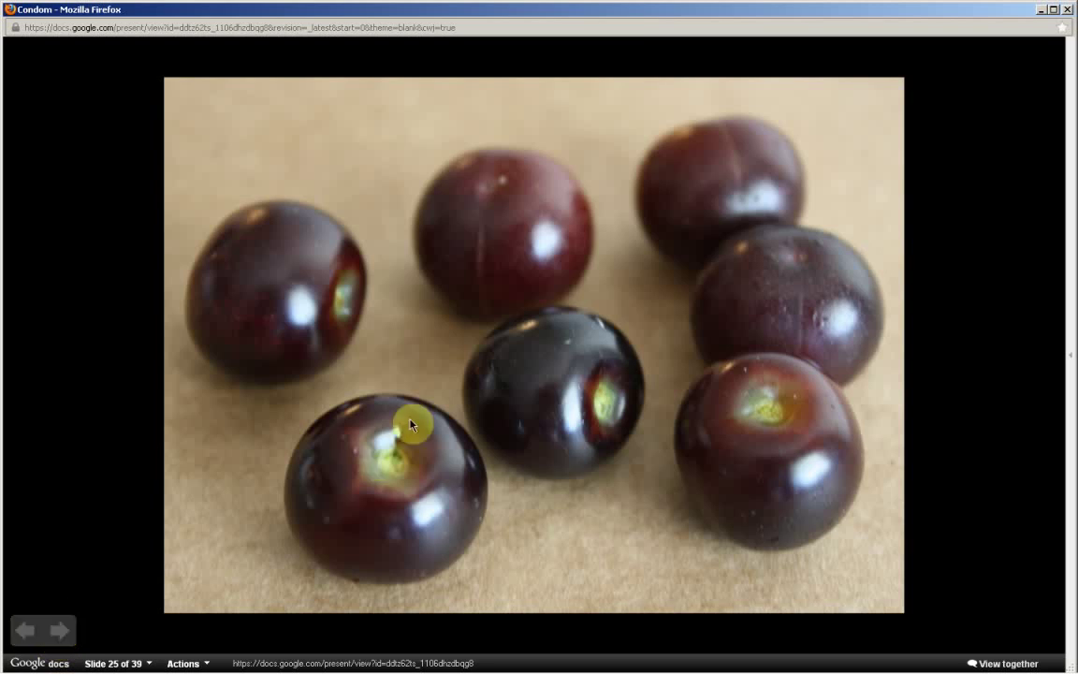
pyautogui.moveTo(734, 172)
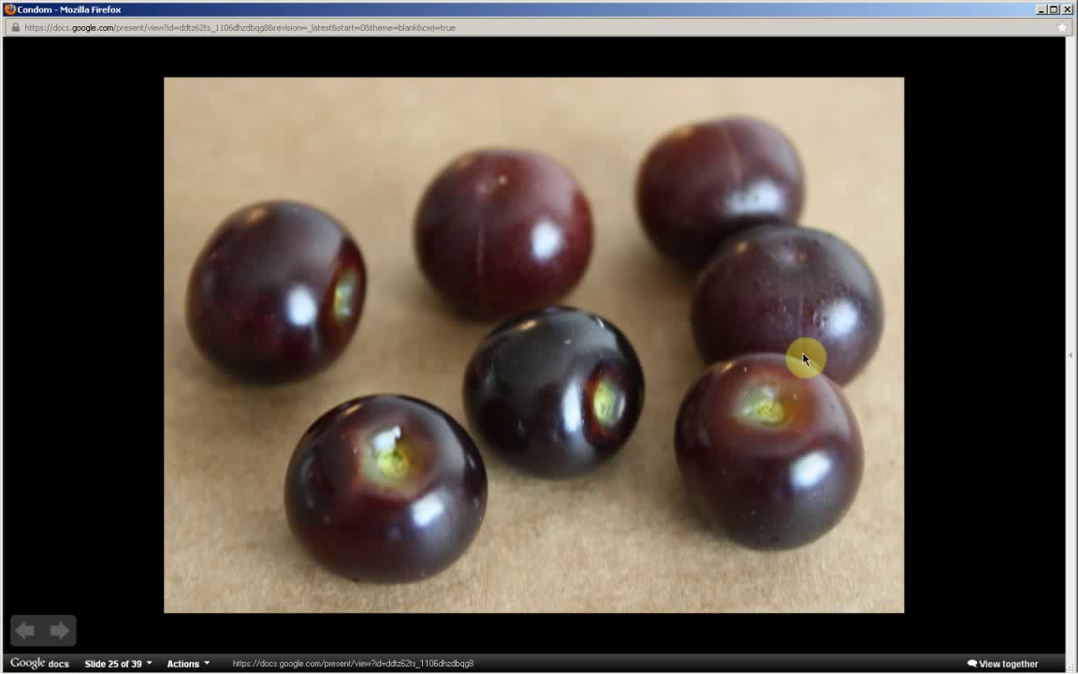
pyautogui.moveTo(701, 421)
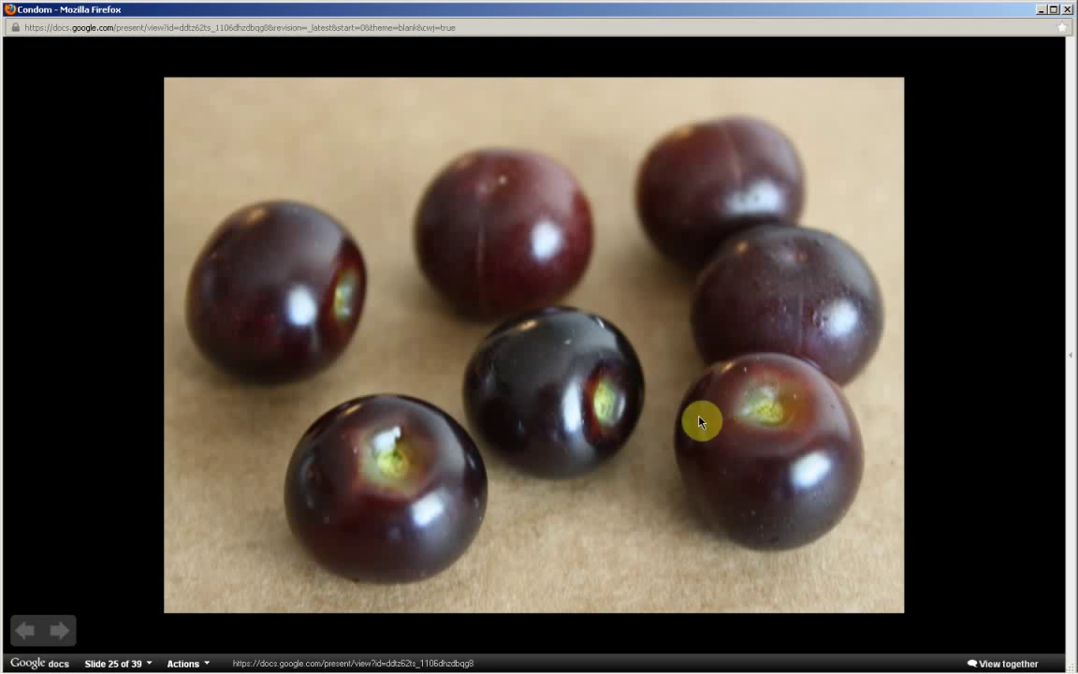
pyautogui.moveTo(670, 404)
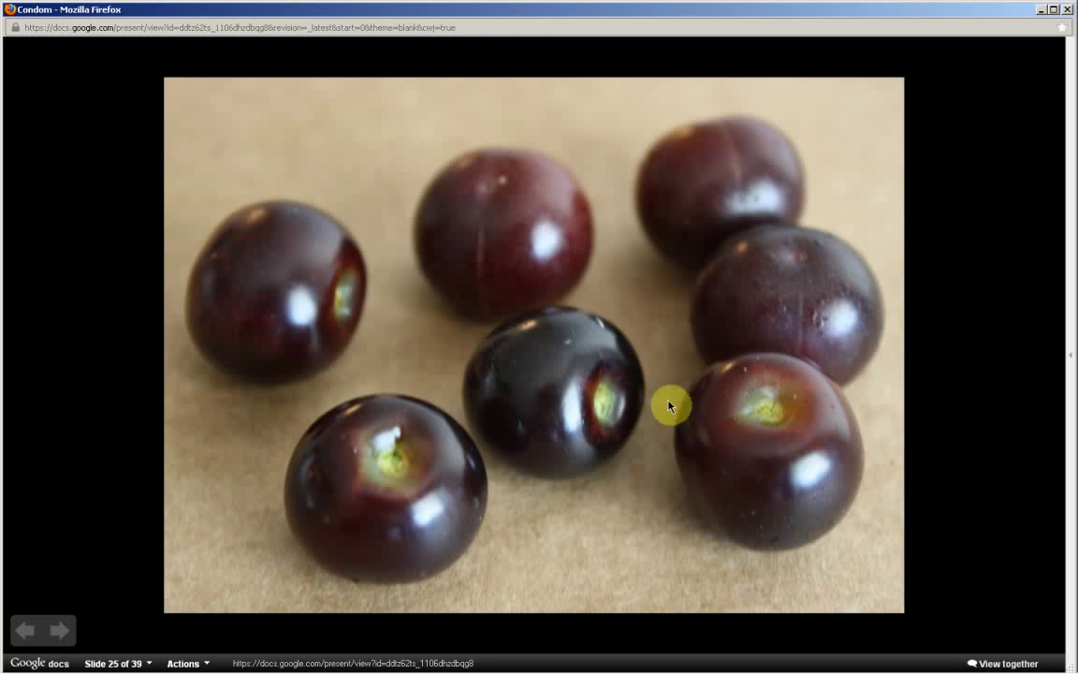
pyautogui.moveTo(90, 625)
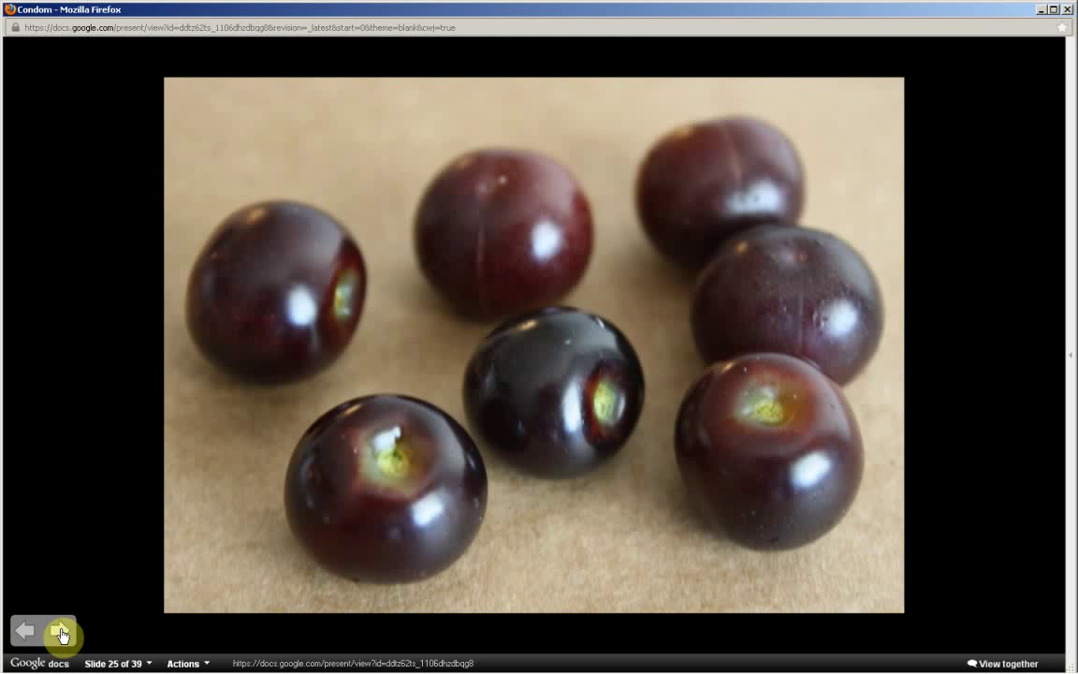
# - Advance past the dark fruits slide and the berries-in-palm slide to slide 27, the serrated leaf
pyautogui.click(62, 633)
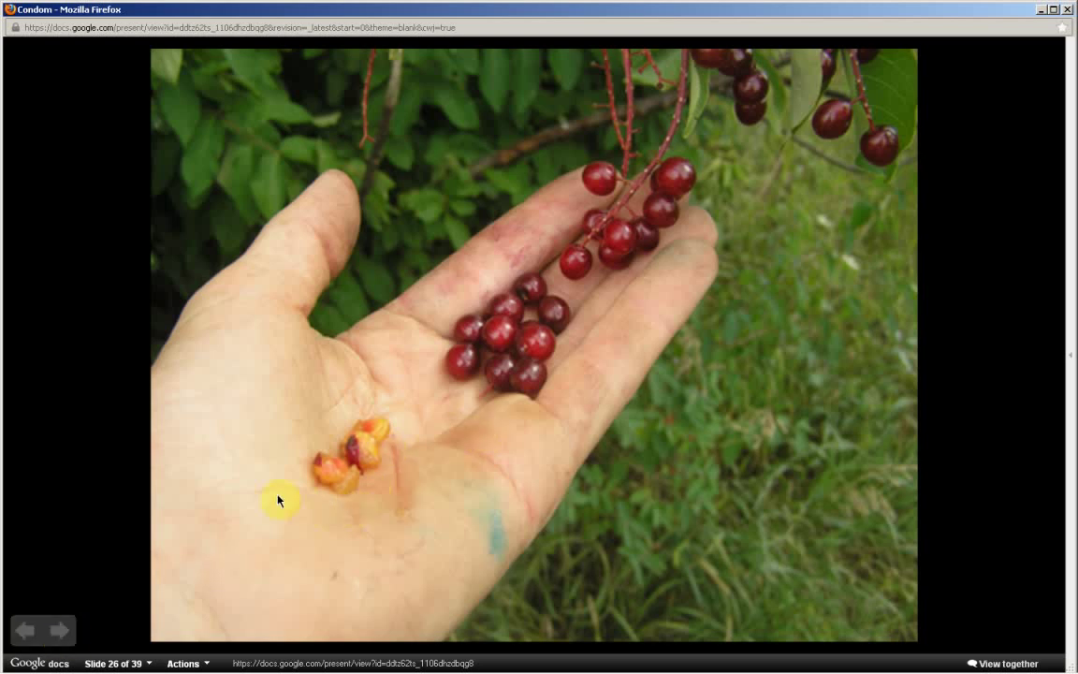
pyautogui.moveTo(288, 437)
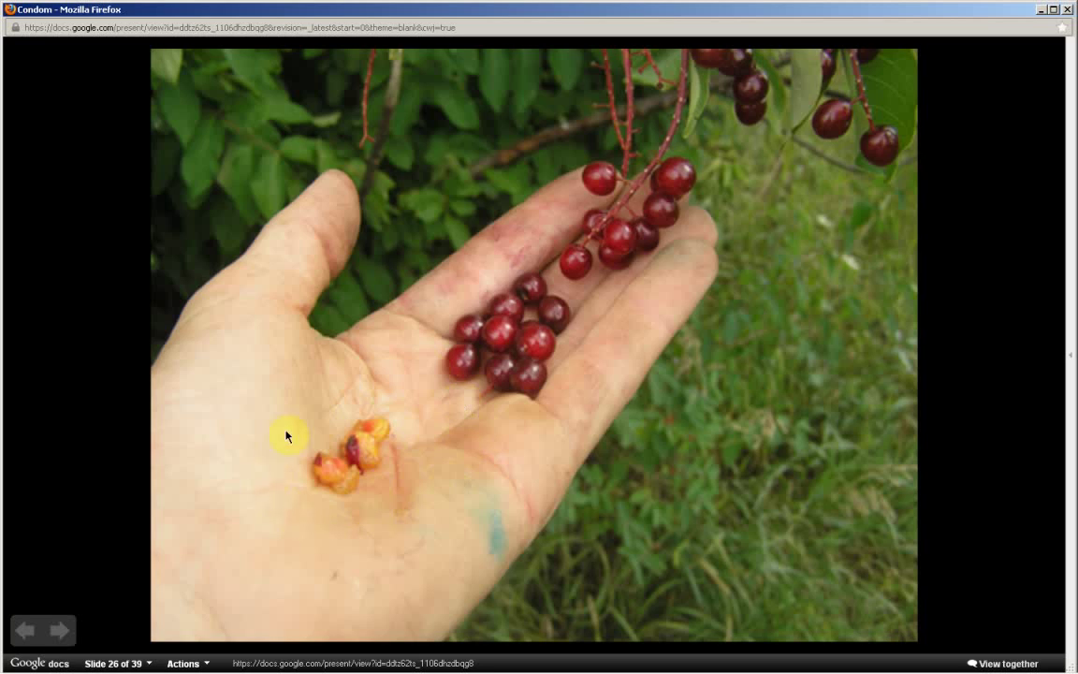
pyautogui.moveTo(262, 438)
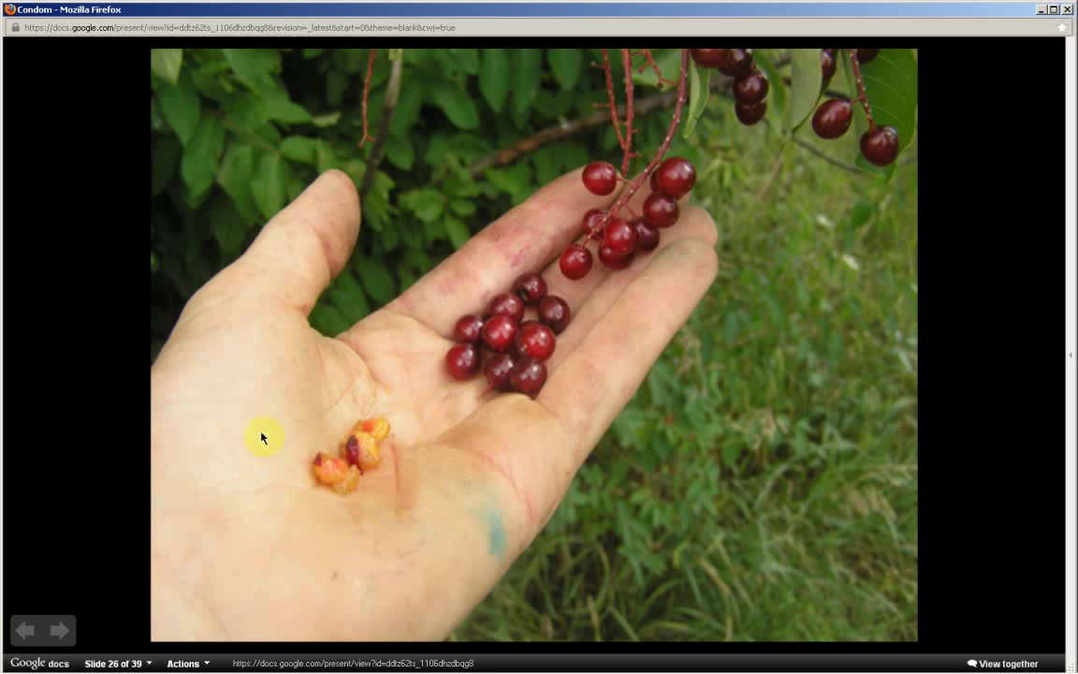
pyautogui.moveTo(344, 520)
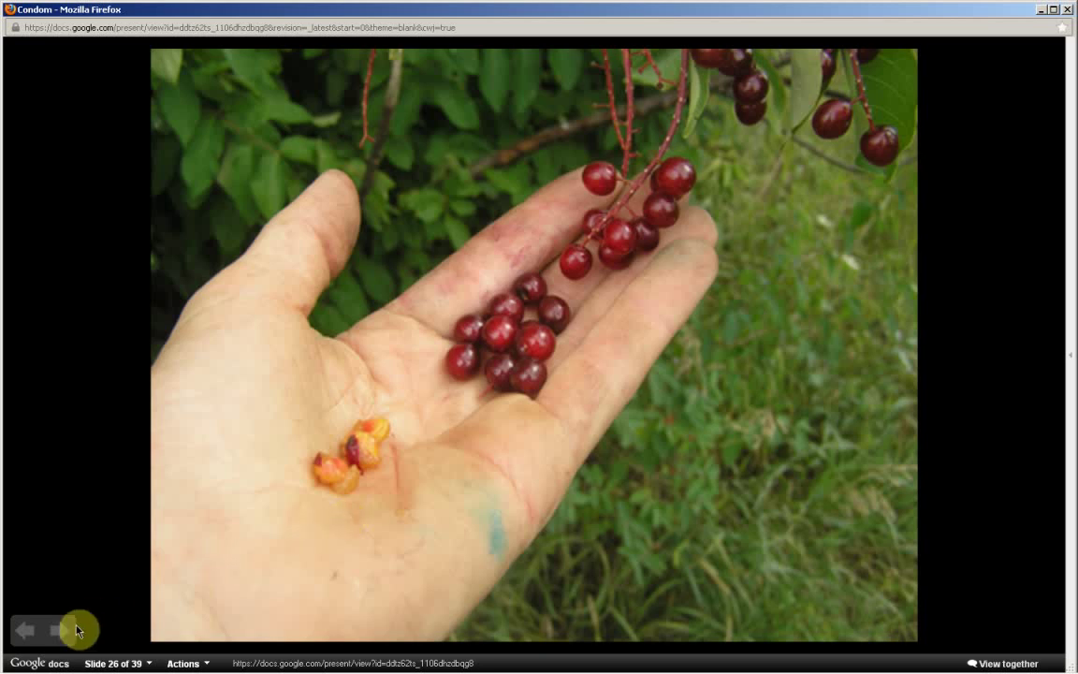
pyautogui.click(63, 631)
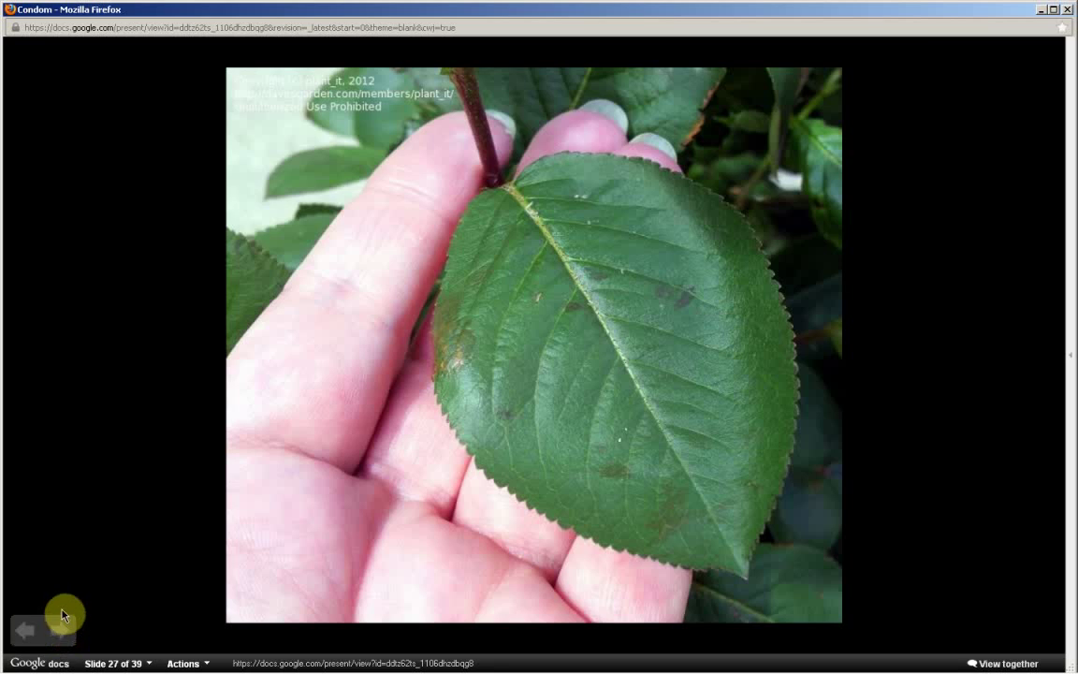
pyautogui.moveTo(475, 201)
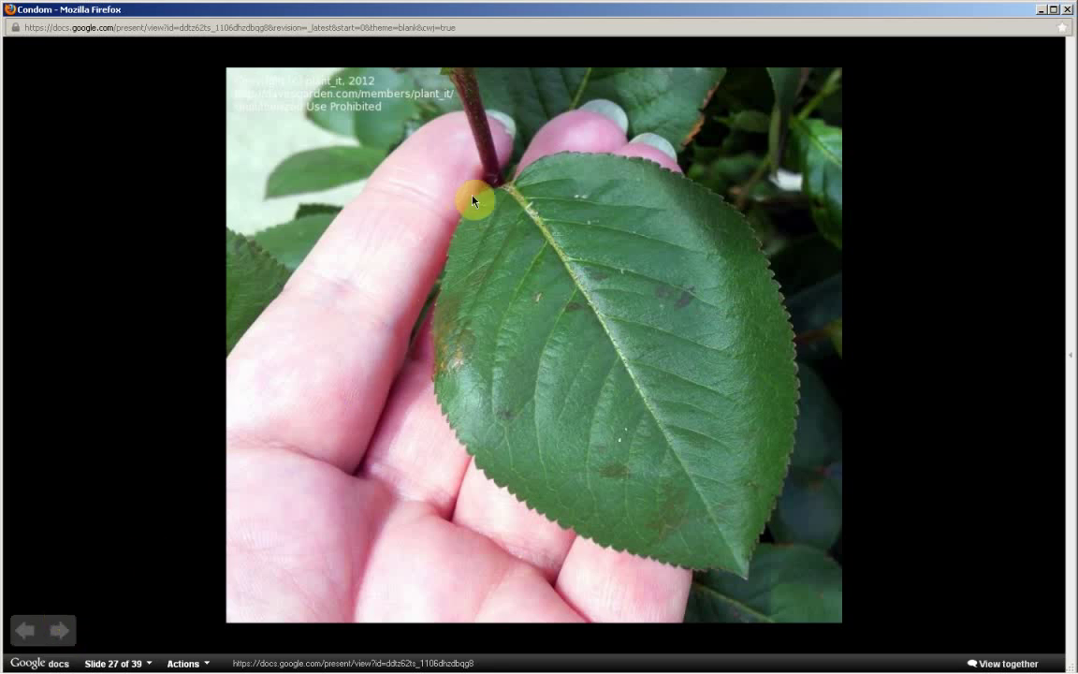
pyautogui.moveTo(506, 495)
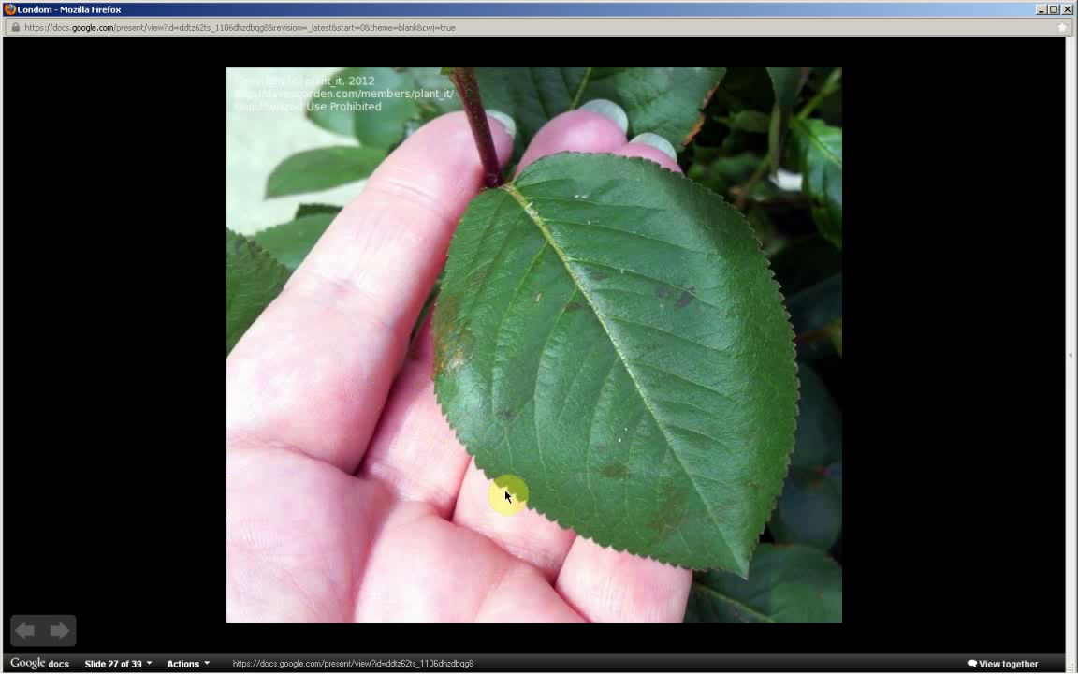
pyautogui.moveTo(659, 564)
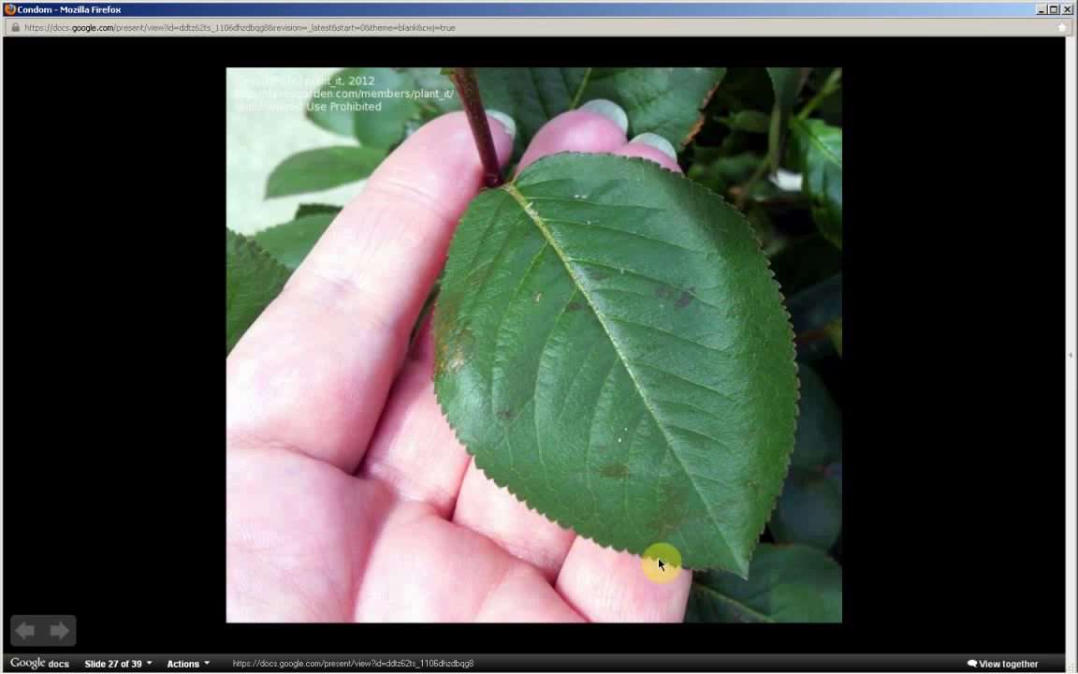
pyautogui.moveTo(787, 330)
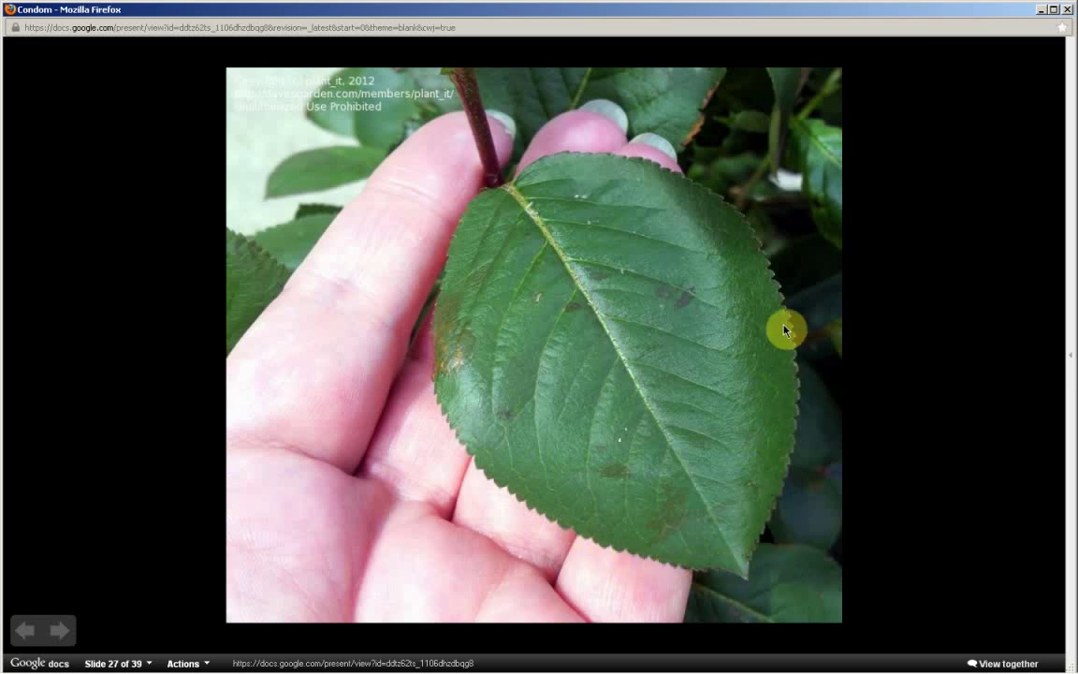
pyautogui.moveTo(582, 171)
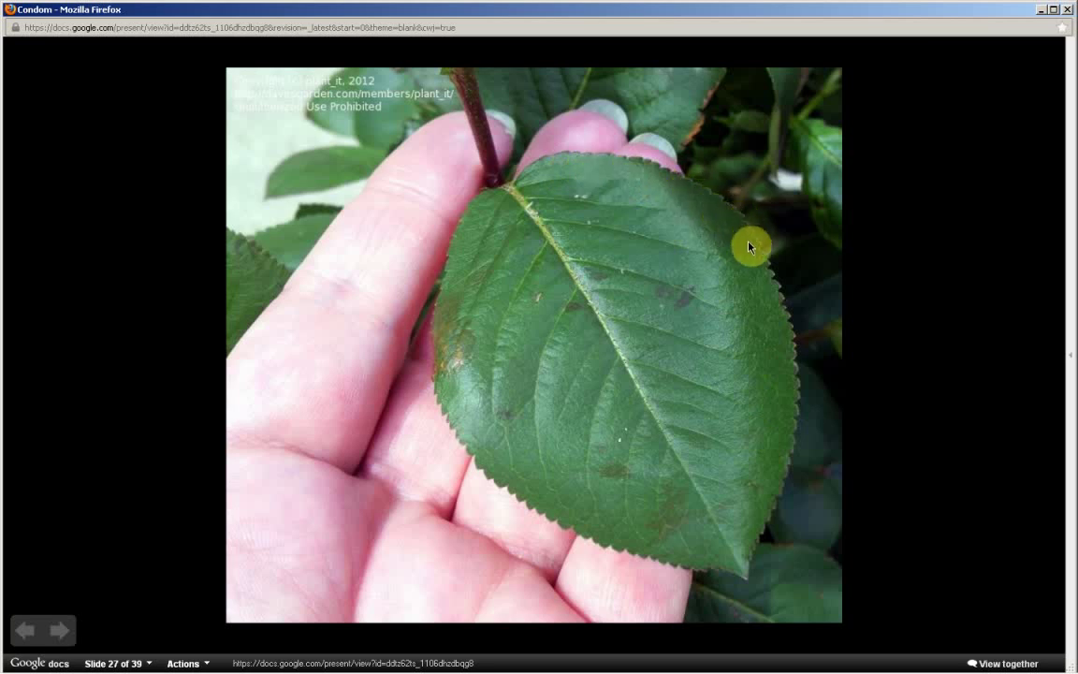
pyautogui.moveTo(781, 292)
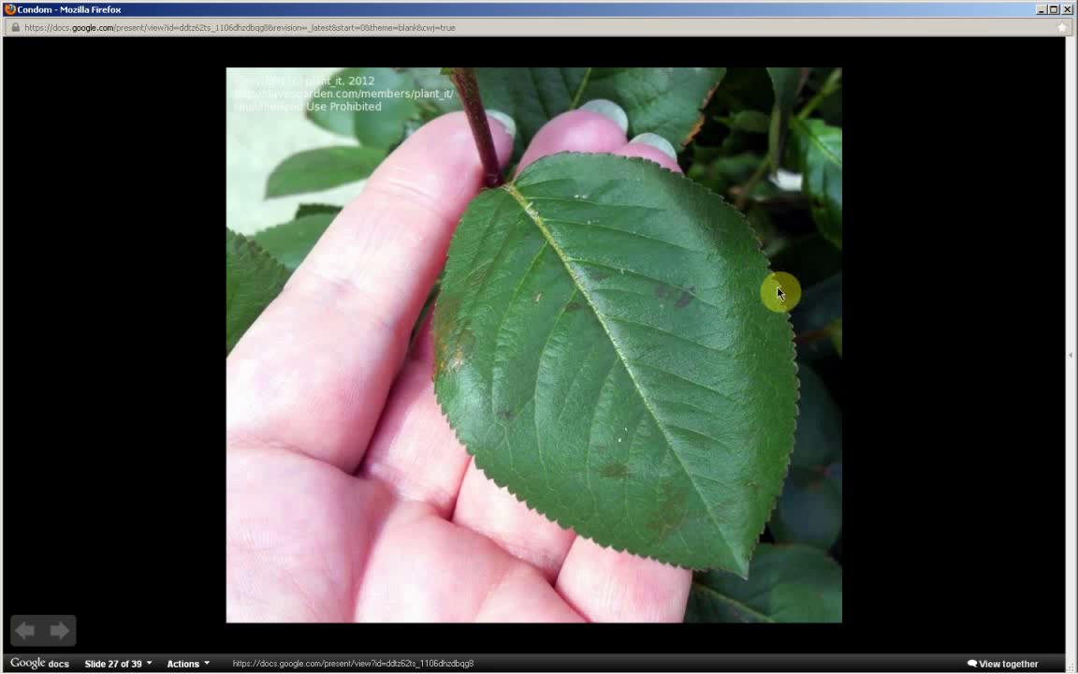
pyautogui.moveTo(786, 303)
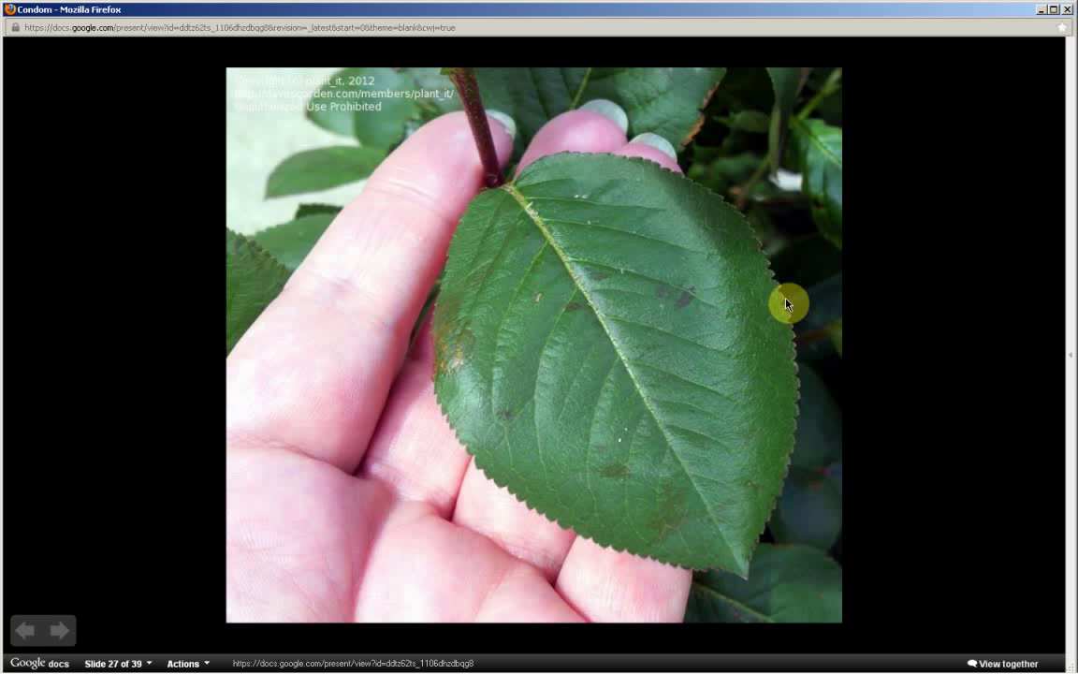
pyautogui.moveTo(60, 630)
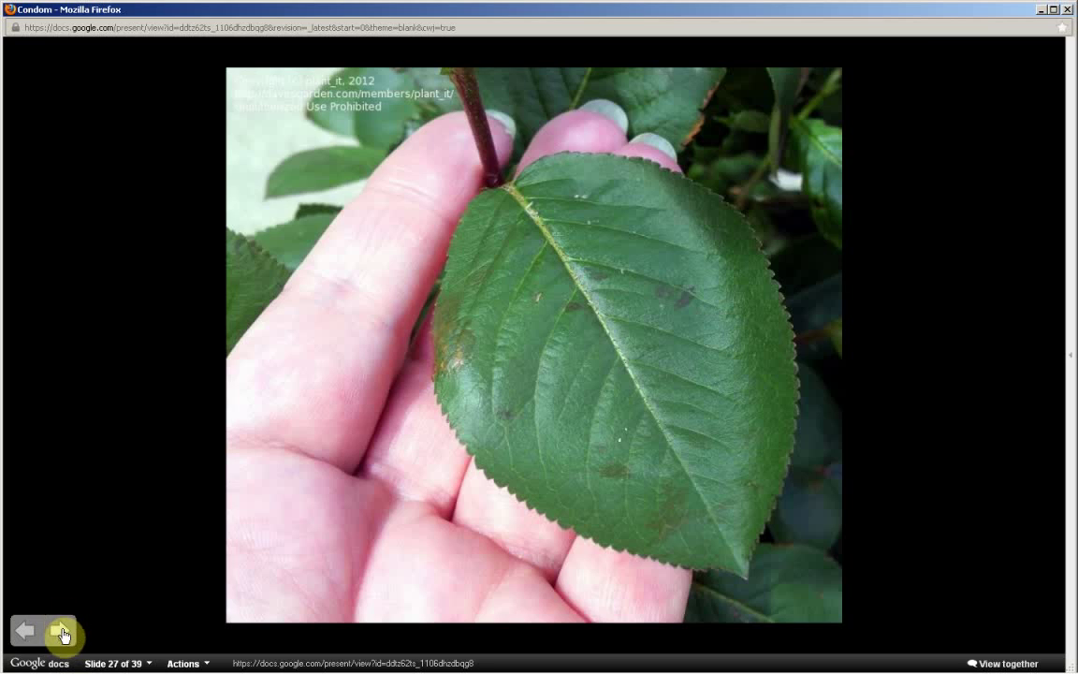
# - Advance past slide 28's broad toothed leaf to slide 29, the elongated serrated leaf
pyautogui.click(61, 629)
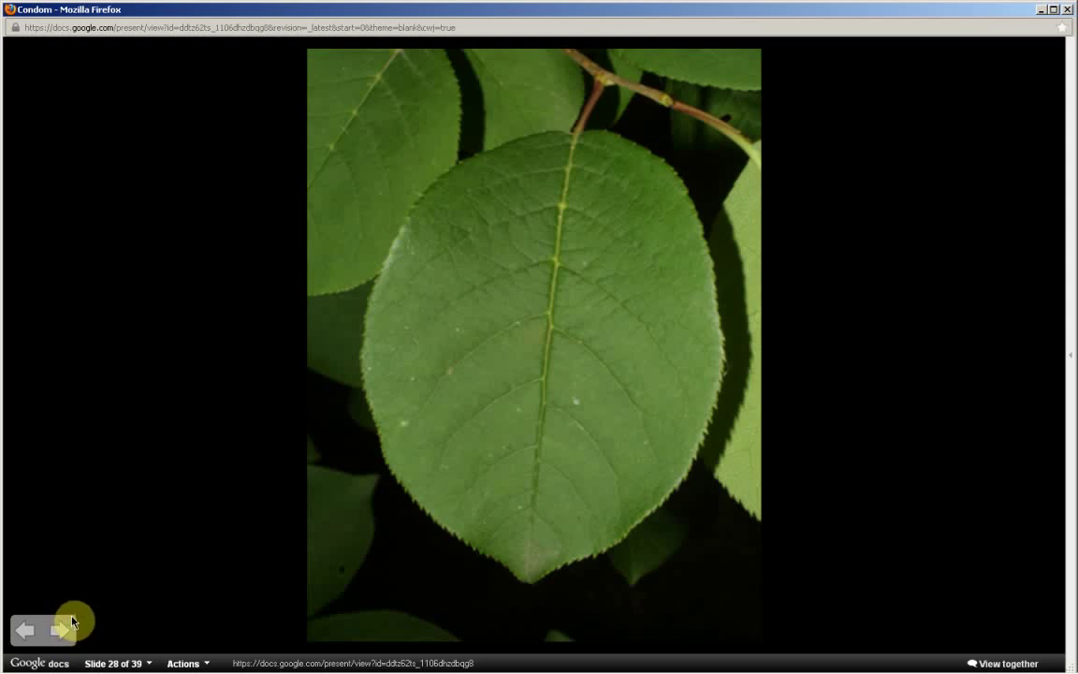
pyautogui.moveTo(576, 146)
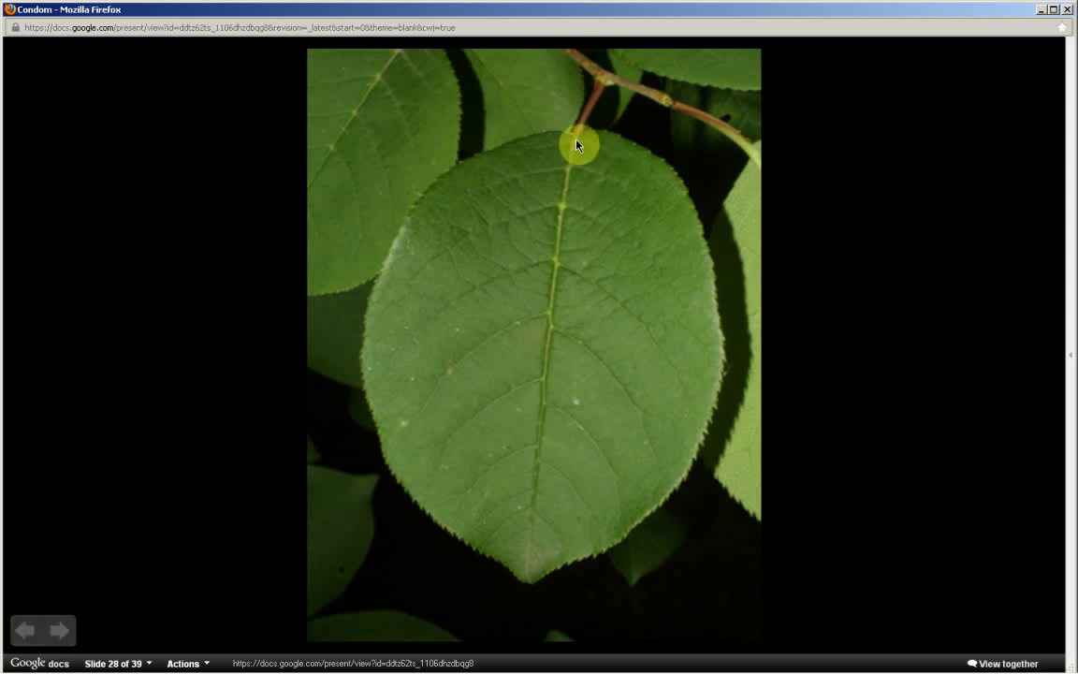
pyautogui.moveTo(446, 506)
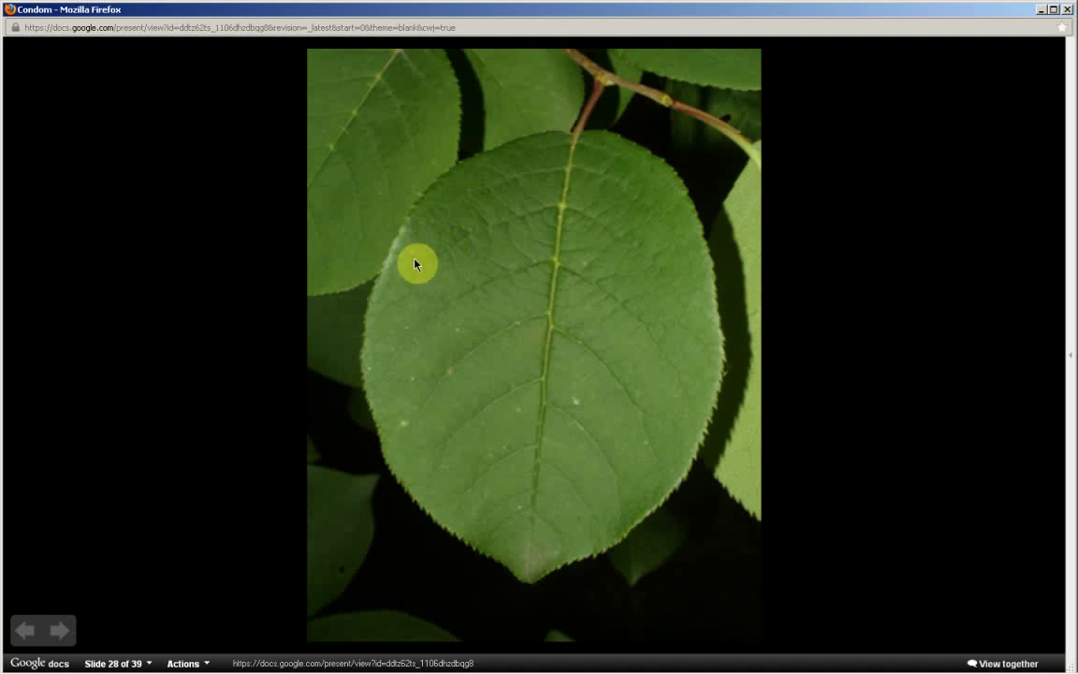
pyautogui.moveTo(692, 455)
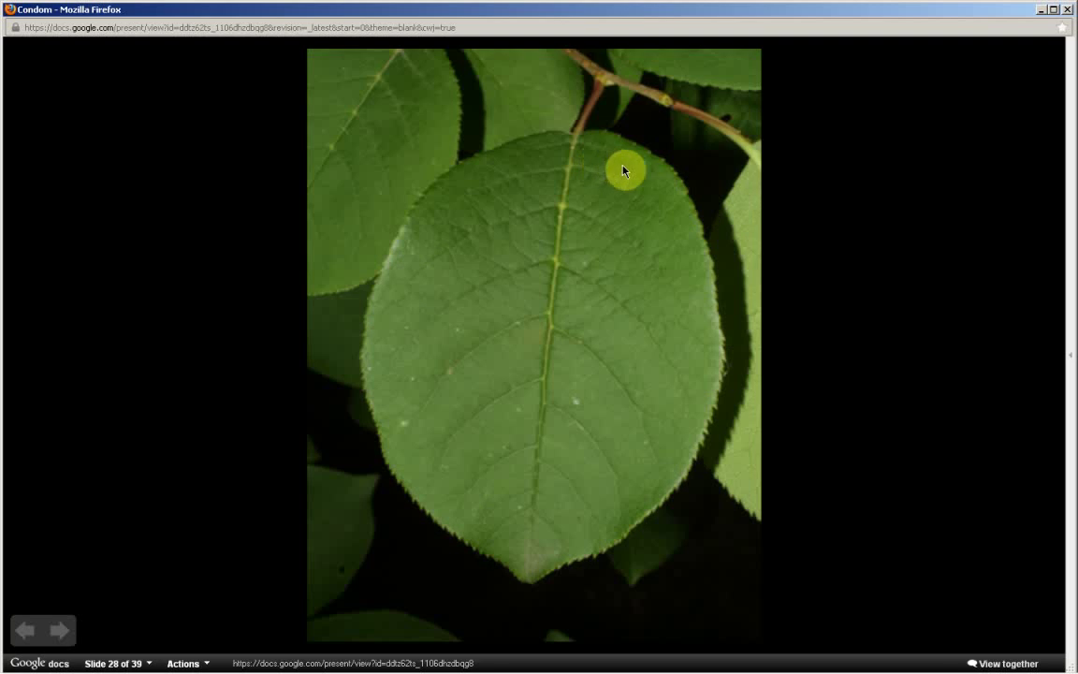
pyautogui.moveTo(75, 636)
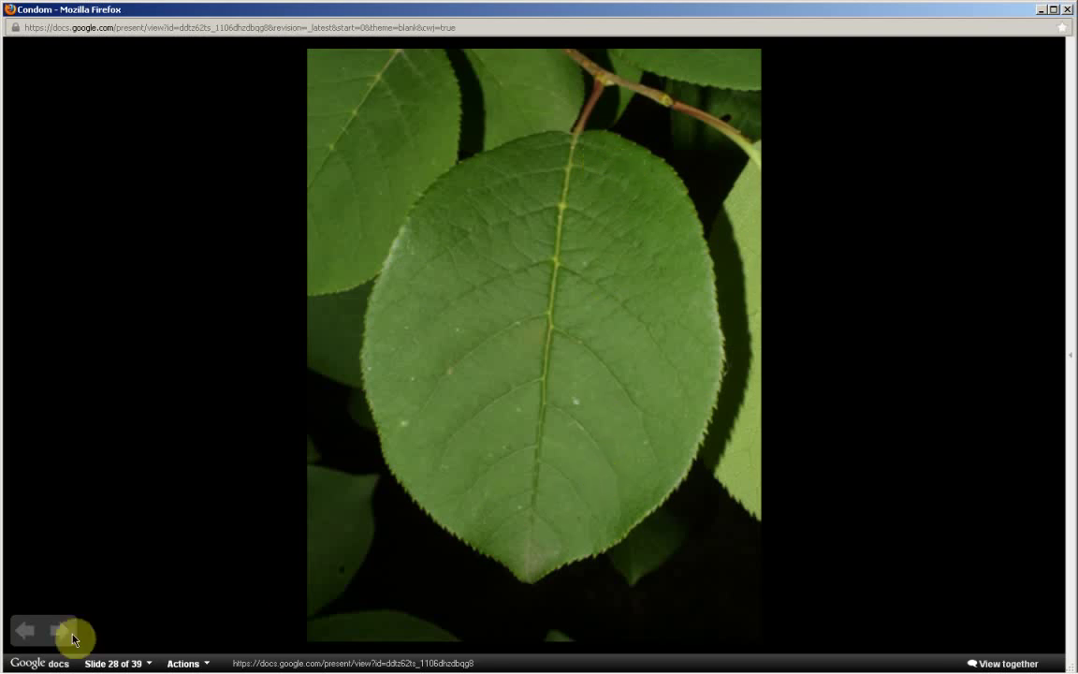
pyautogui.click(60, 631)
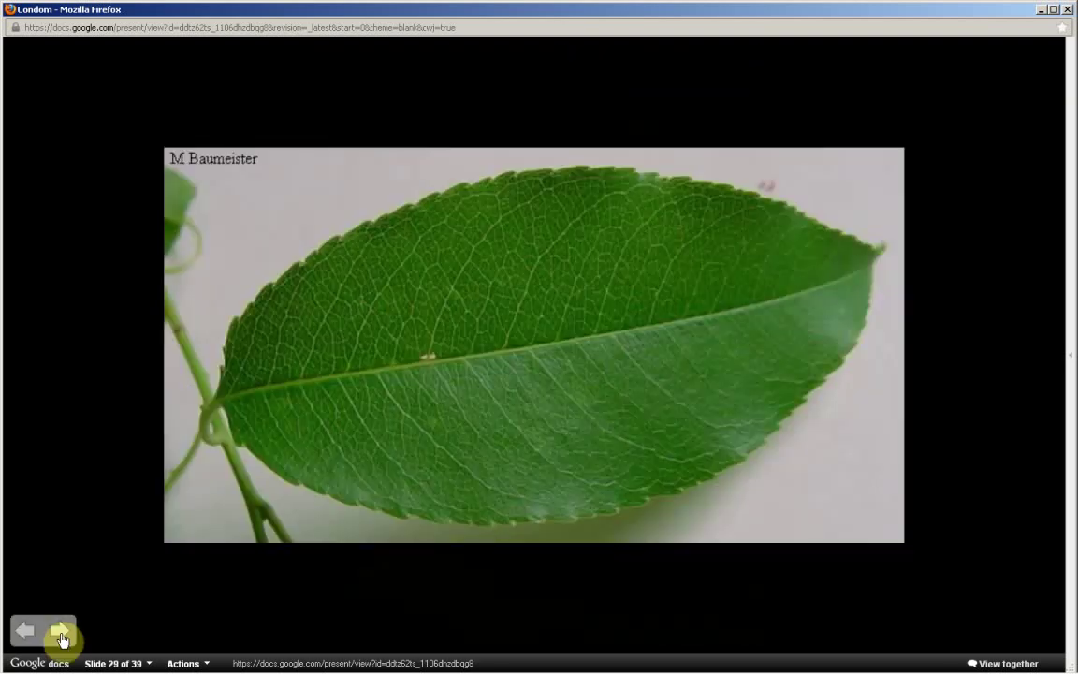
# - Advance to slide 30, the black-and-white line drawing of a leaf outline and veins
pyautogui.click(60, 633)
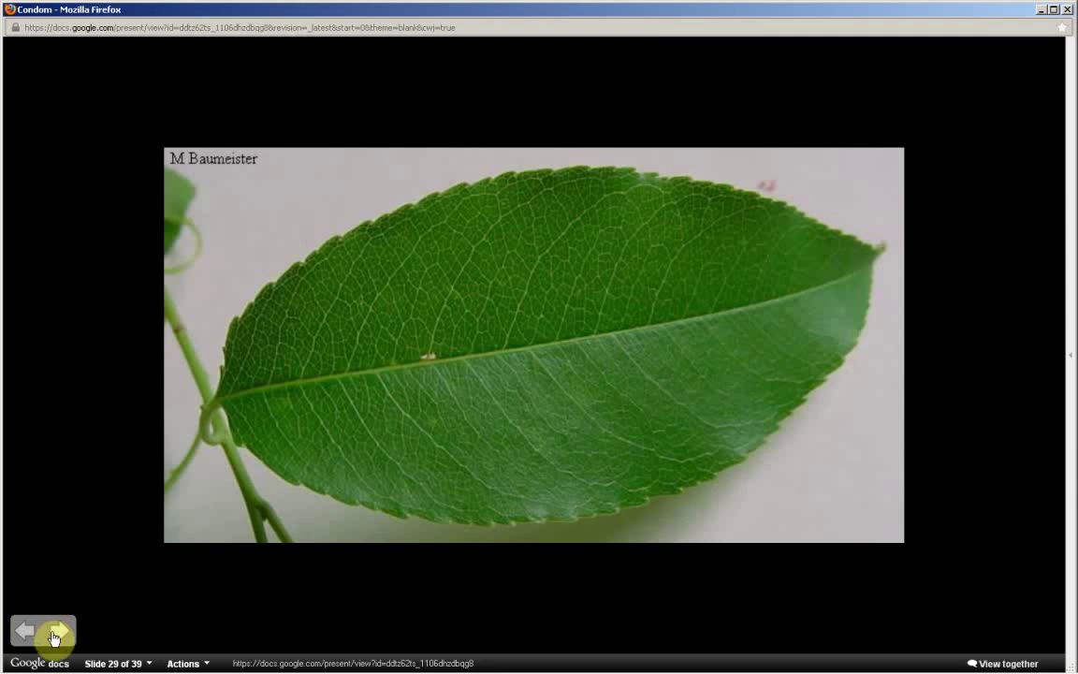
pyautogui.click(60, 631)
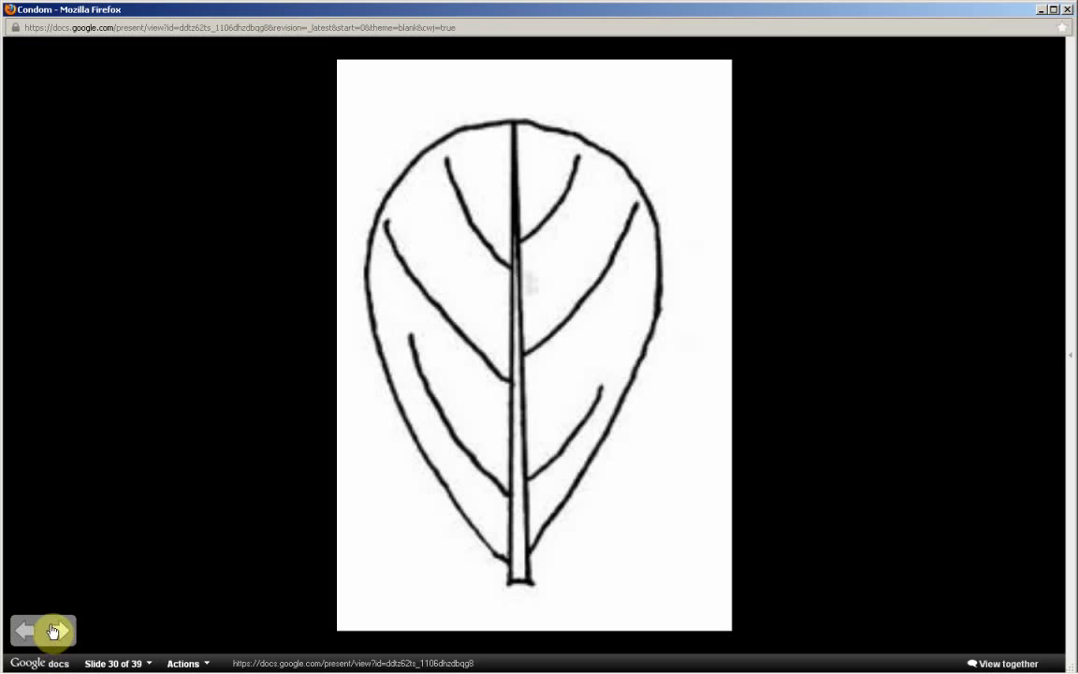
pyautogui.moveTo(382, 554)
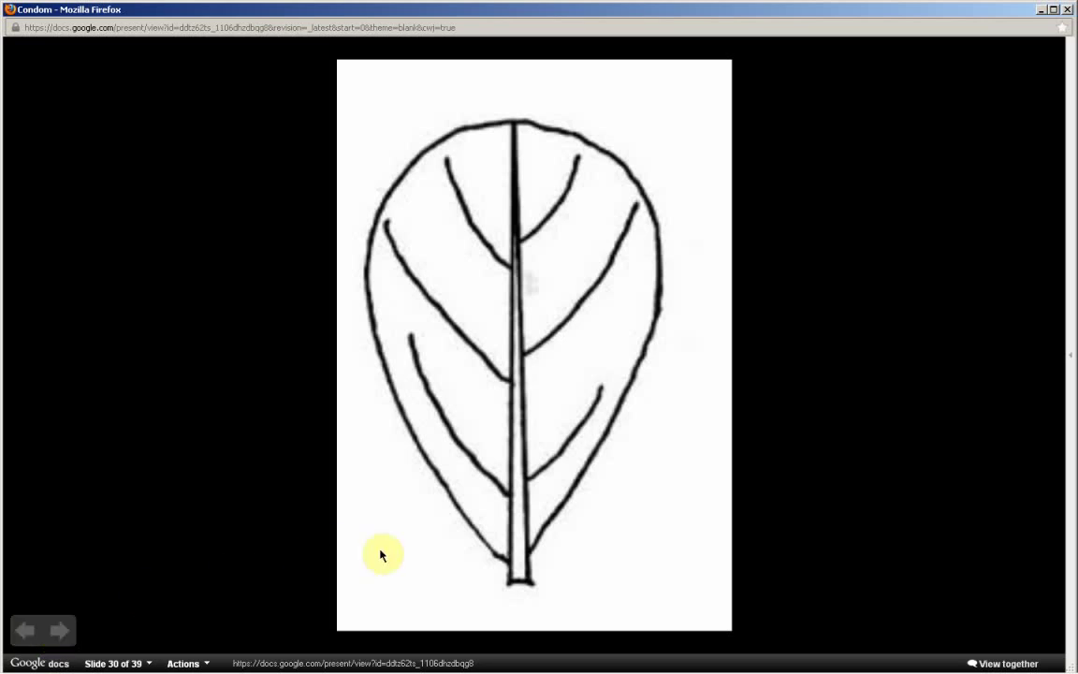
pyautogui.moveTo(453, 541)
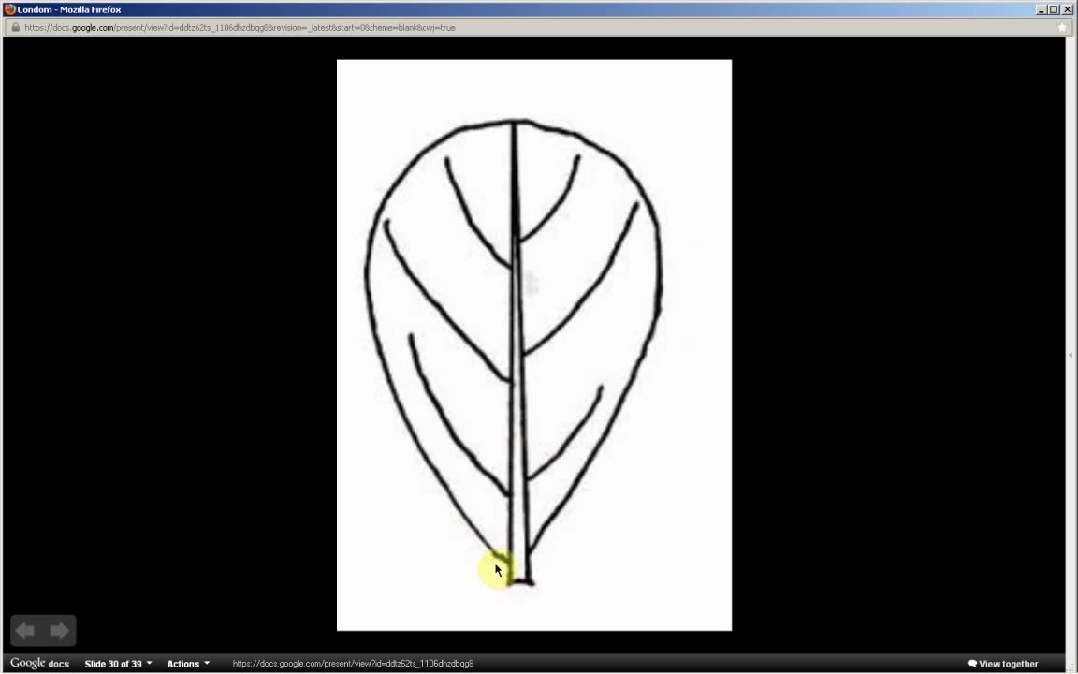
pyautogui.moveTo(429, 457)
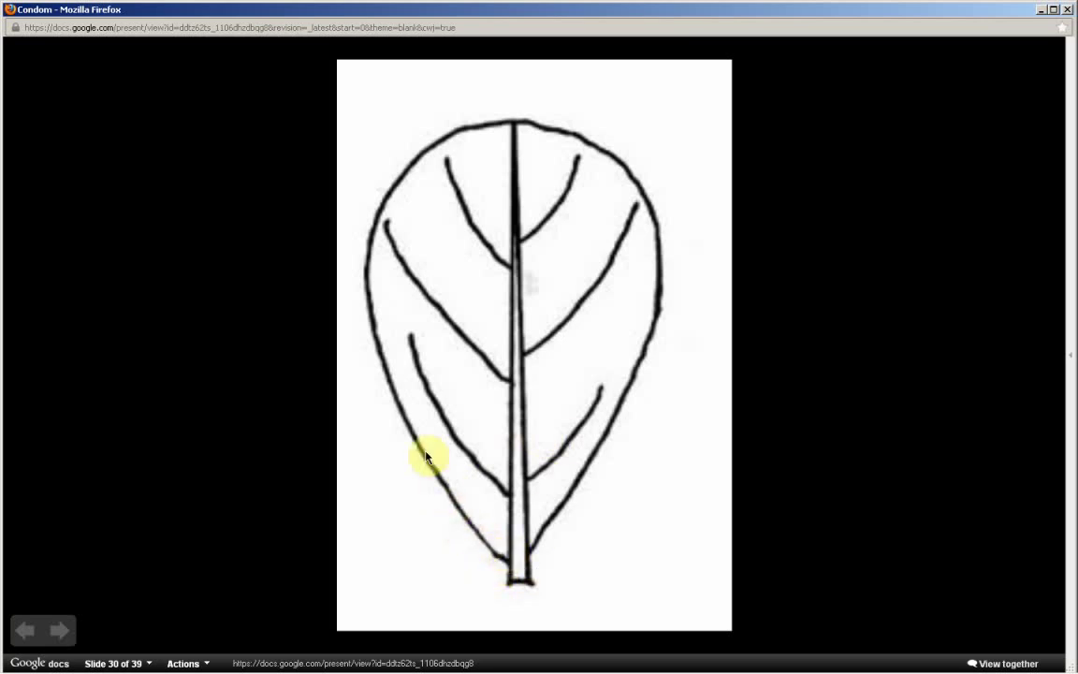
pyautogui.moveTo(682, 187)
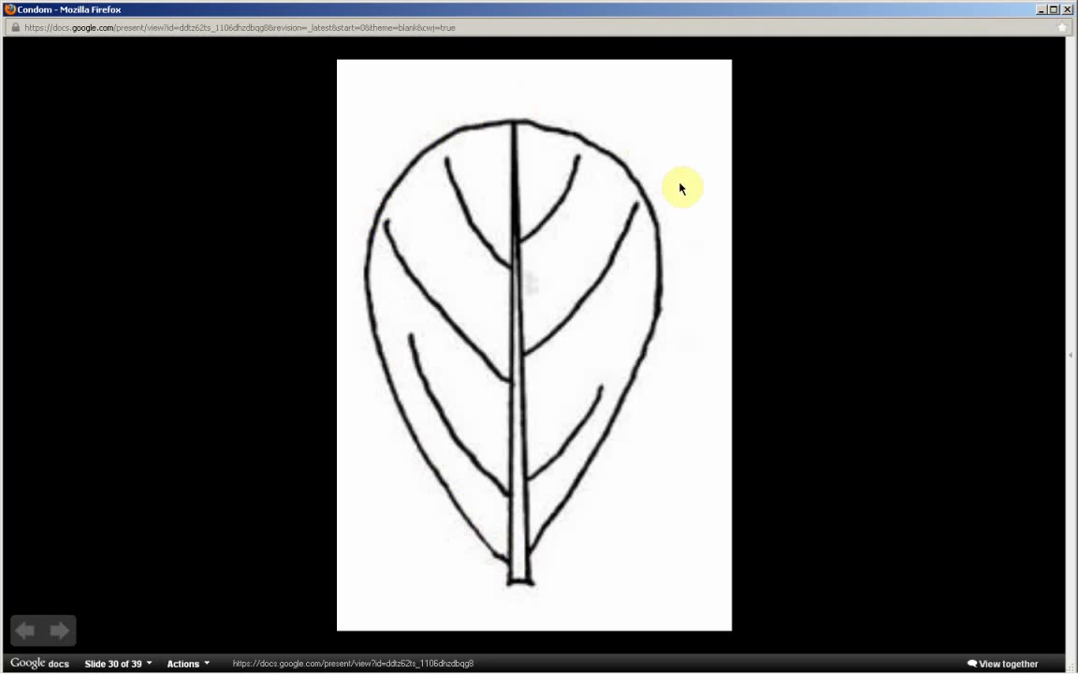
pyautogui.moveTo(513, 573)
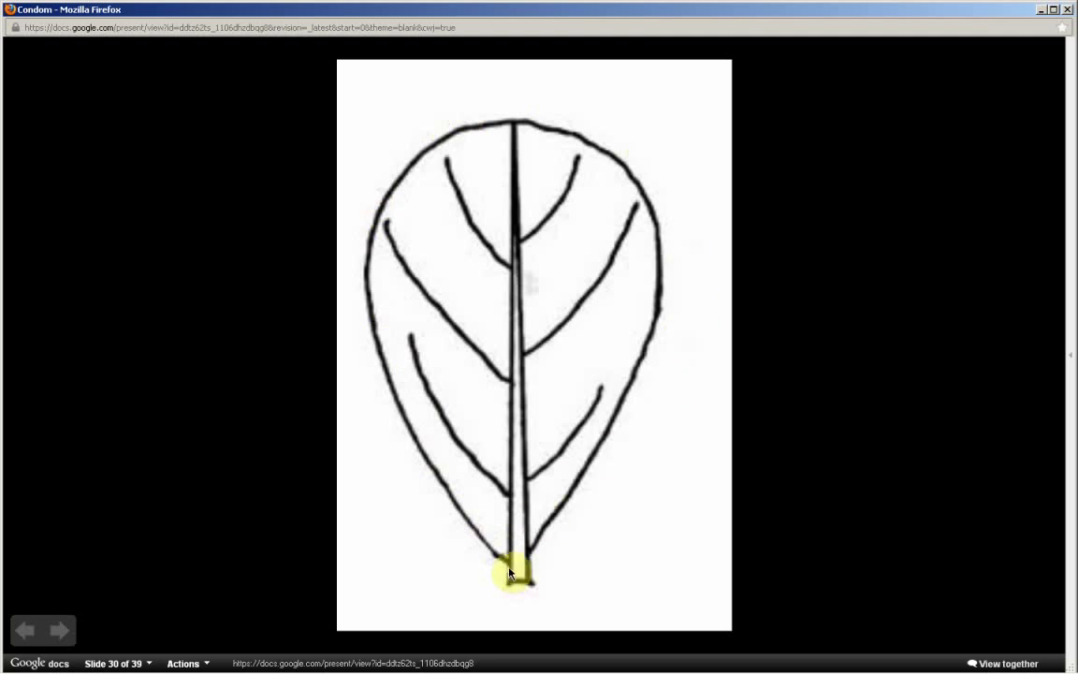
pyautogui.moveTo(618, 596)
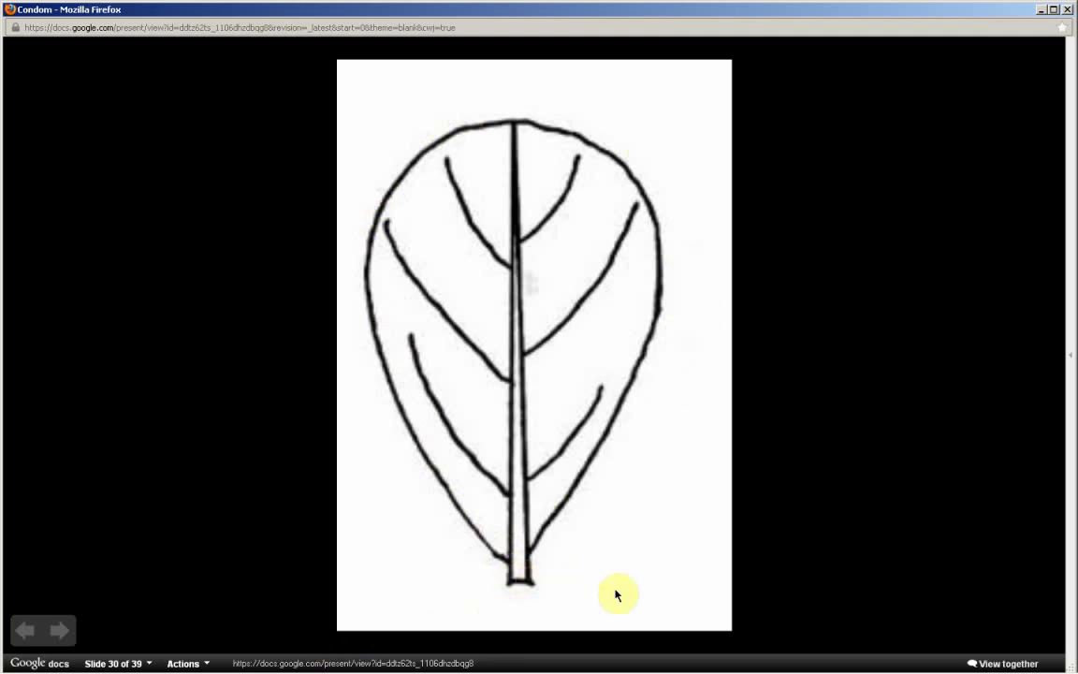
pyautogui.moveTo(633, 552)
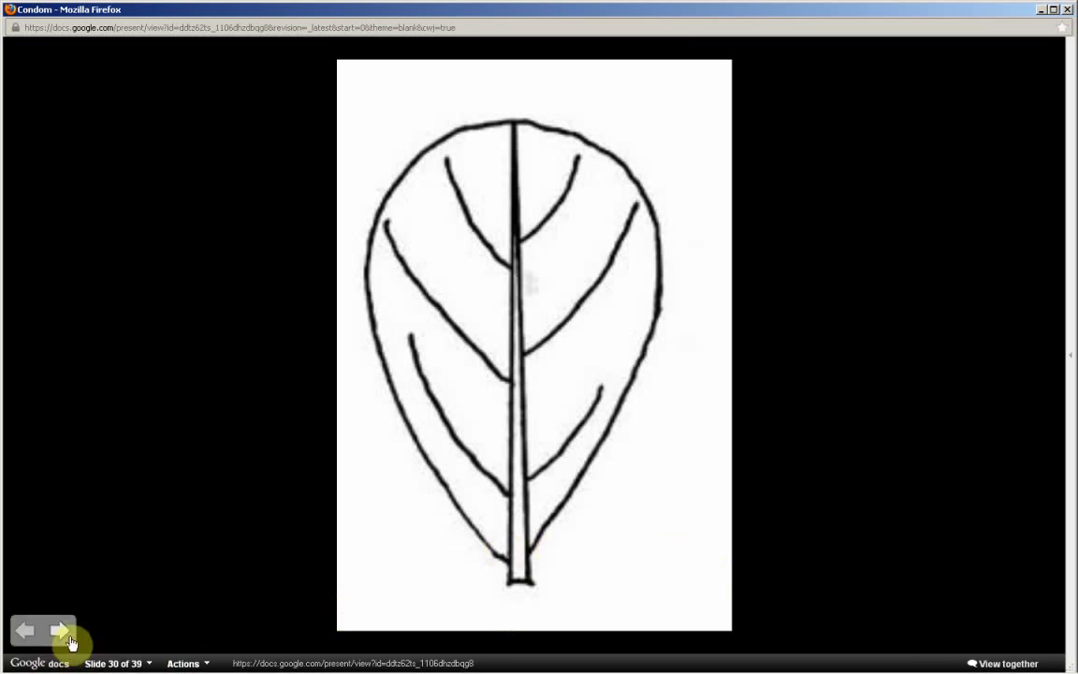
# - Advance through slide 31 to slide 32, the leaf base and reddish stalk against the sky
pyautogui.click(59, 629)
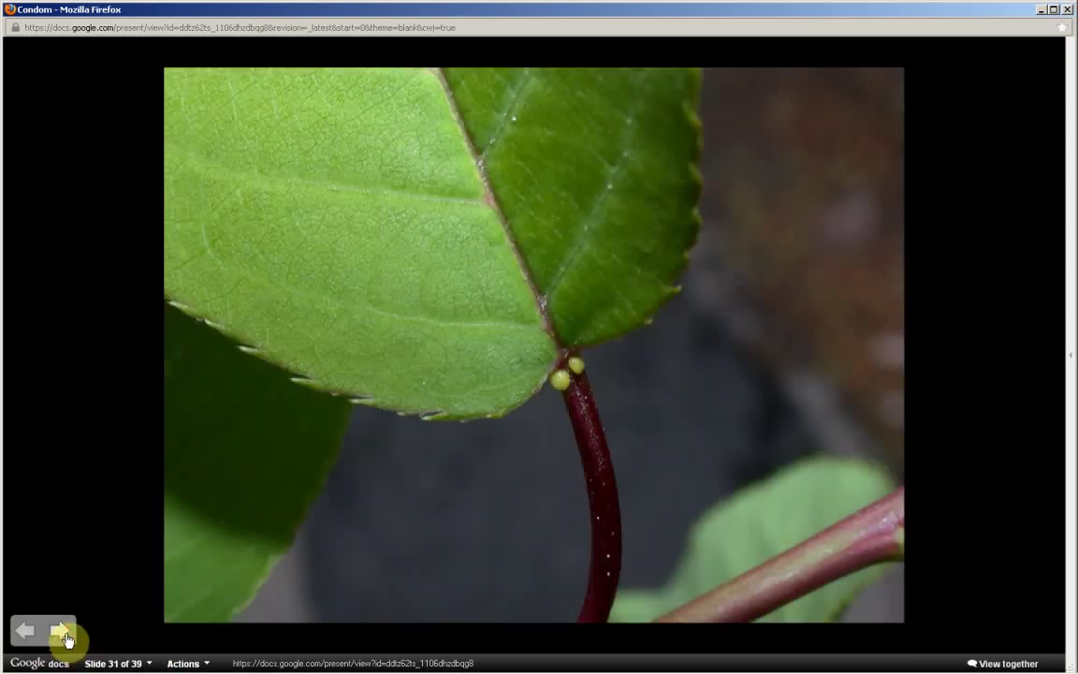
pyautogui.click(58, 629)
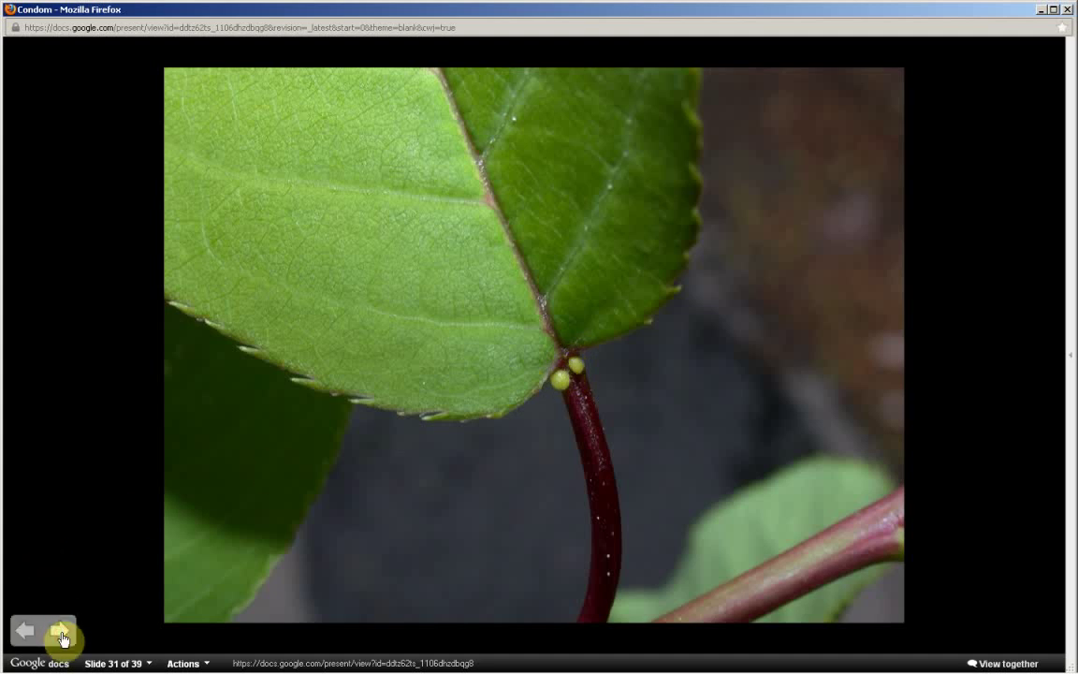
pyautogui.click(60, 631)
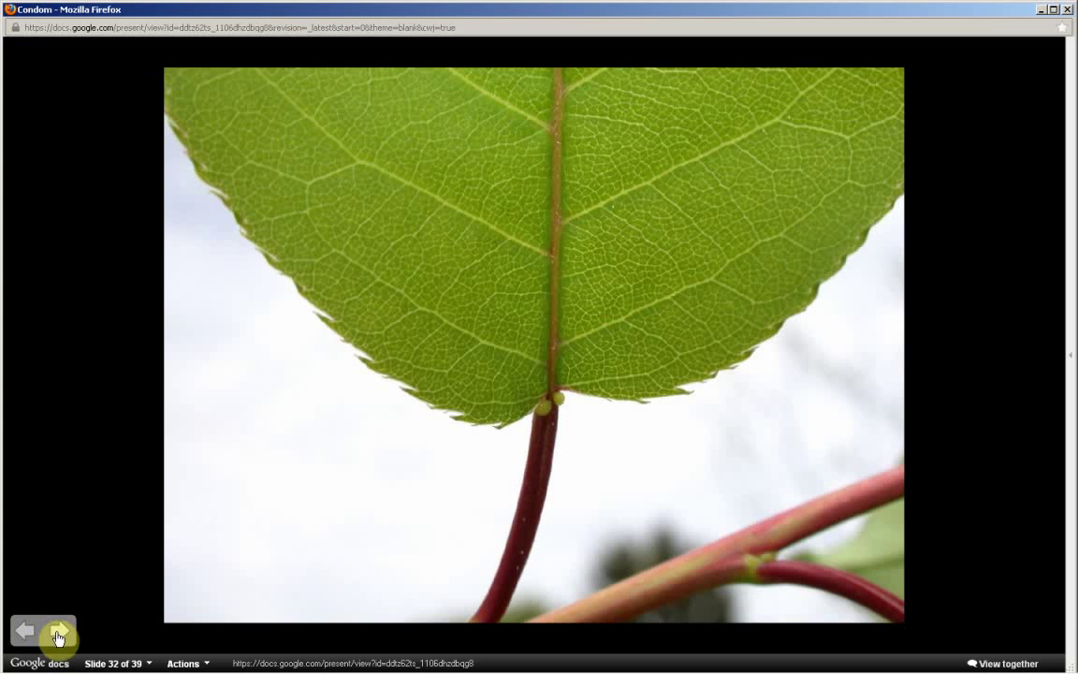
pyautogui.moveTo(472, 438)
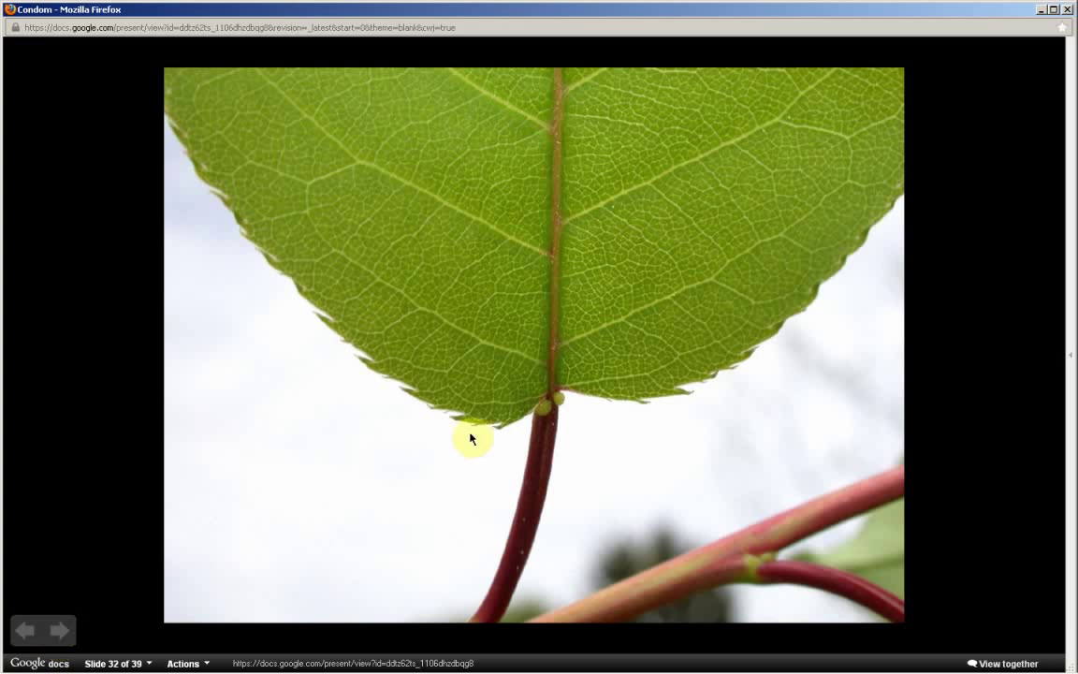
pyautogui.moveTo(547, 496)
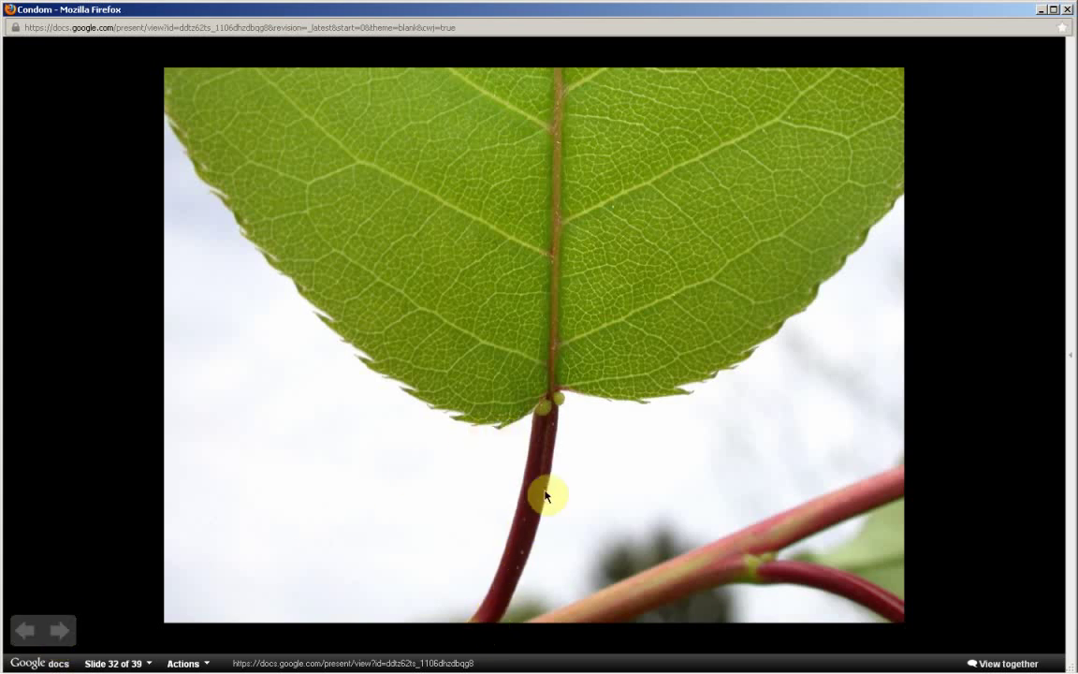
pyautogui.moveTo(284, 592)
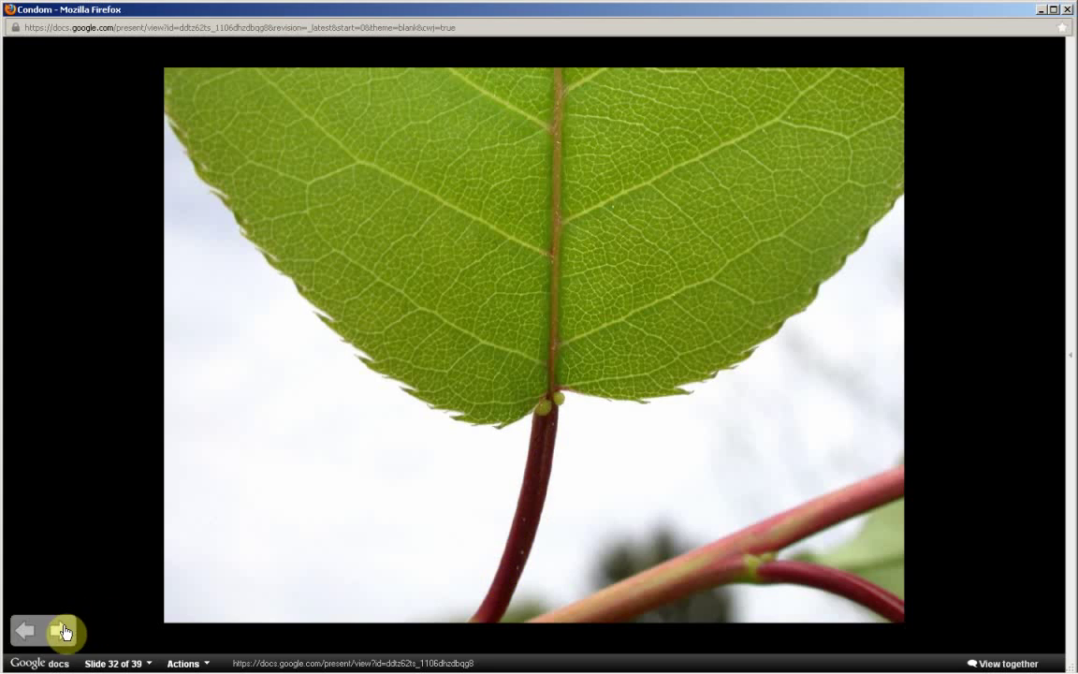
pyautogui.click(66, 631)
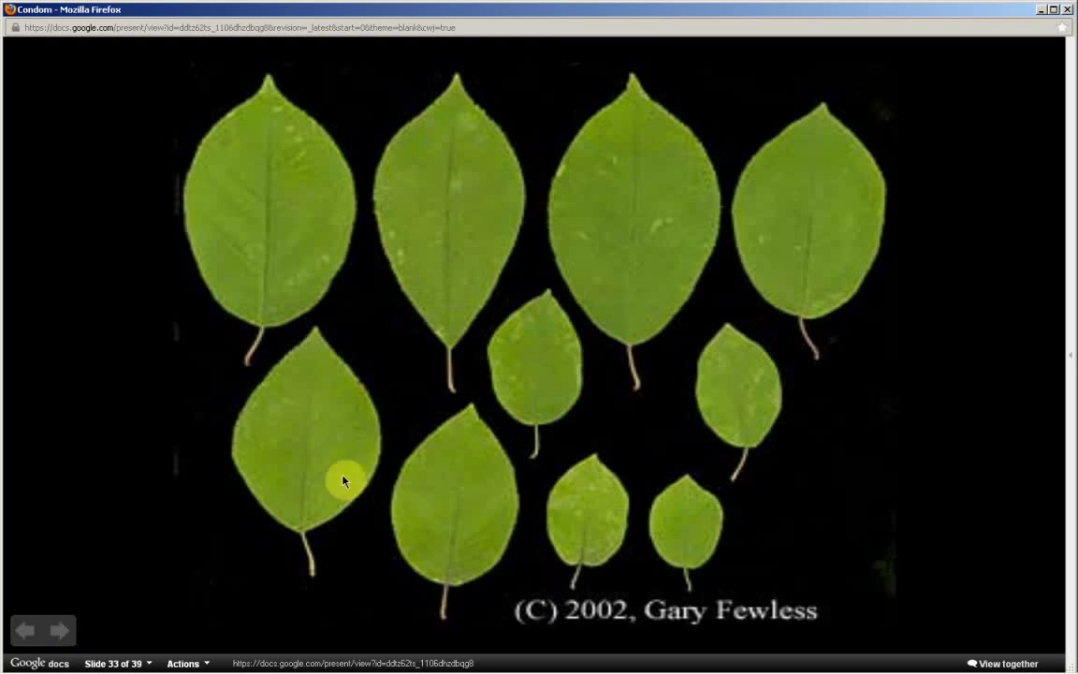
pyautogui.moveTo(404, 401)
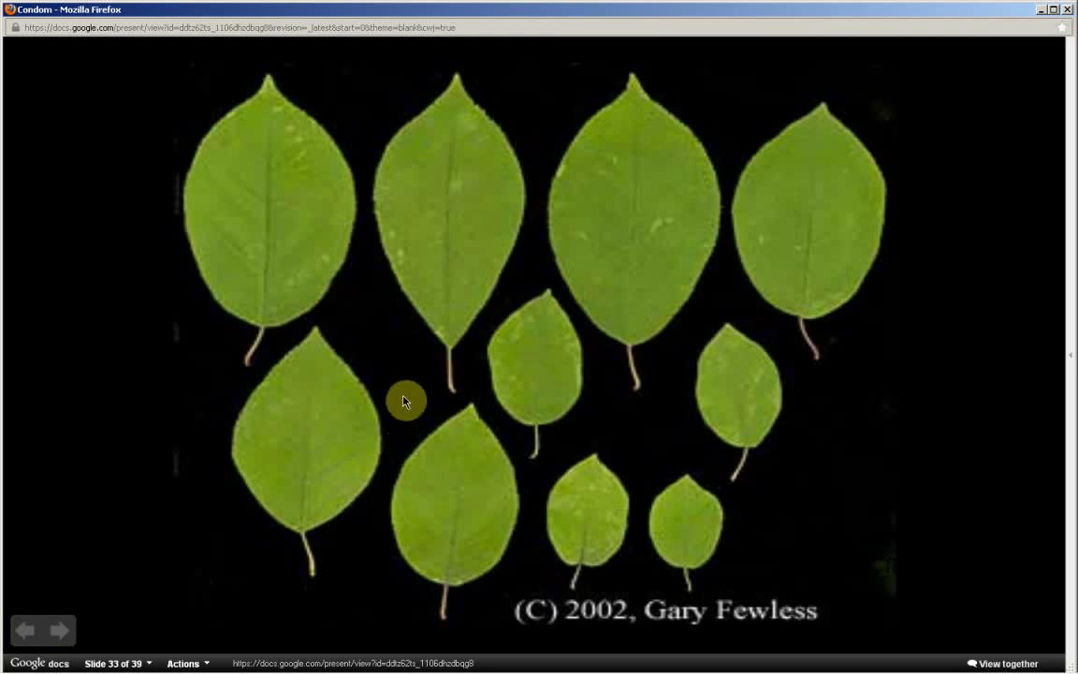
pyautogui.moveTo(320, 340)
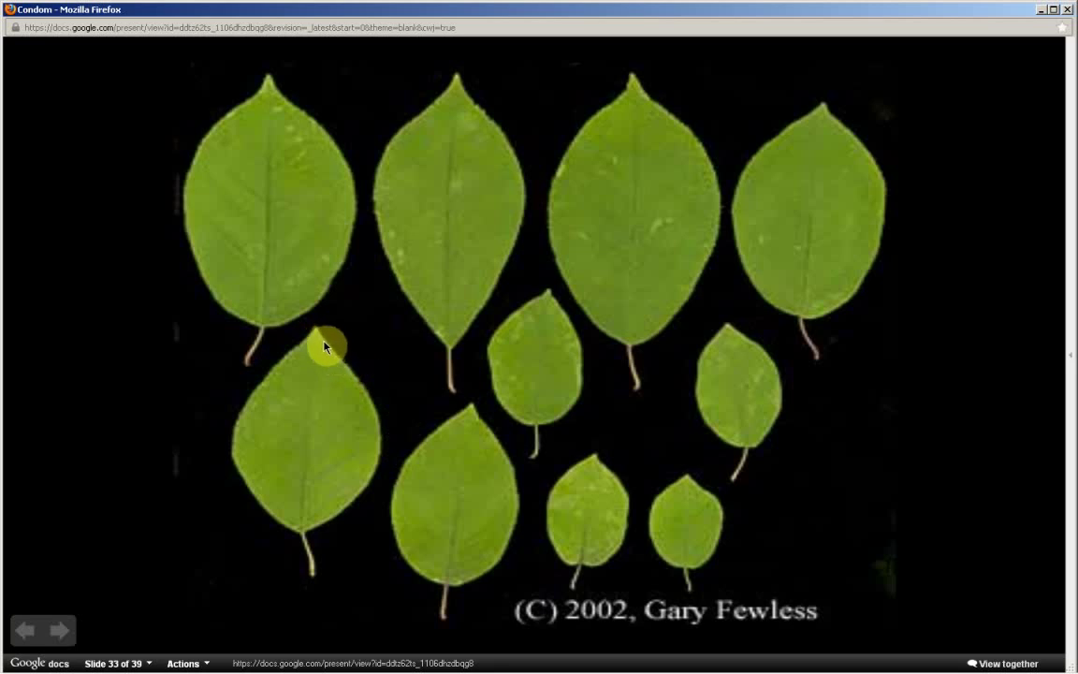
pyautogui.moveTo(266, 107)
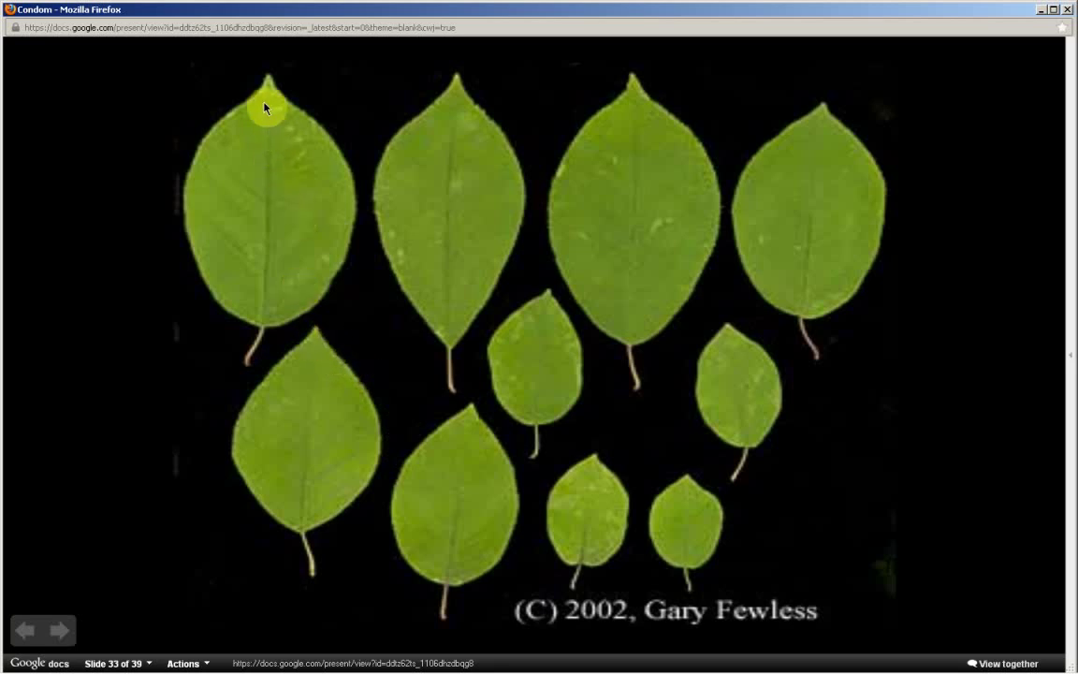
pyautogui.moveTo(457, 90)
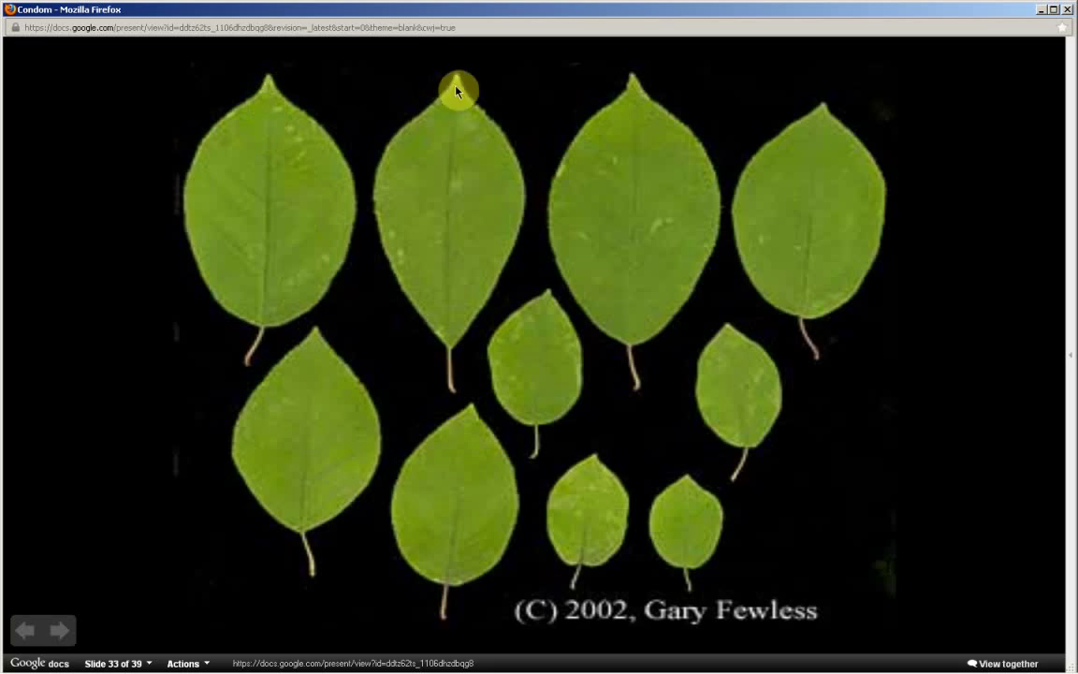
pyautogui.moveTo(490, 153)
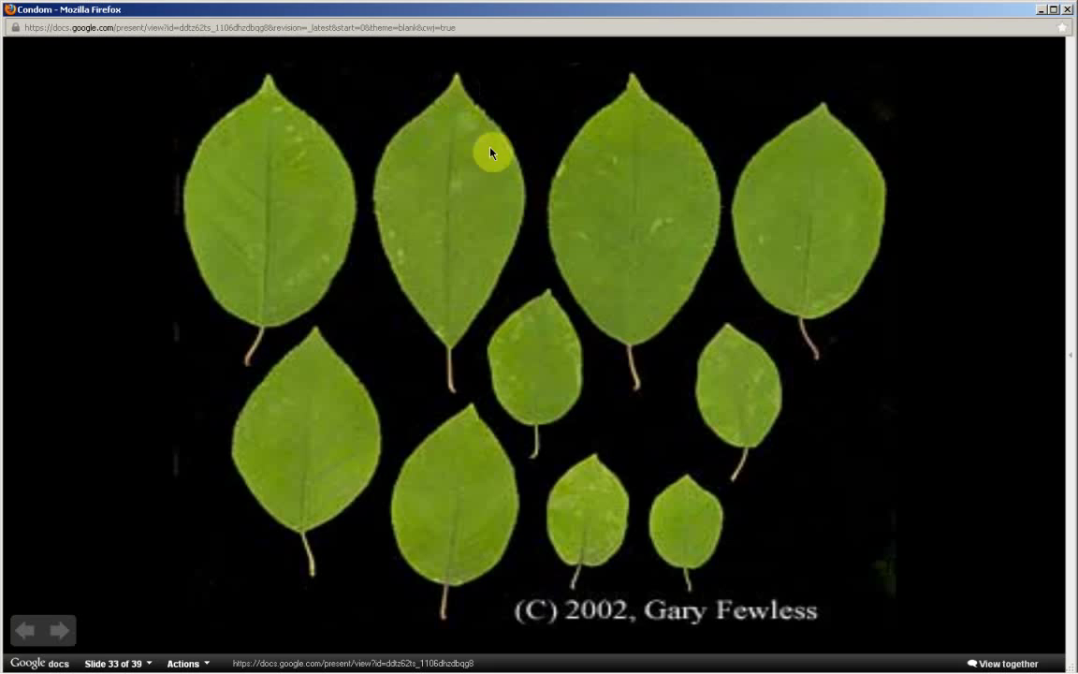
pyautogui.moveTo(609, 550)
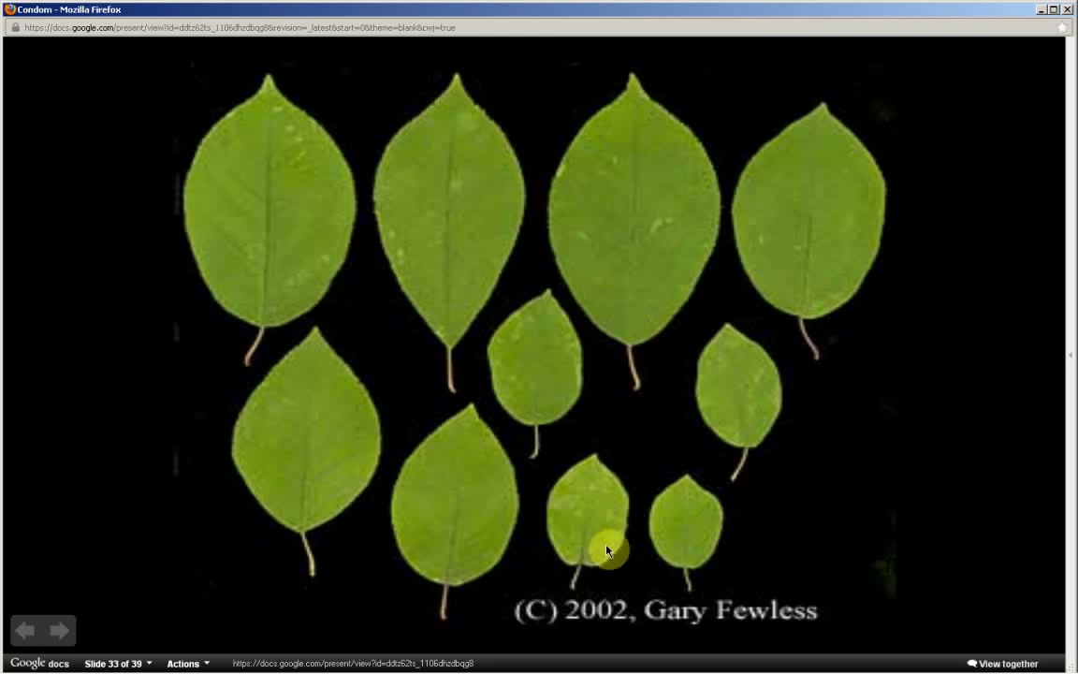
pyautogui.moveTo(245, 83)
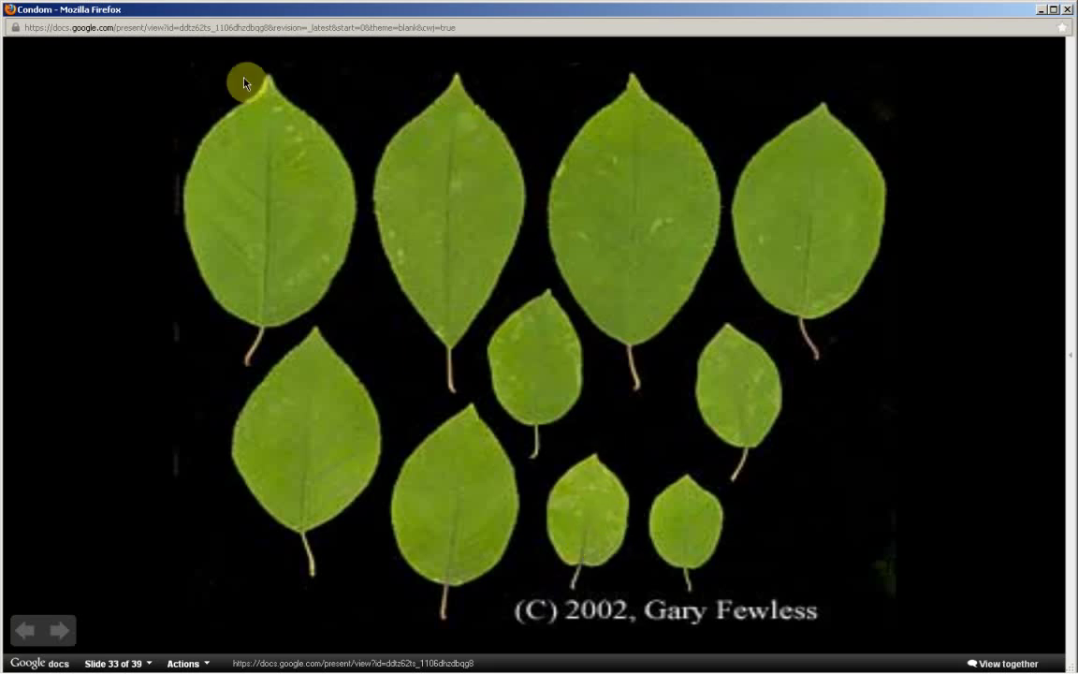
pyautogui.moveTo(274, 329)
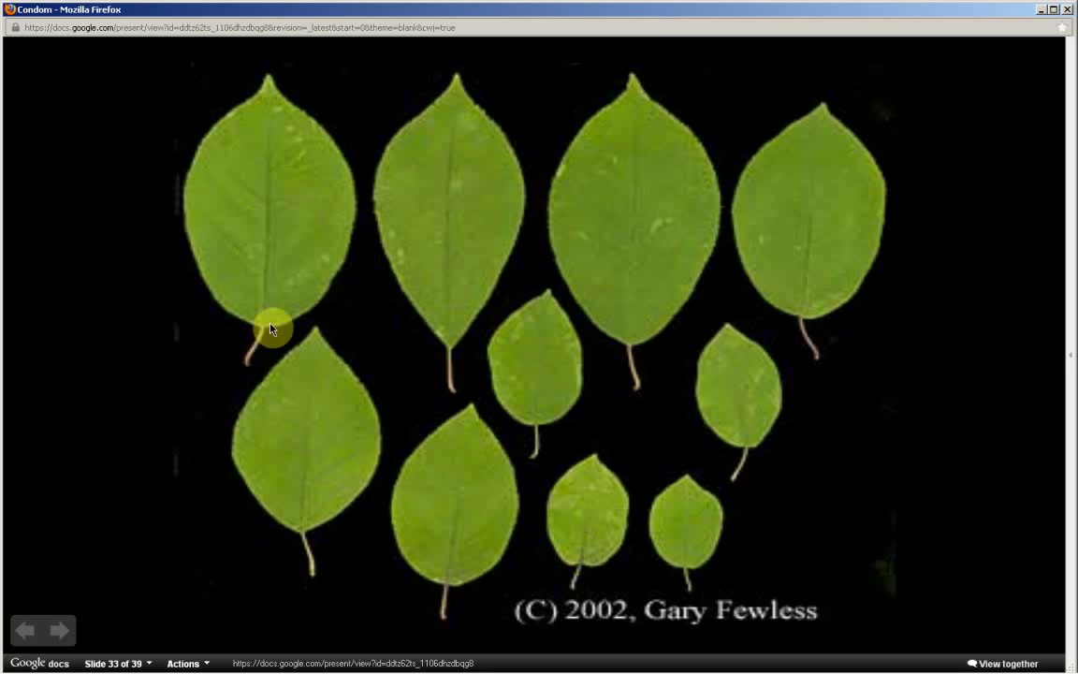
pyautogui.moveTo(317, 305)
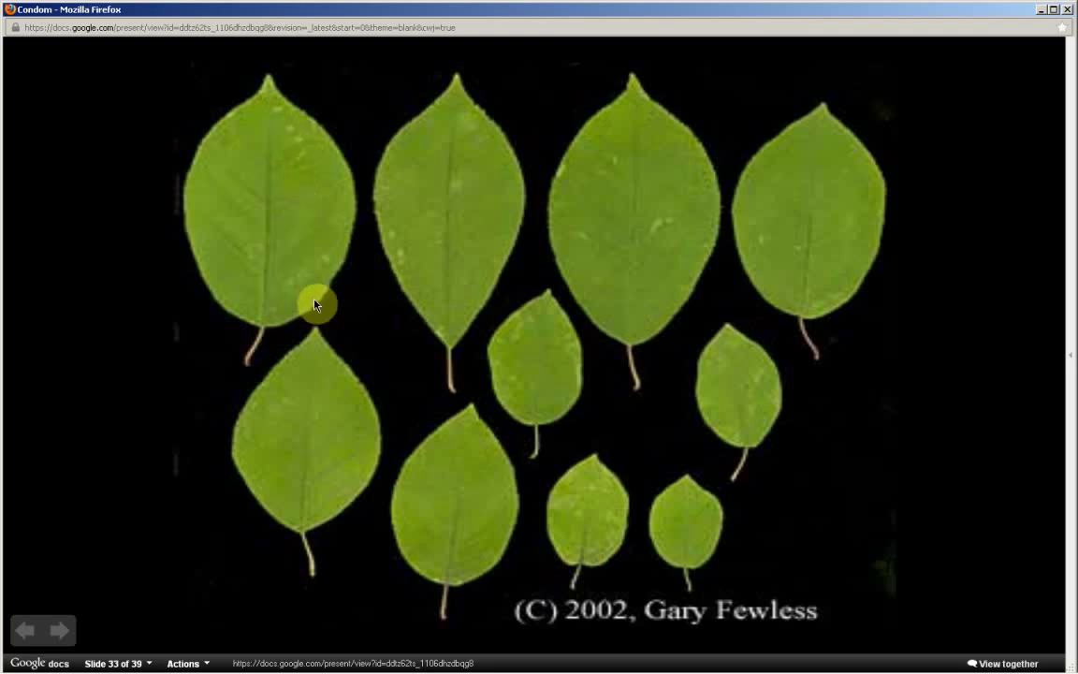
pyautogui.moveTo(201, 233)
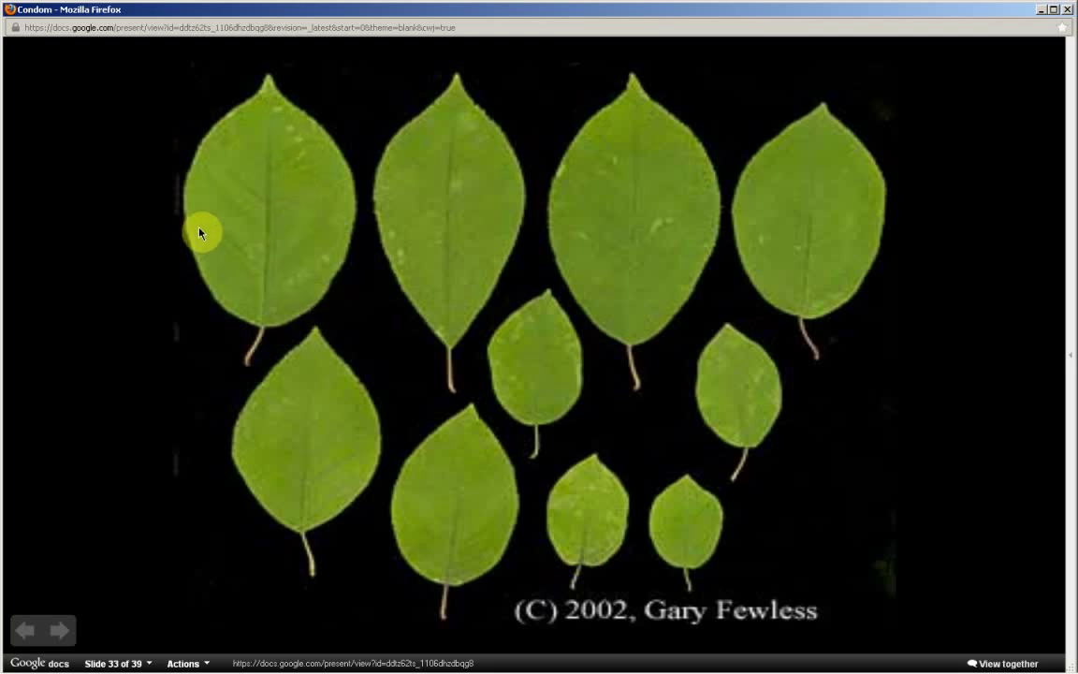
pyautogui.moveTo(545, 432)
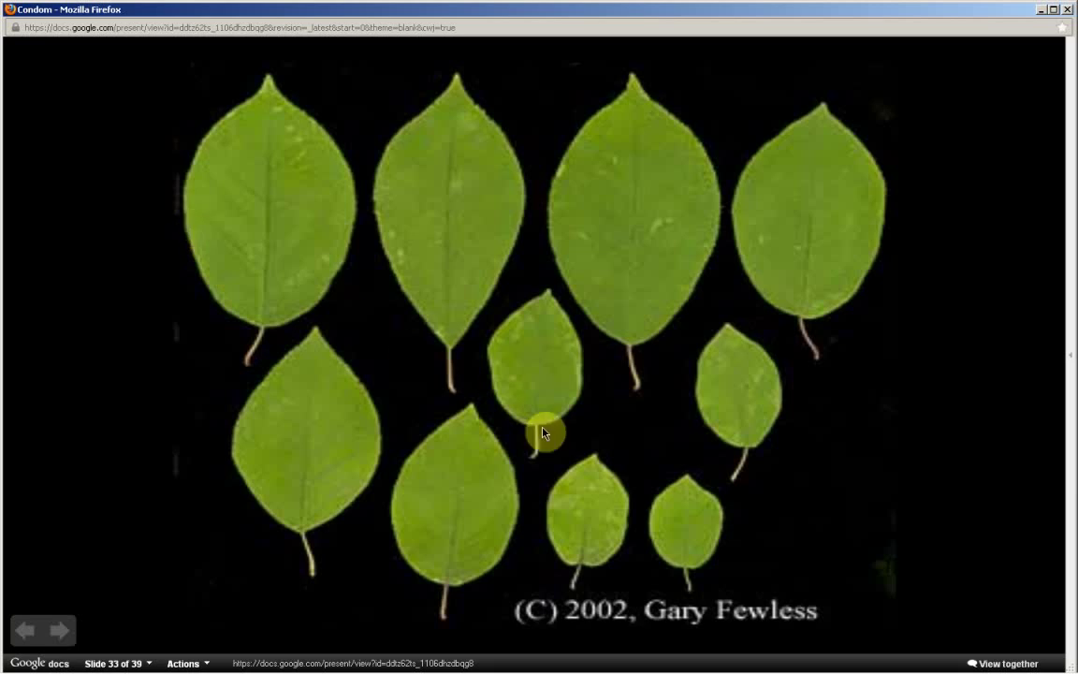
pyautogui.moveTo(367, 221)
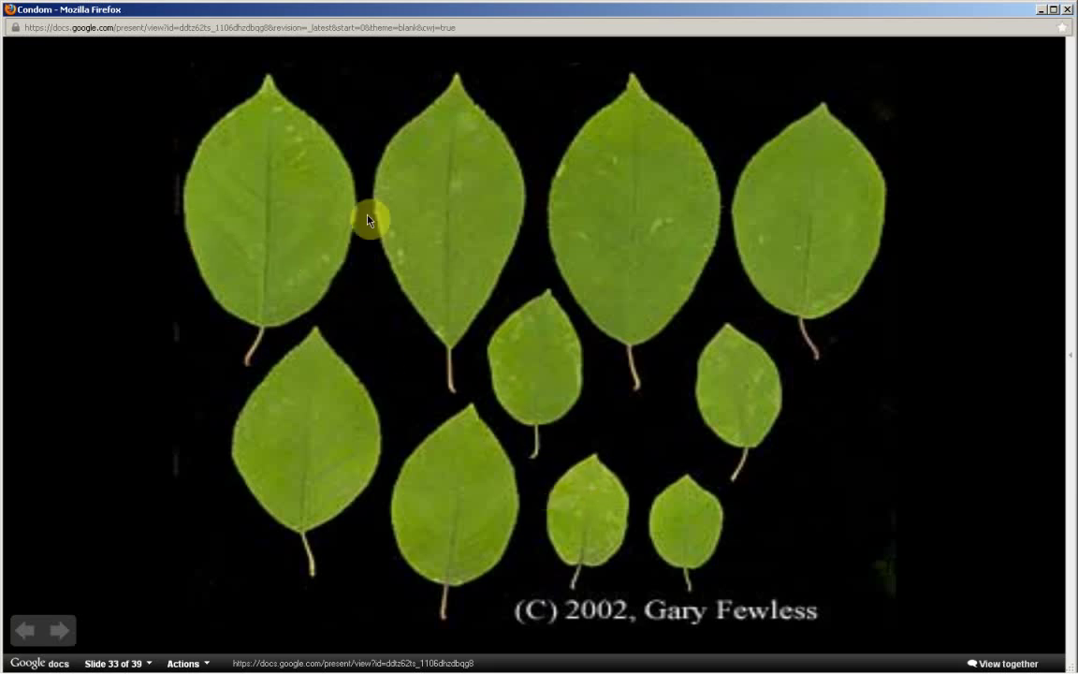
pyautogui.moveTo(291, 245)
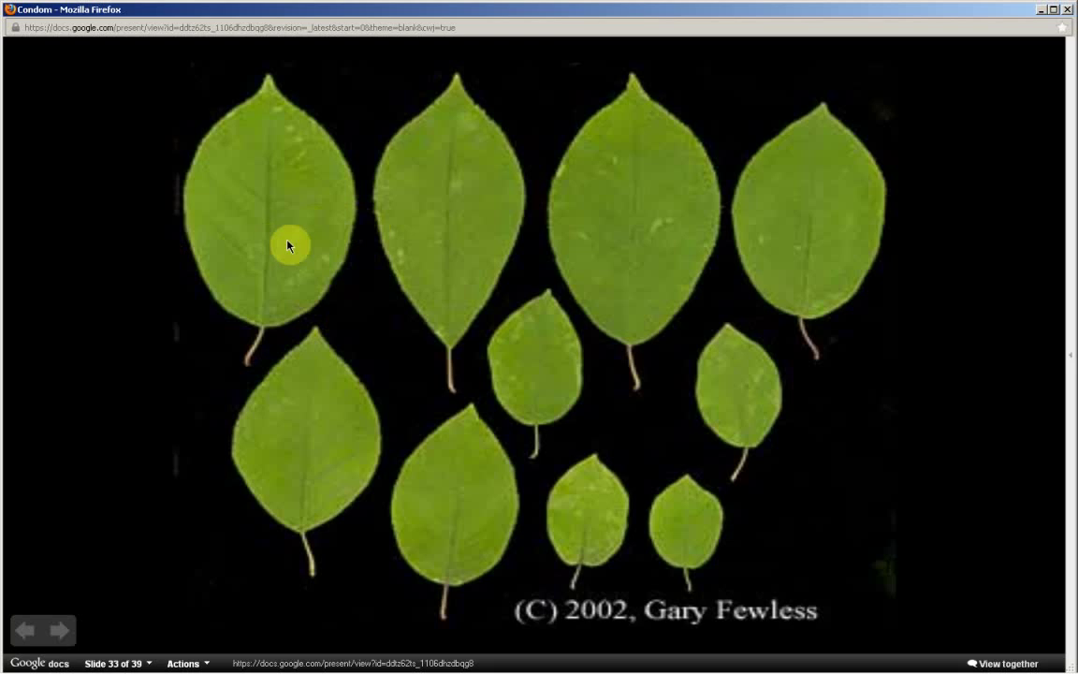
pyautogui.moveTo(266, 297)
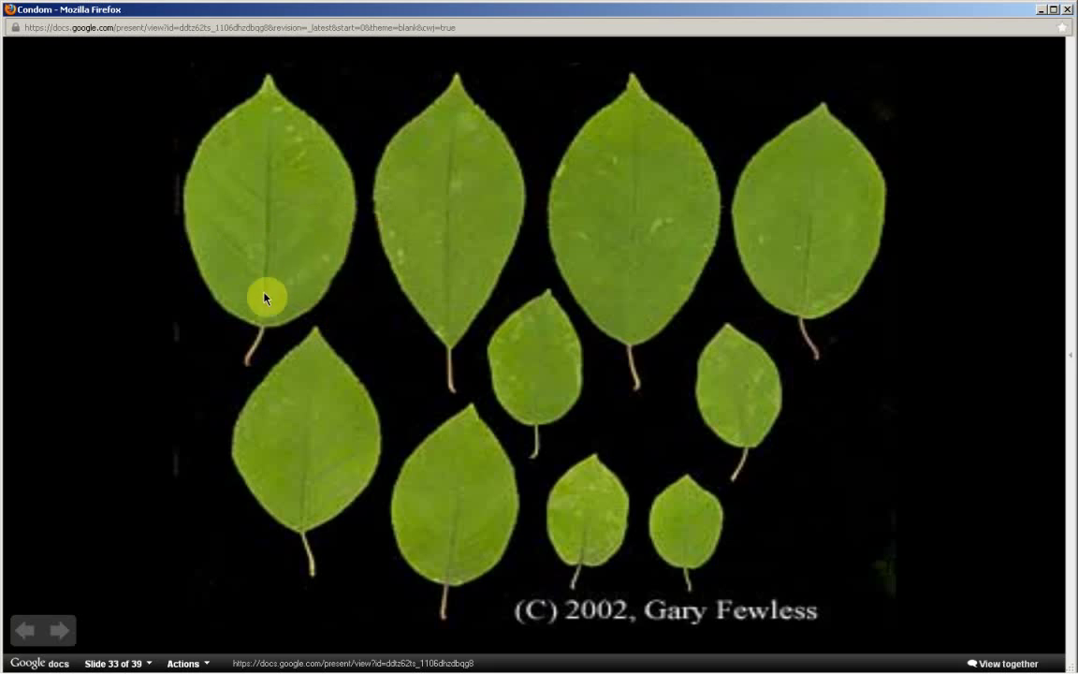
pyautogui.moveTo(131, 494)
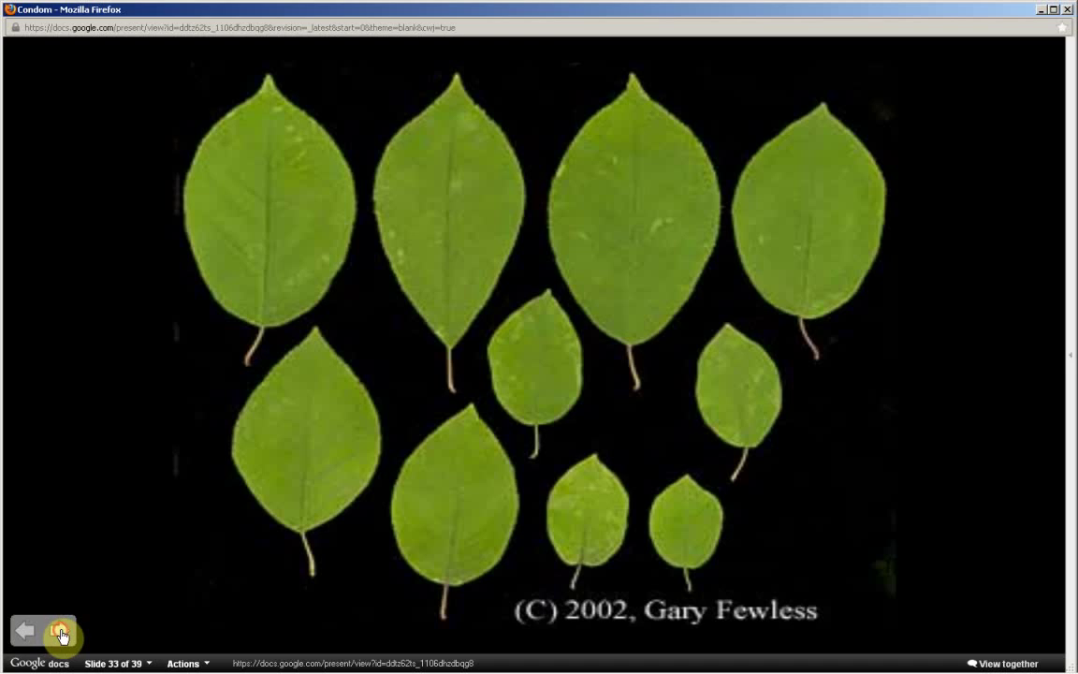
pyautogui.click(60, 631)
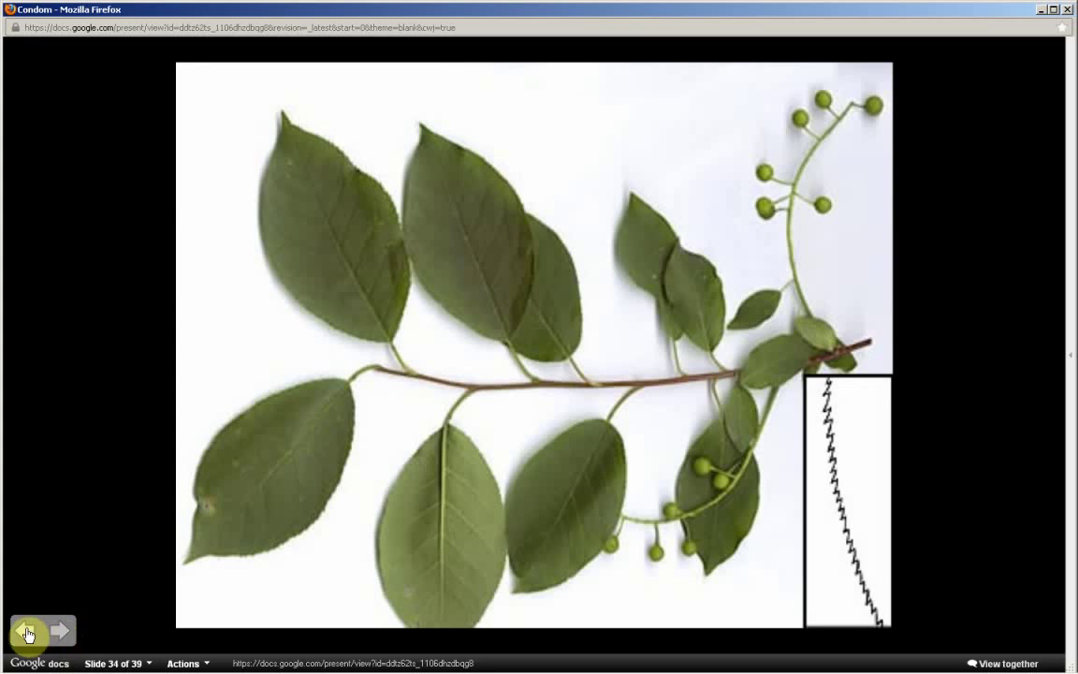
pyautogui.click(26, 629)
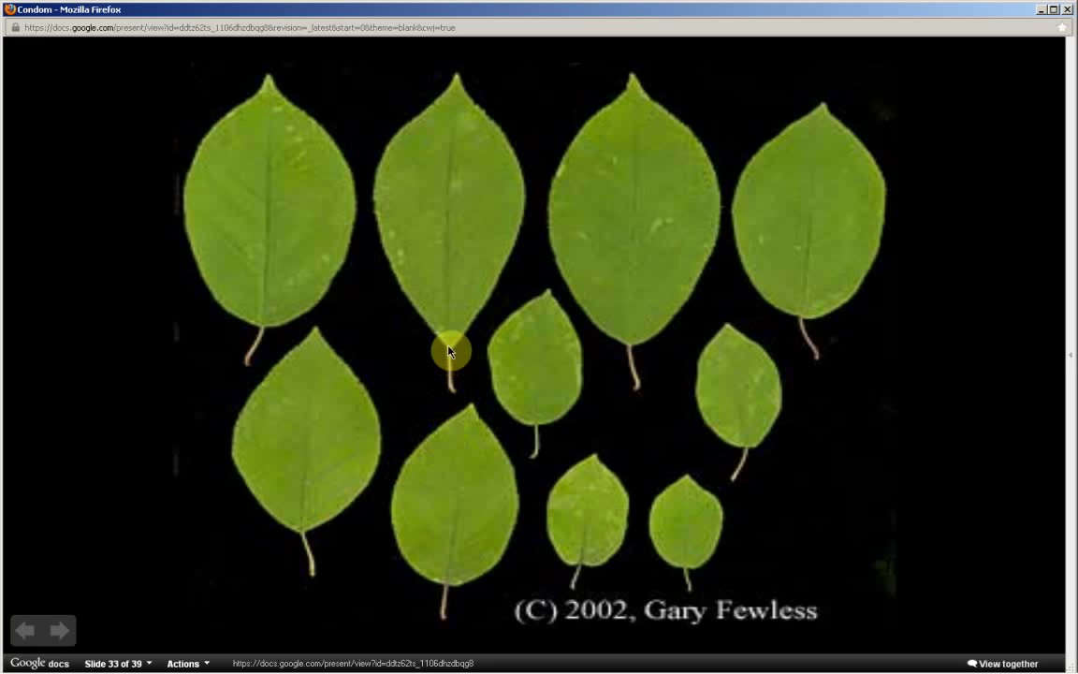
pyautogui.moveTo(524, 172)
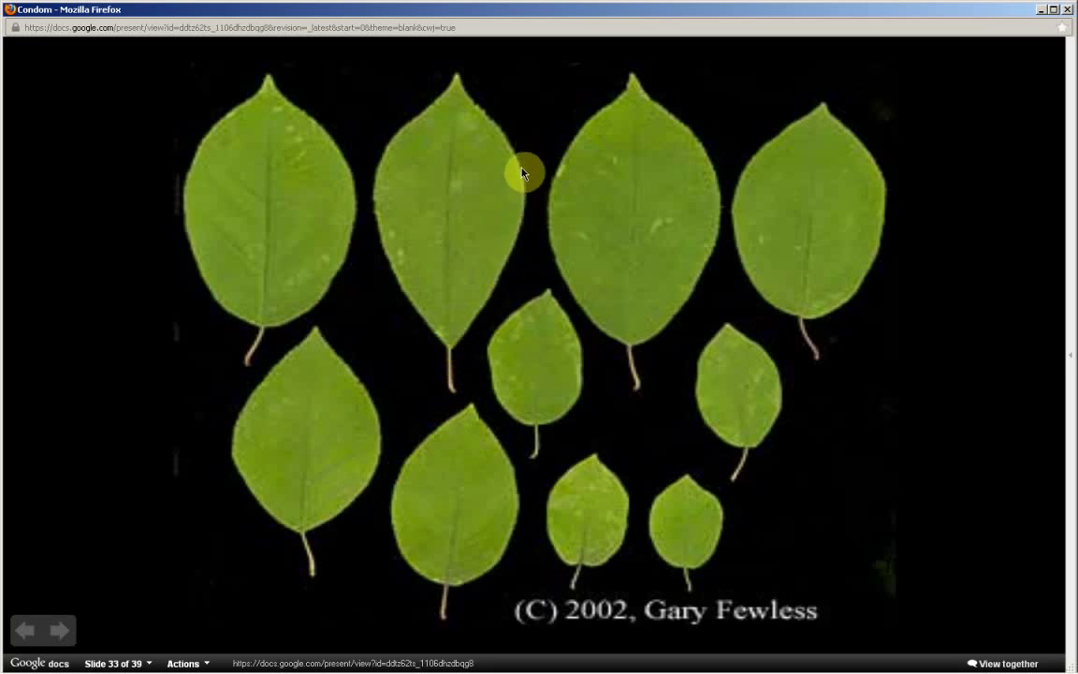
pyautogui.moveTo(383, 146)
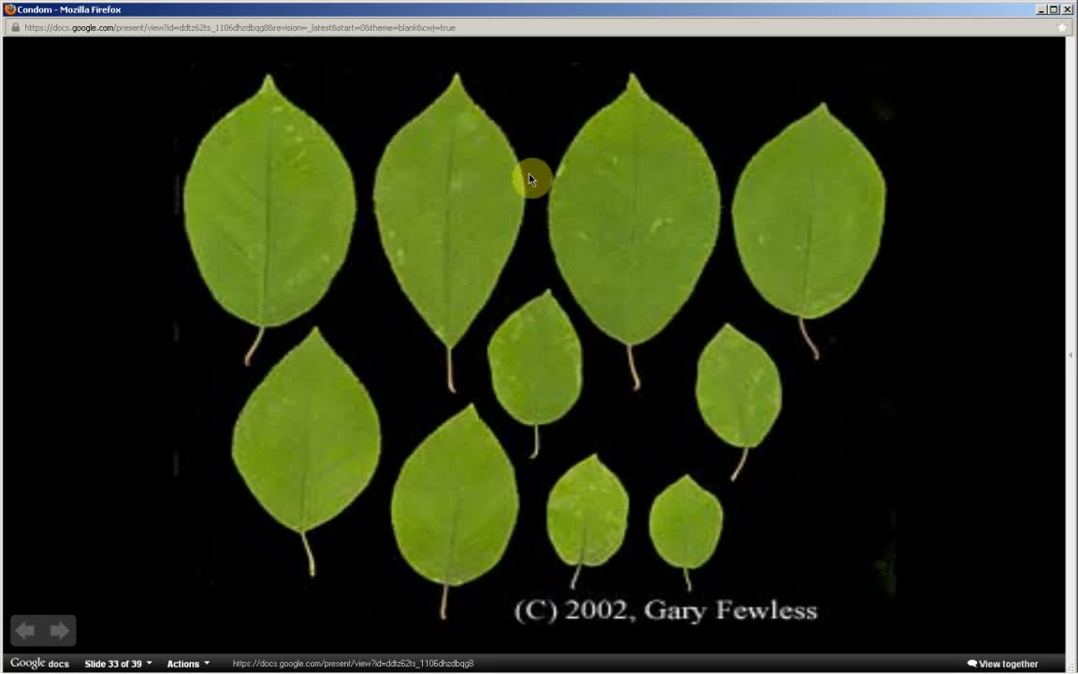
pyautogui.moveTo(526, 176)
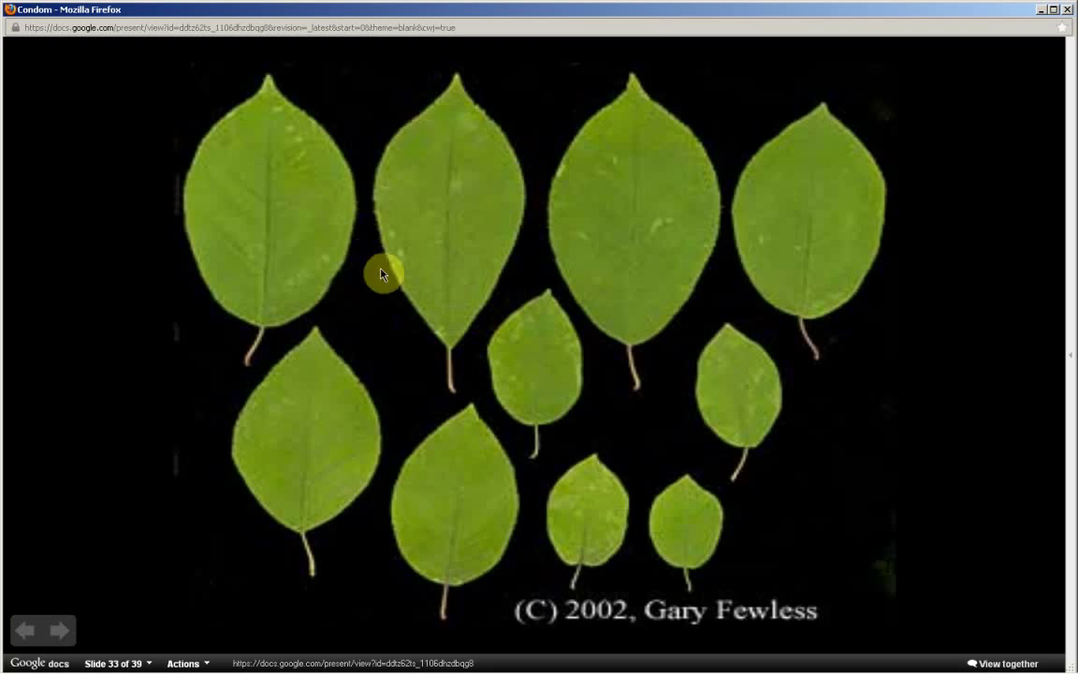
pyautogui.moveTo(472, 116)
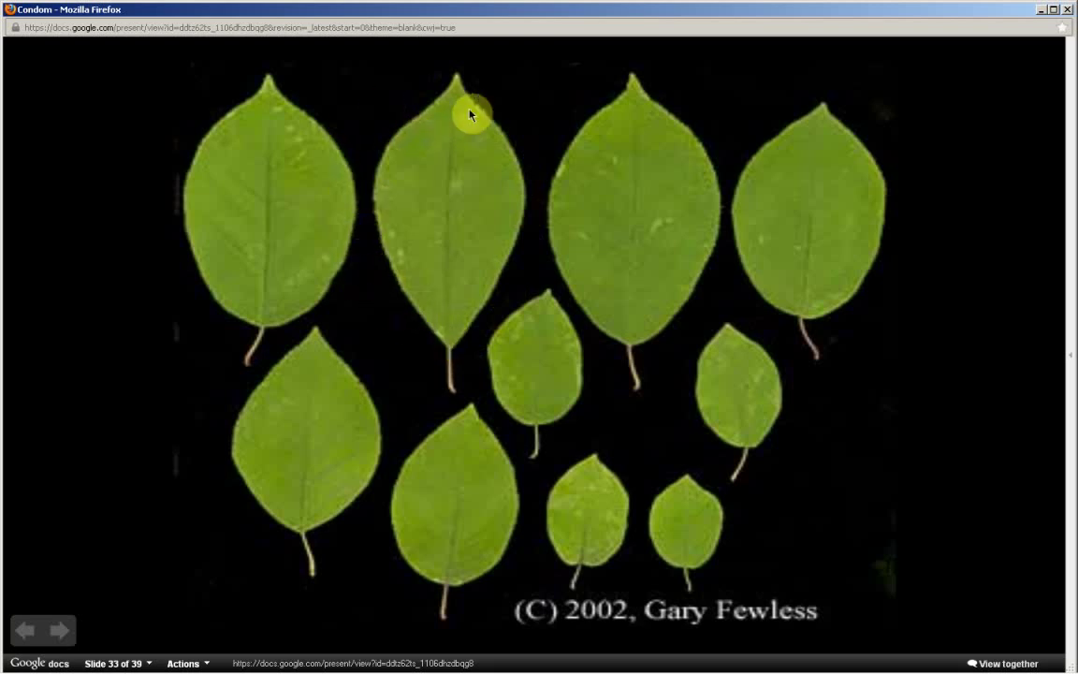
pyautogui.moveTo(459, 344)
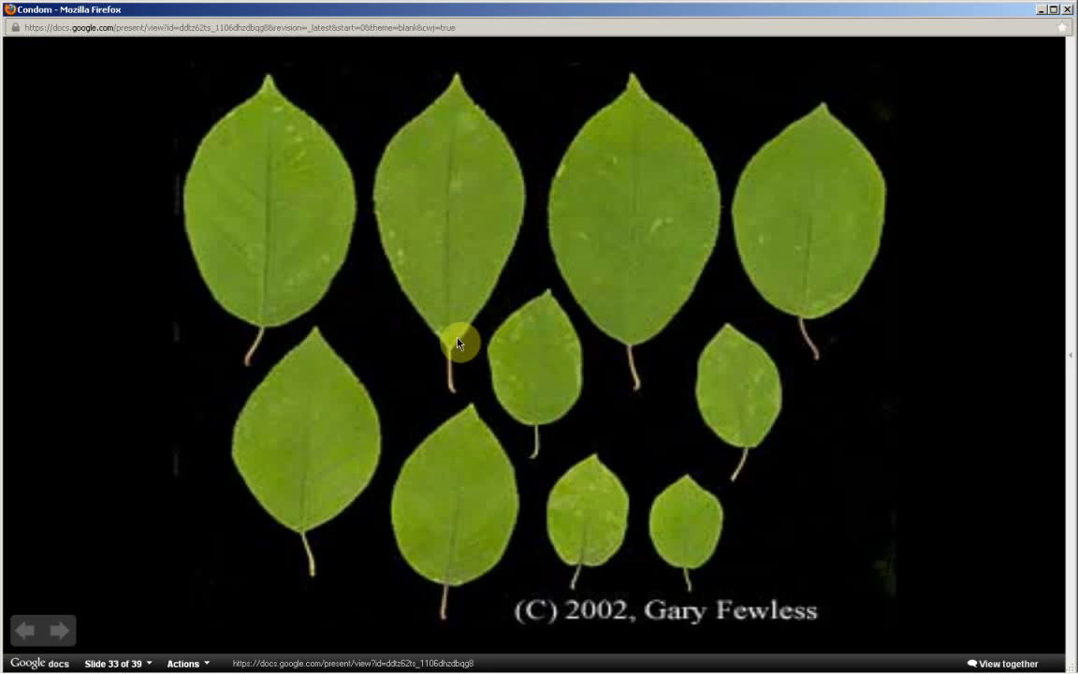
pyautogui.moveTo(506, 135)
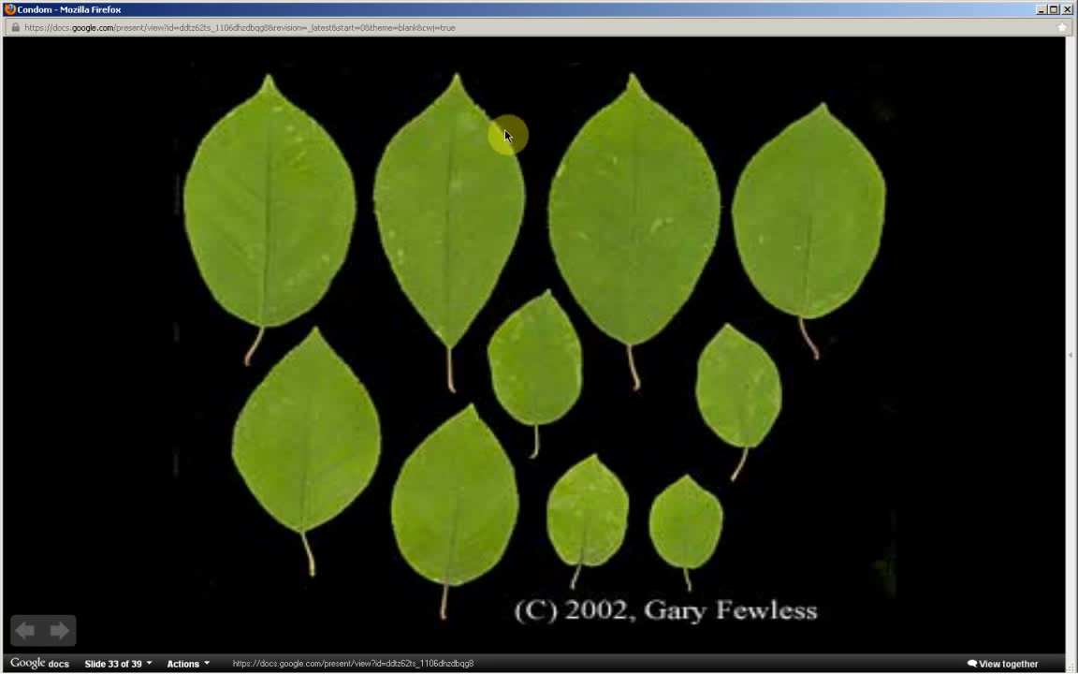
pyautogui.moveTo(468, 316)
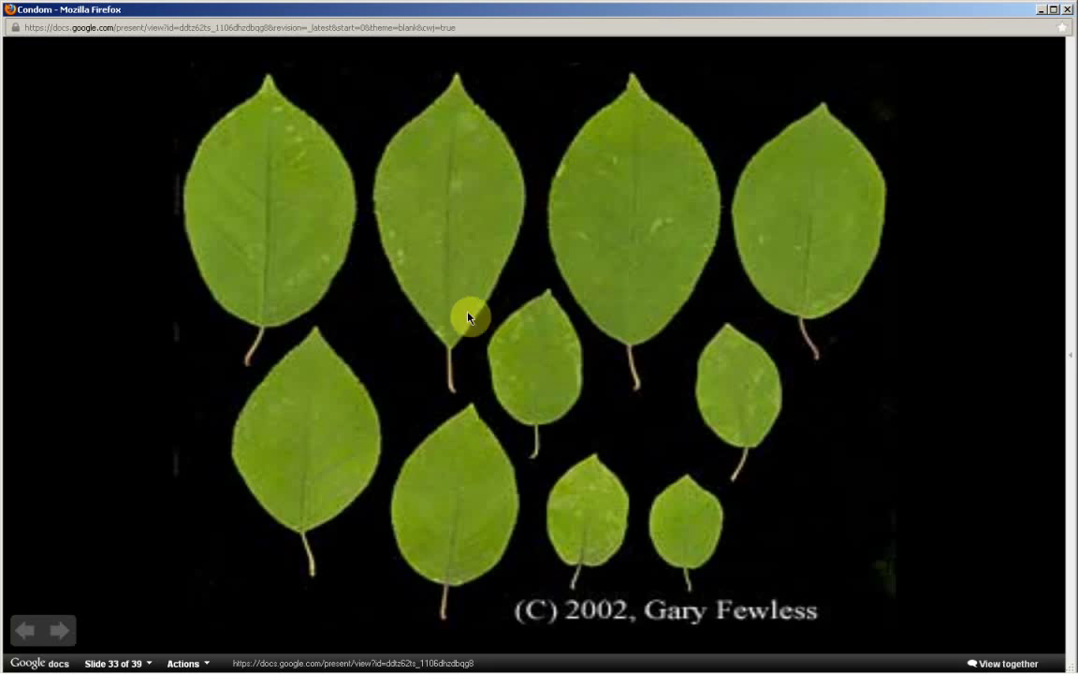
pyautogui.moveTo(453, 103)
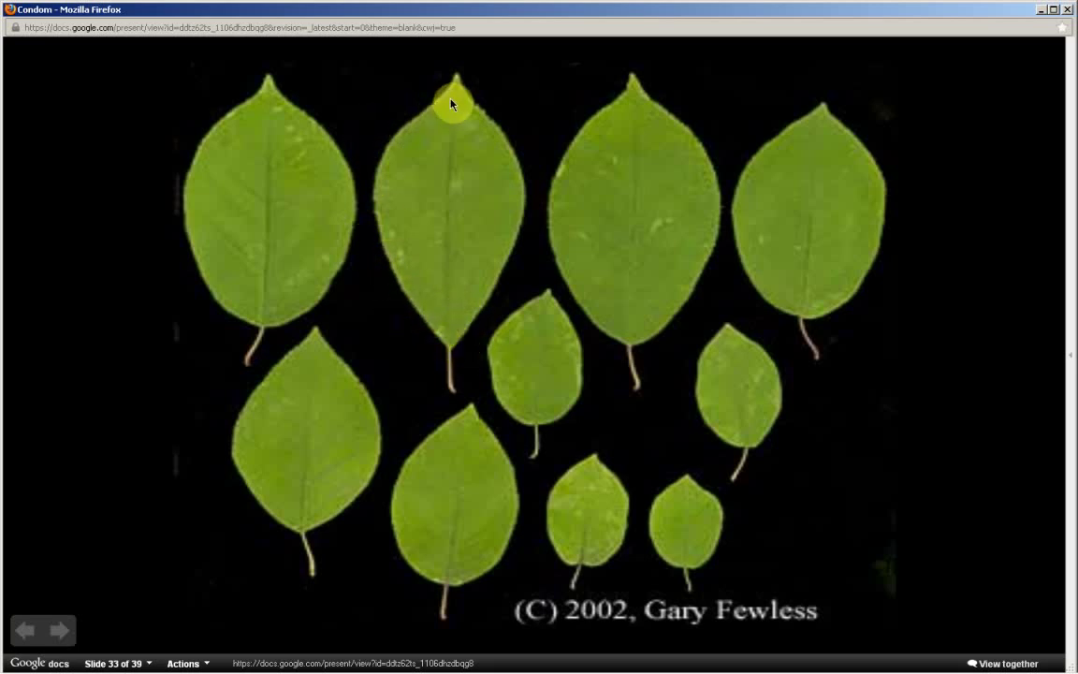
pyautogui.moveTo(476, 337)
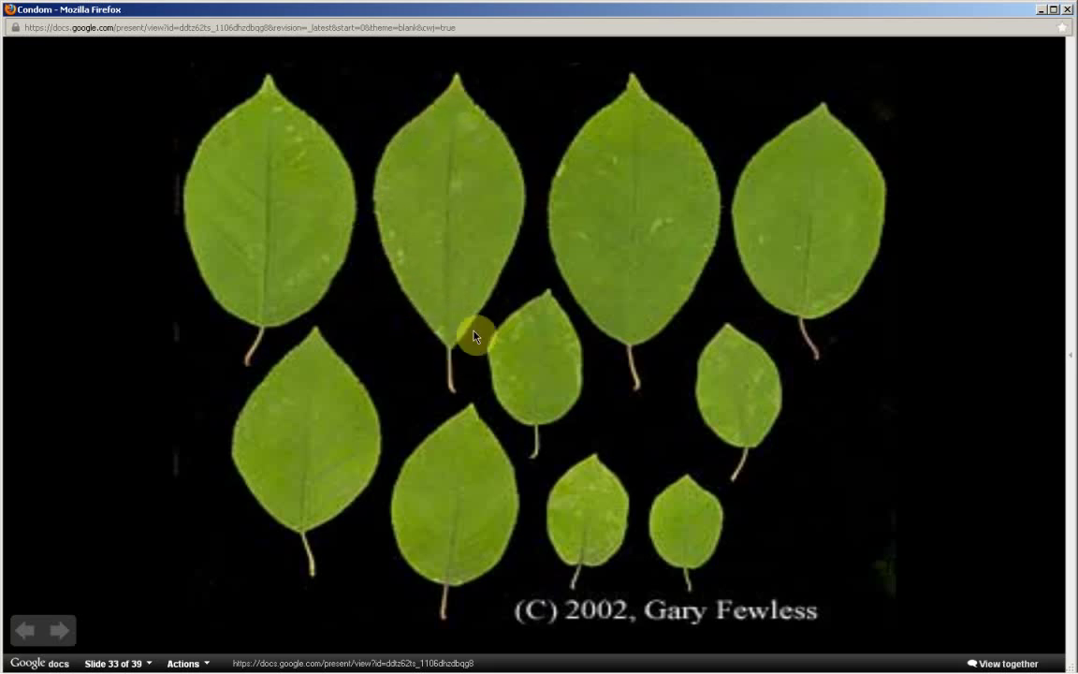
pyautogui.moveTo(416, 293)
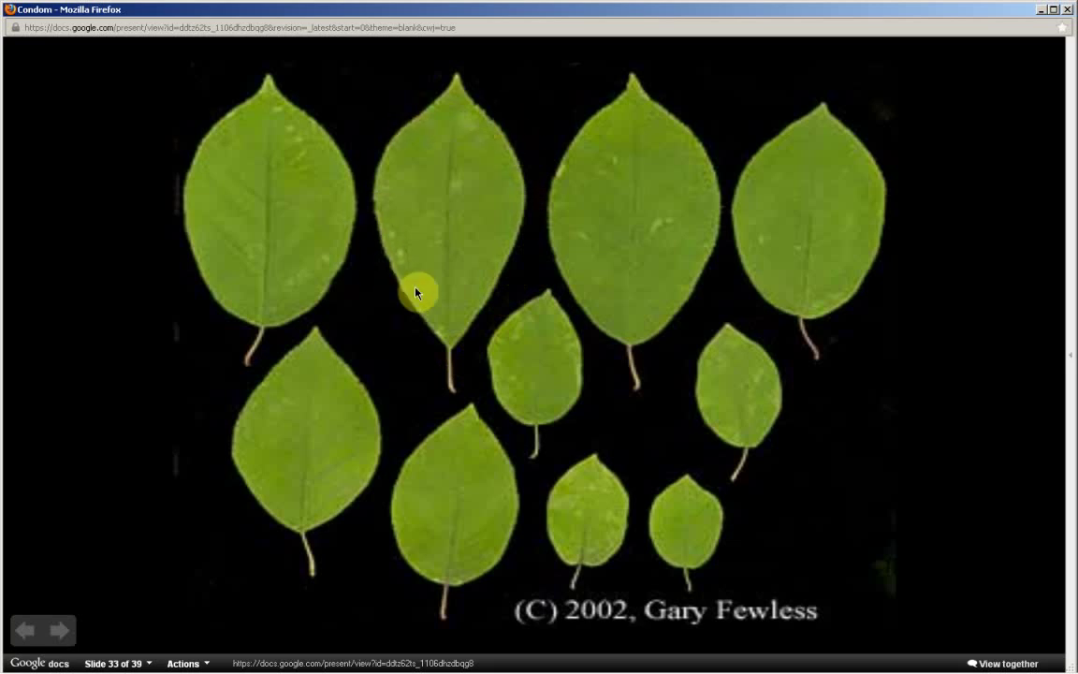
pyautogui.moveTo(457, 124)
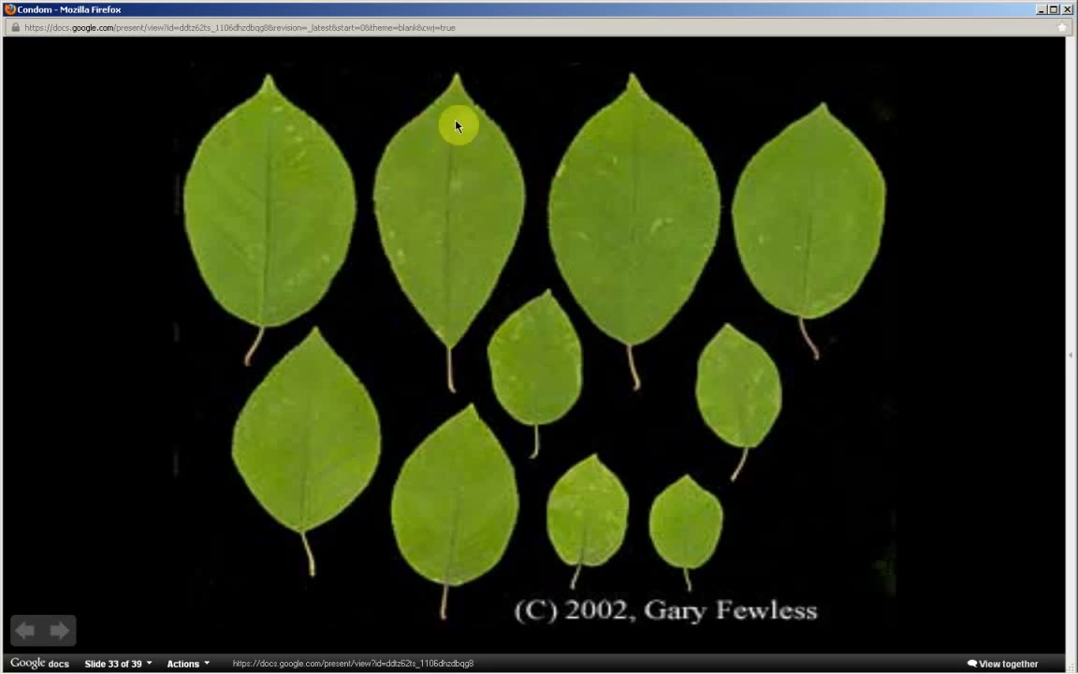
pyautogui.moveTo(453, 356)
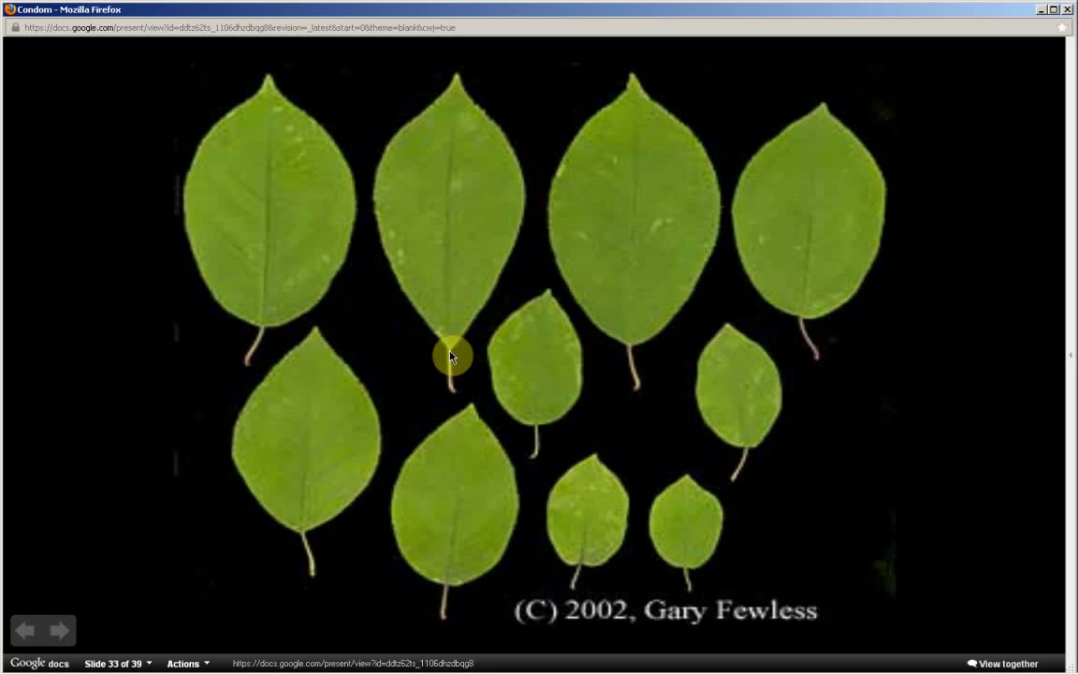
pyautogui.moveTo(420, 393)
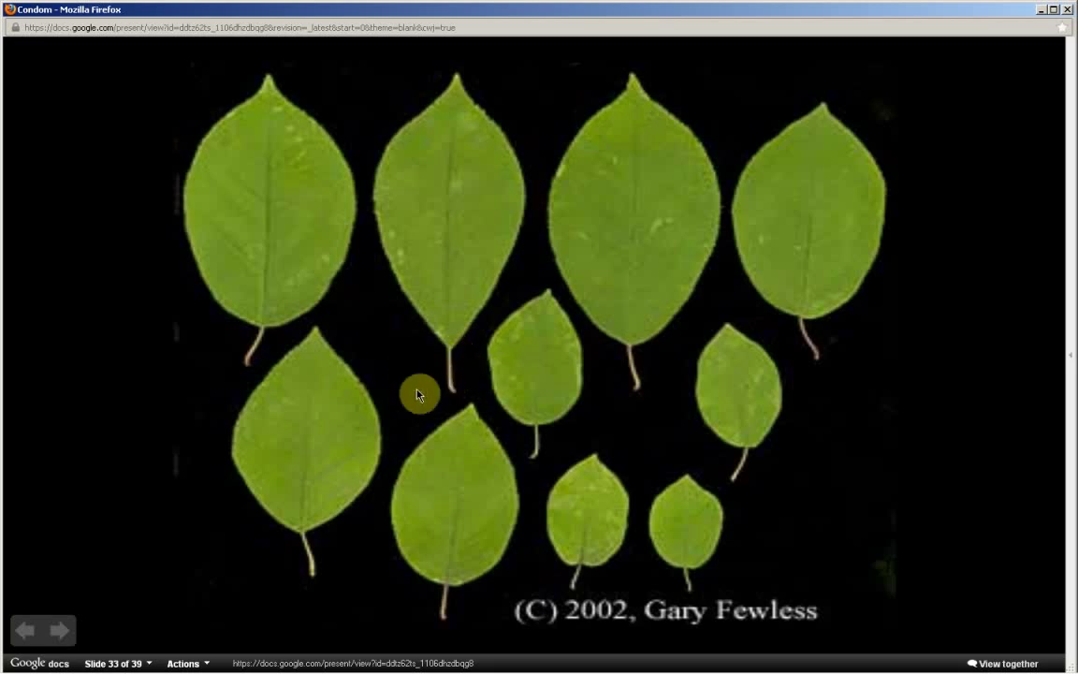
pyautogui.moveTo(446, 387)
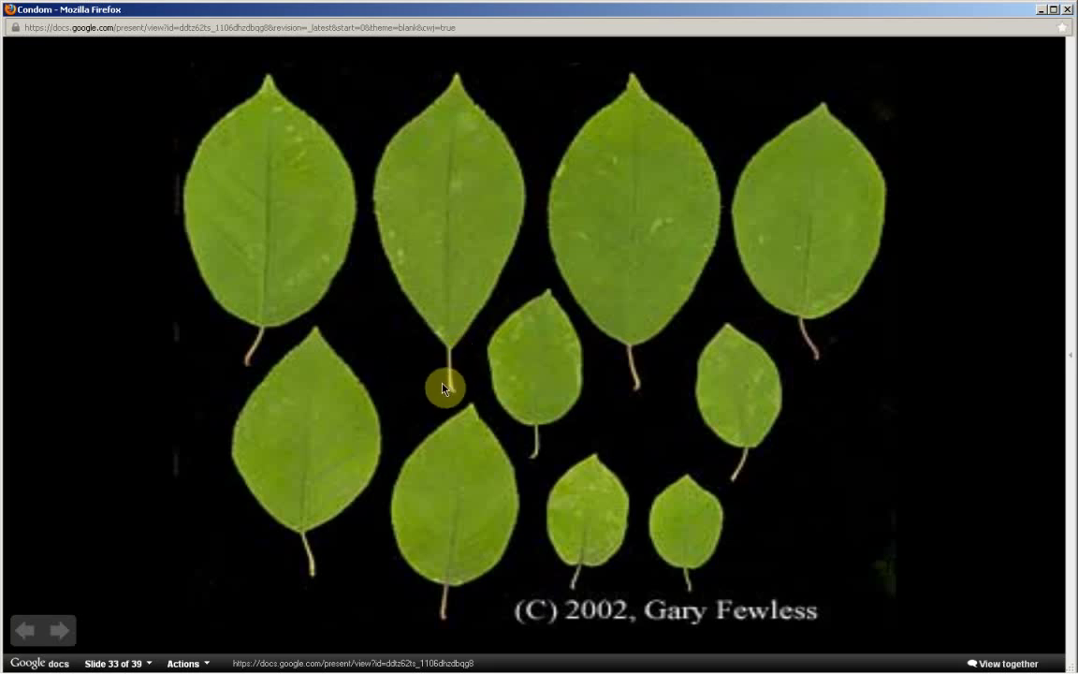
pyautogui.moveTo(464, 391)
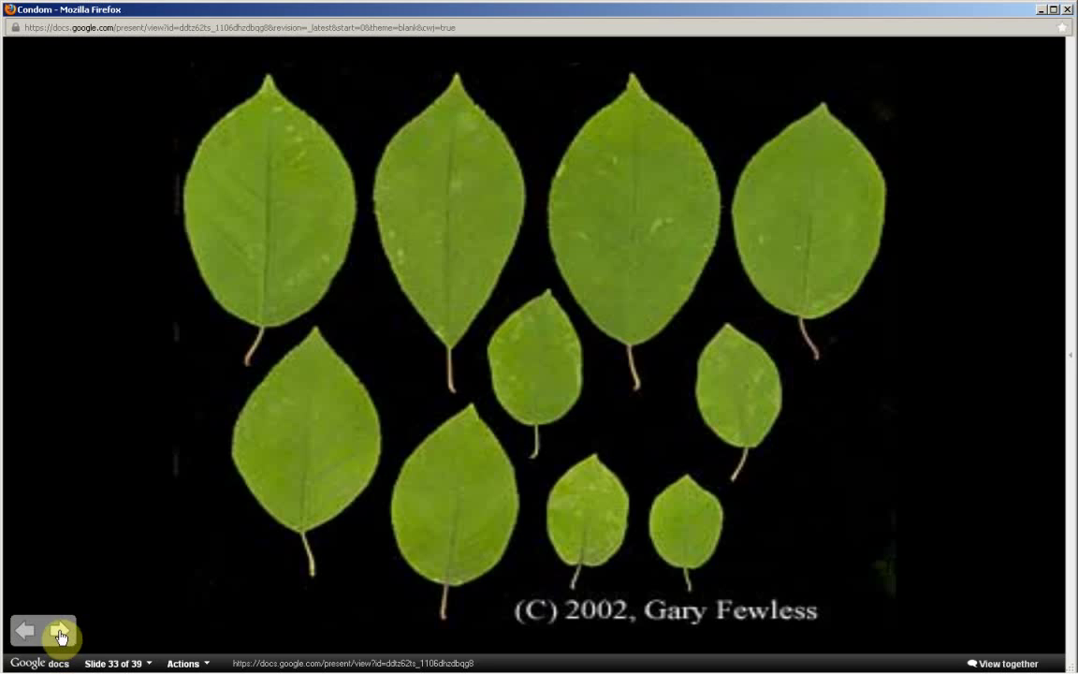
# - Advance to the Prunus caroliniana slide 35, briefly revisiting the chokecherry branch on slide 34
pyautogui.click(60, 630)
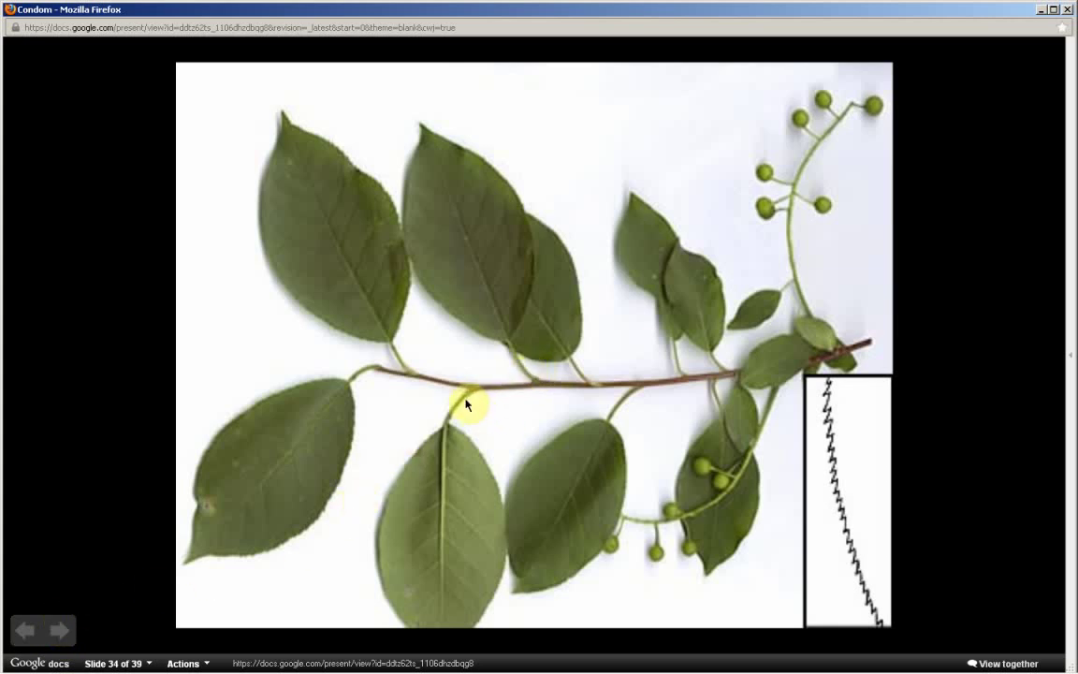
pyautogui.moveTo(539, 394)
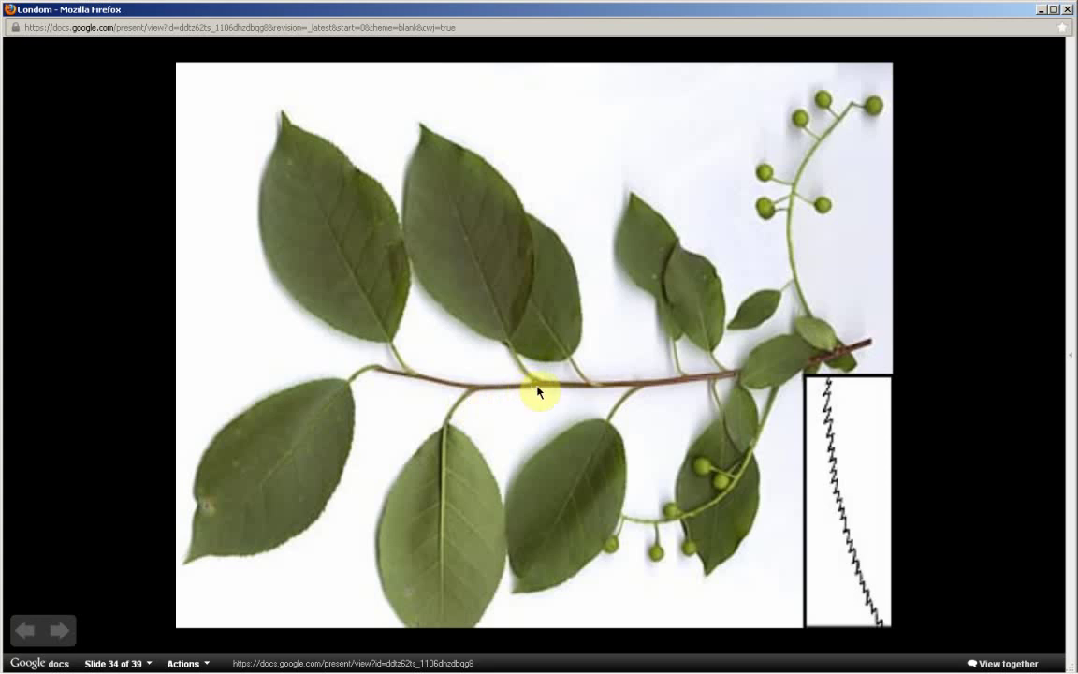
pyautogui.moveTo(629, 397)
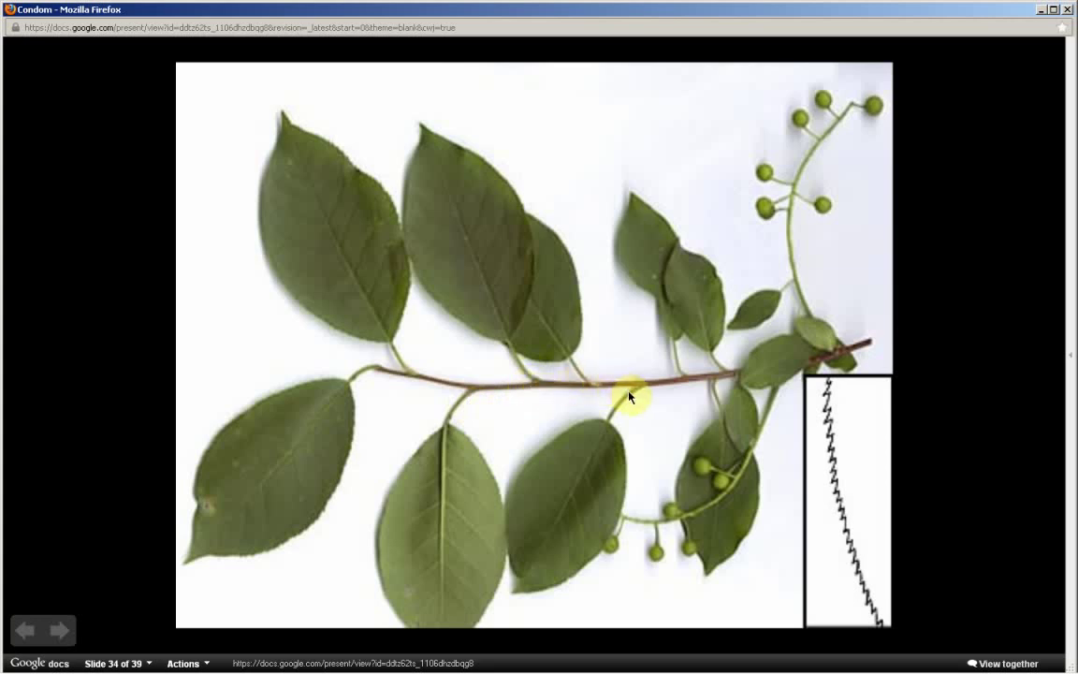
pyautogui.moveTo(712, 386)
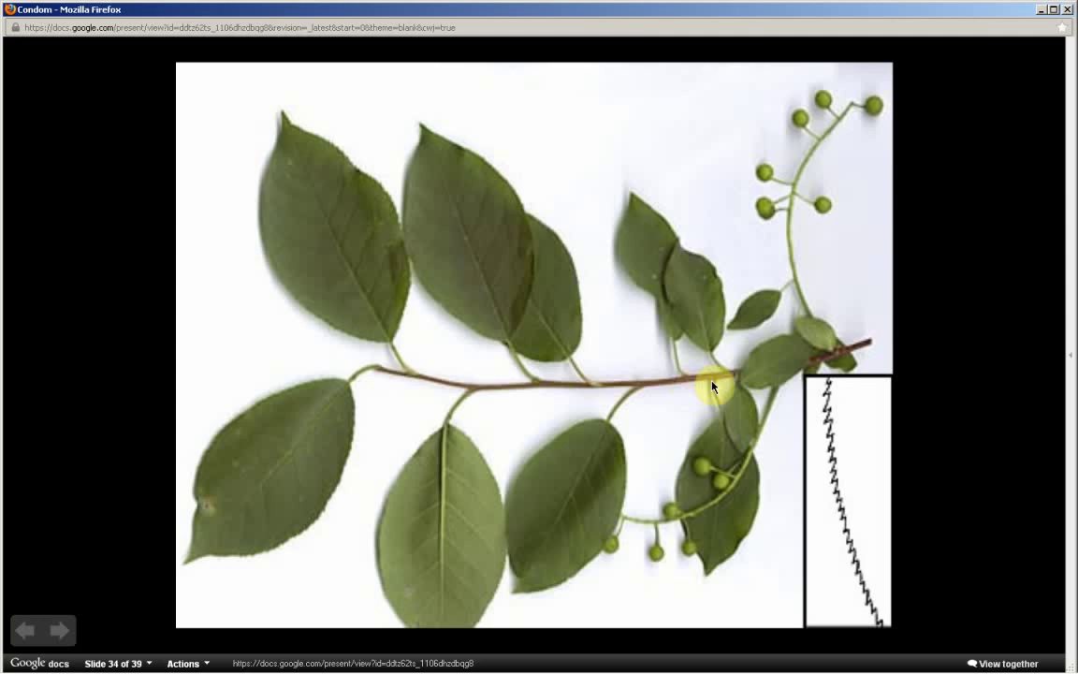
pyautogui.moveTo(595, 451)
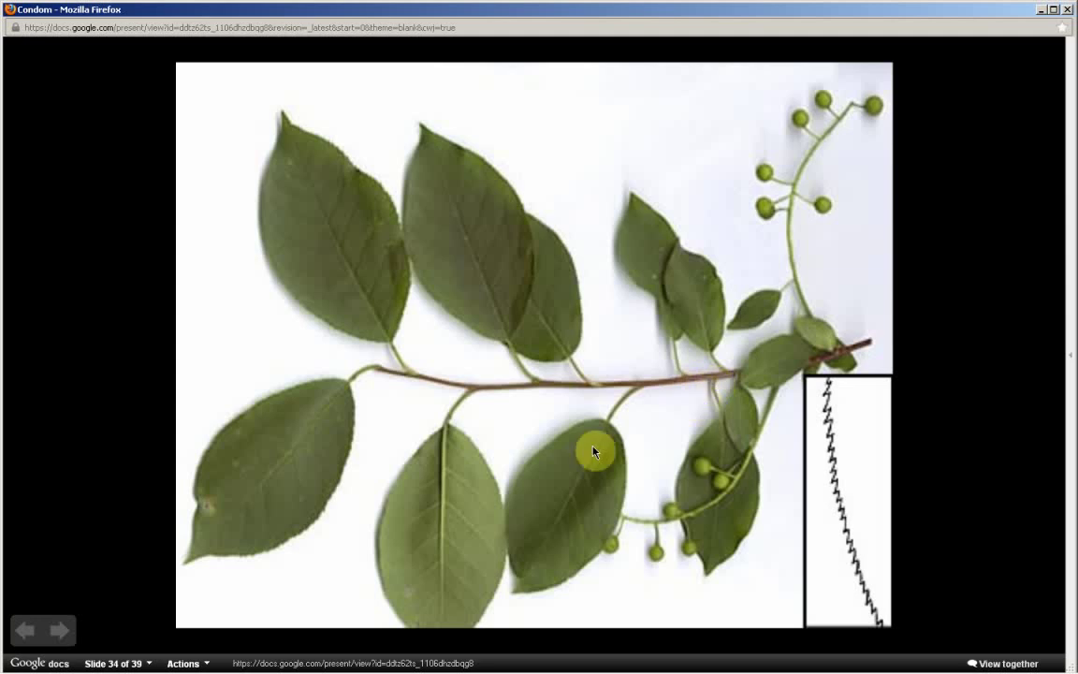
pyautogui.moveTo(339, 509)
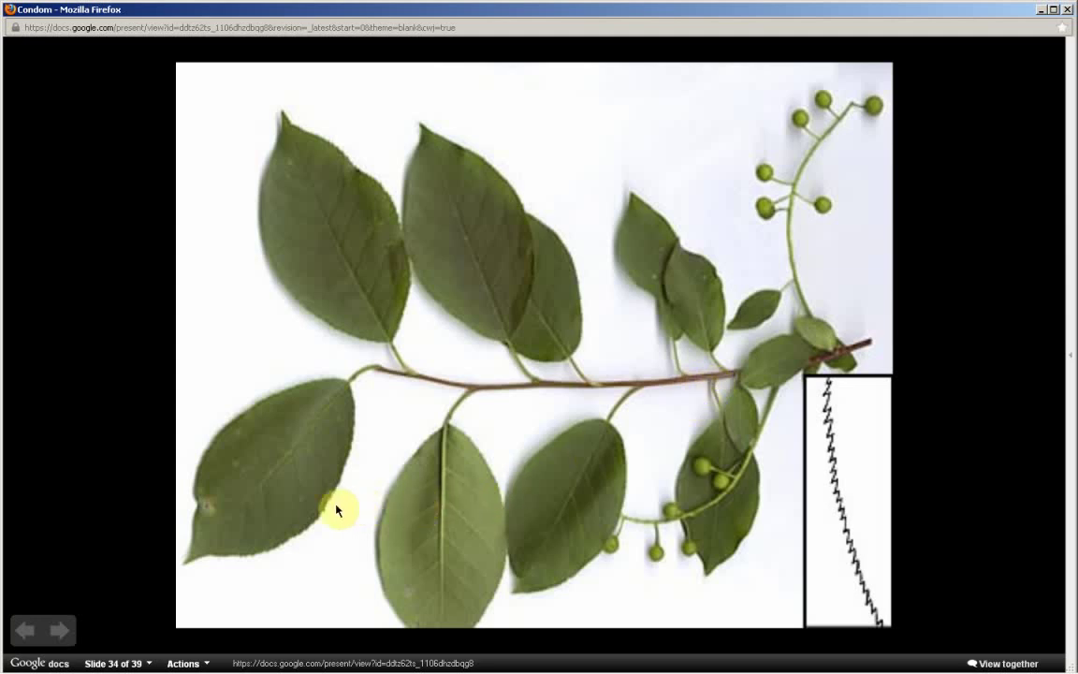
pyautogui.moveTo(259, 422)
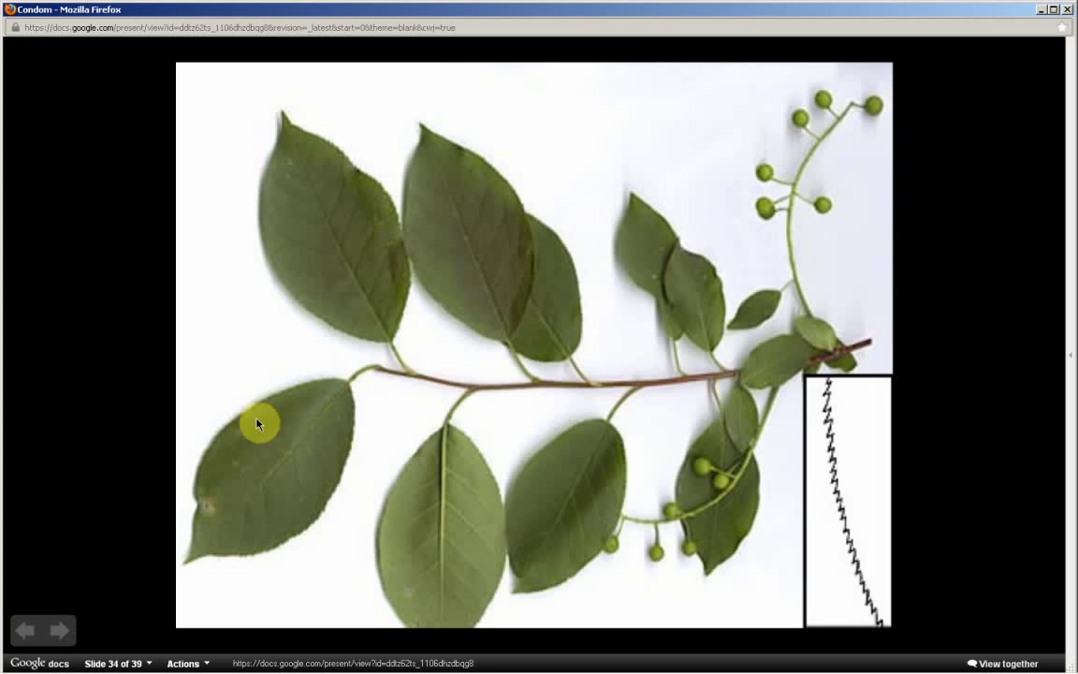
pyautogui.moveTo(356, 498)
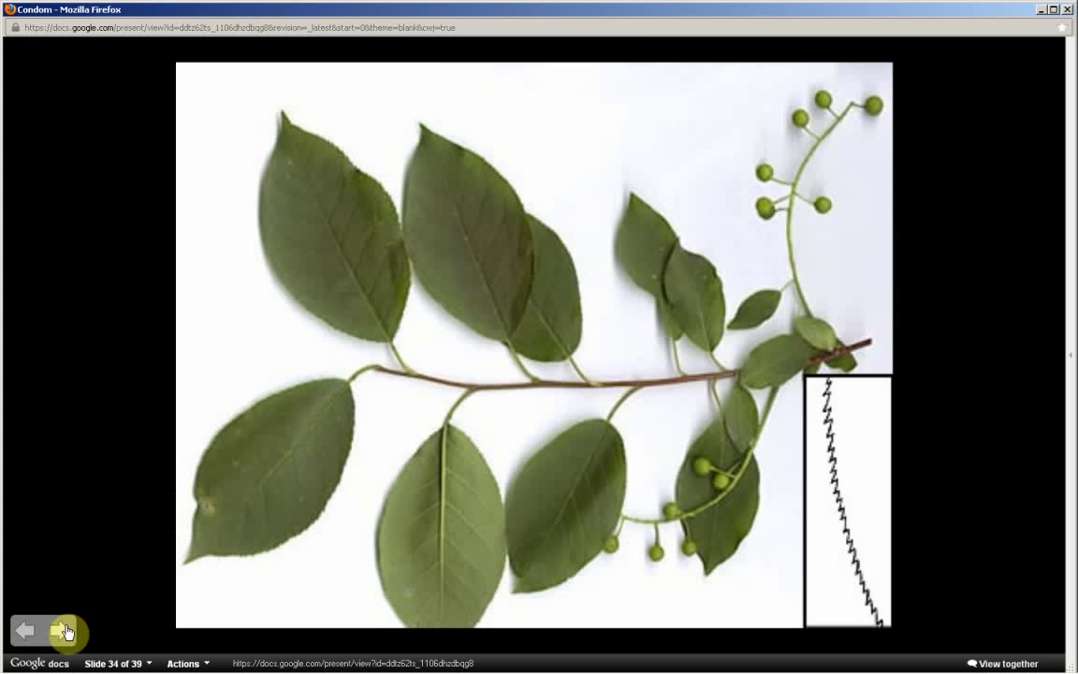
pyautogui.click(59, 629)
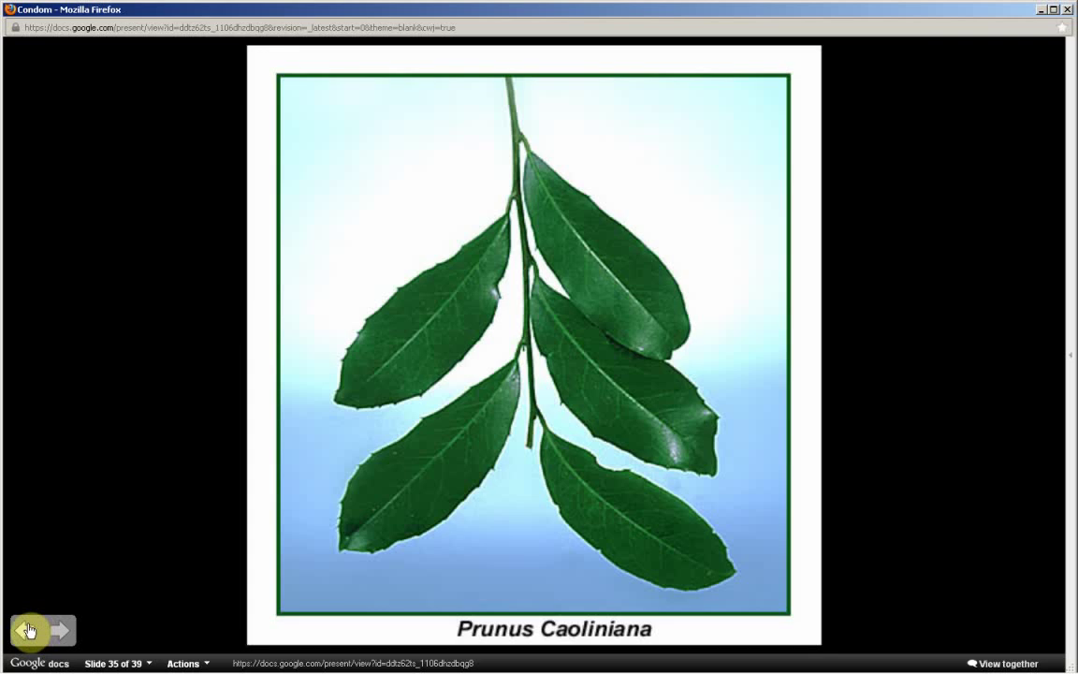
pyautogui.click(28, 629)
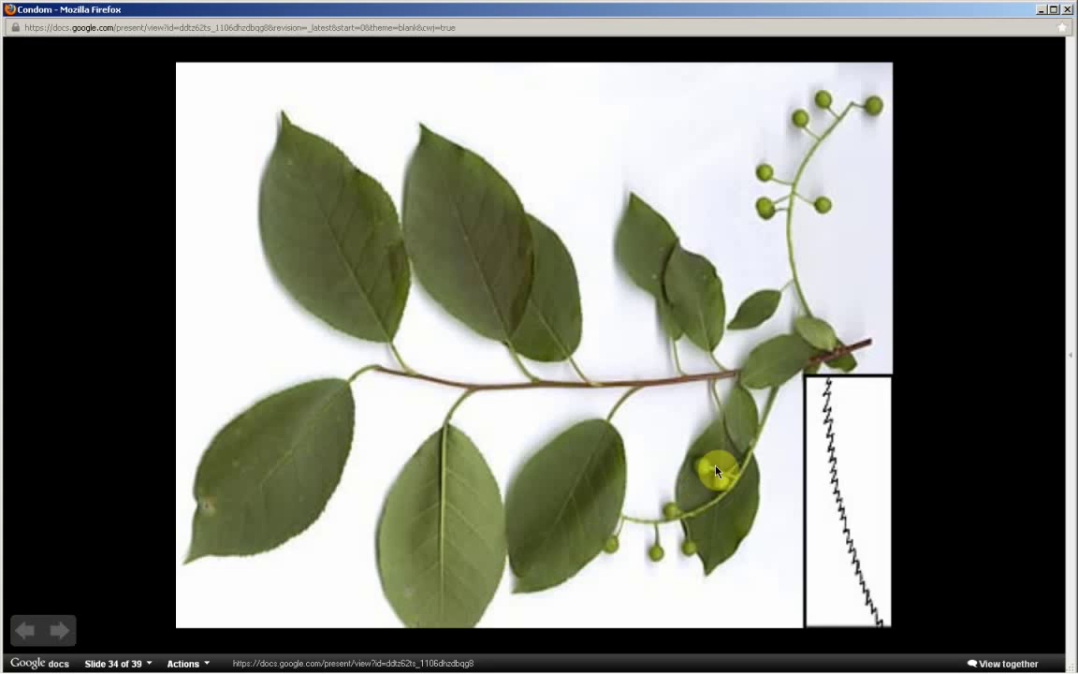
pyautogui.moveTo(748, 404)
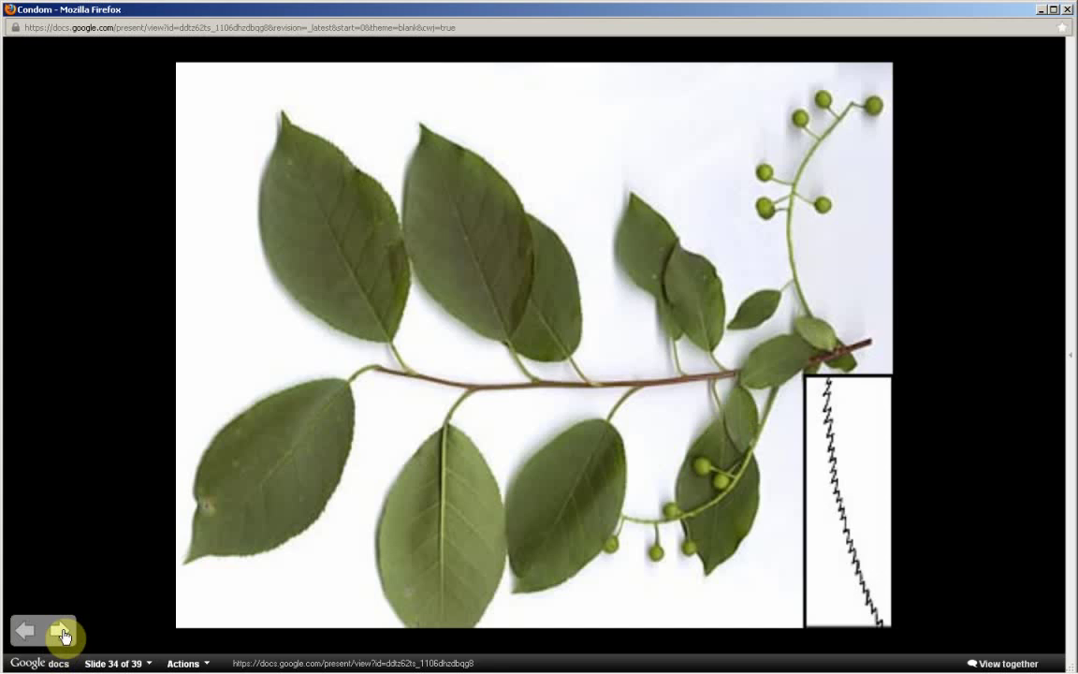
pyautogui.click(63, 629)
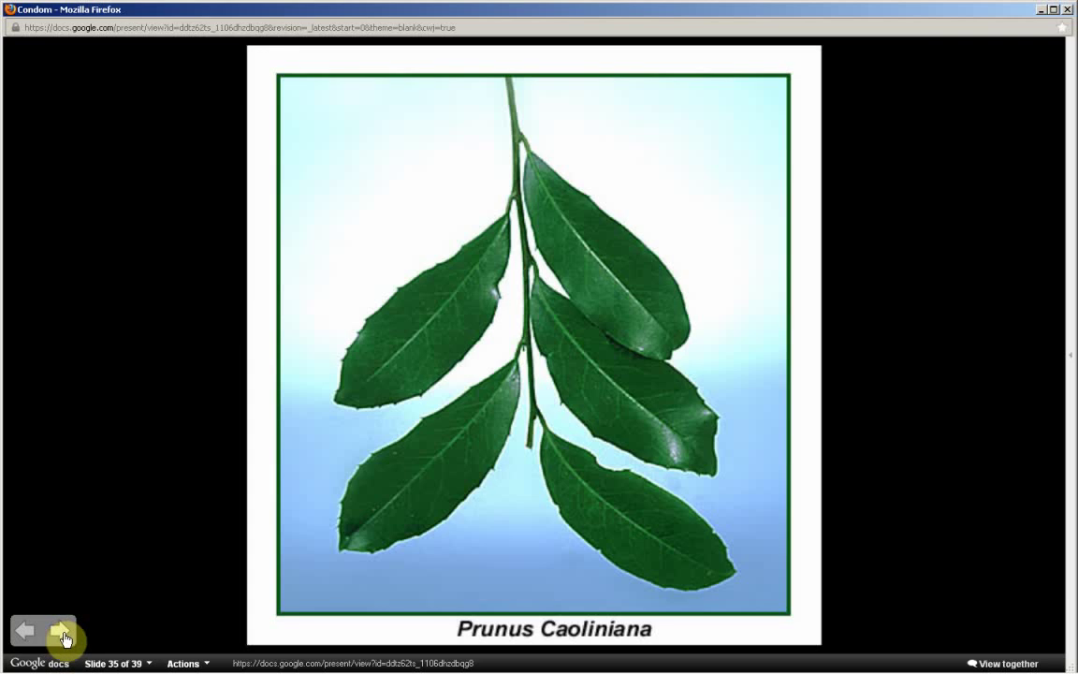
pyautogui.click(64, 631)
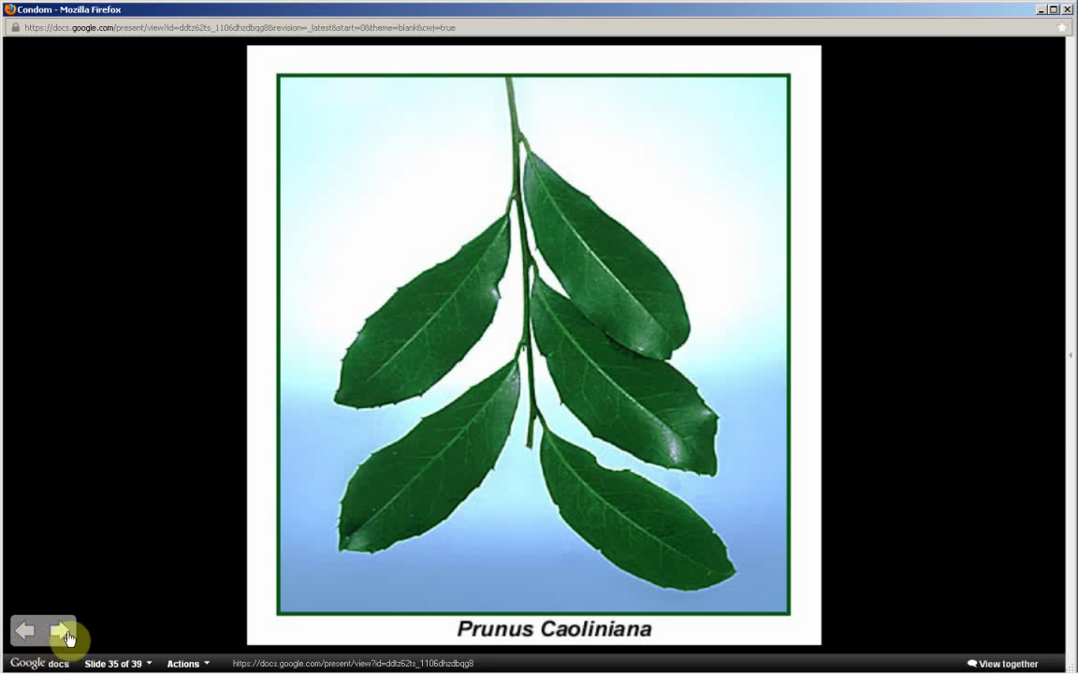
pyautogui.moveTo(139, 659)
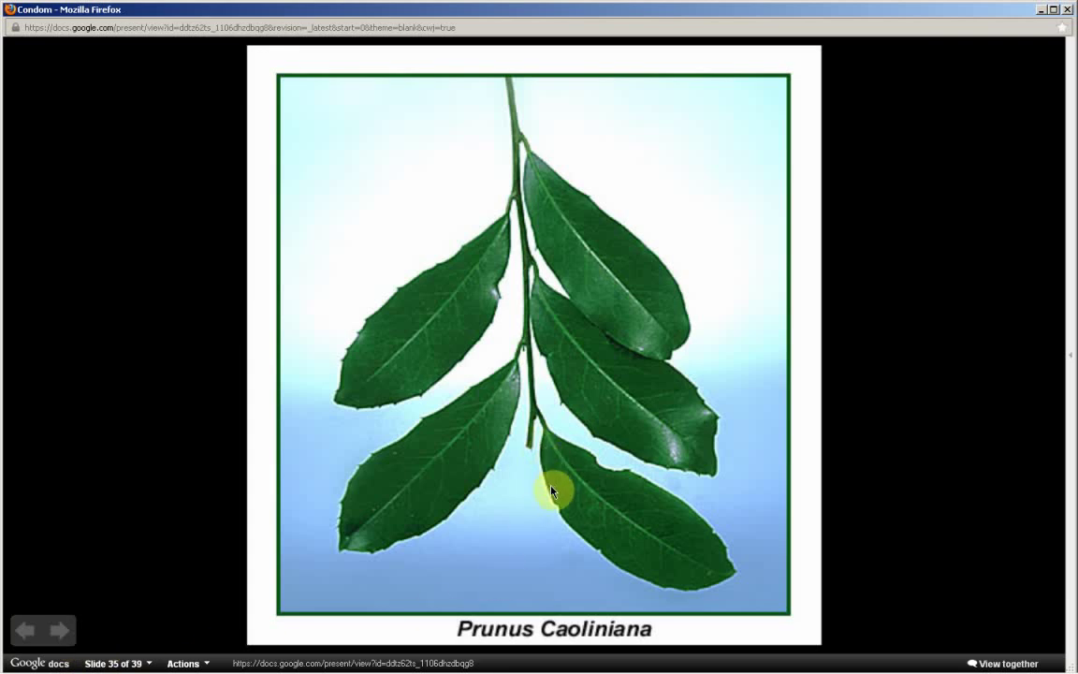
pyautogui.moveTo(659, 598)
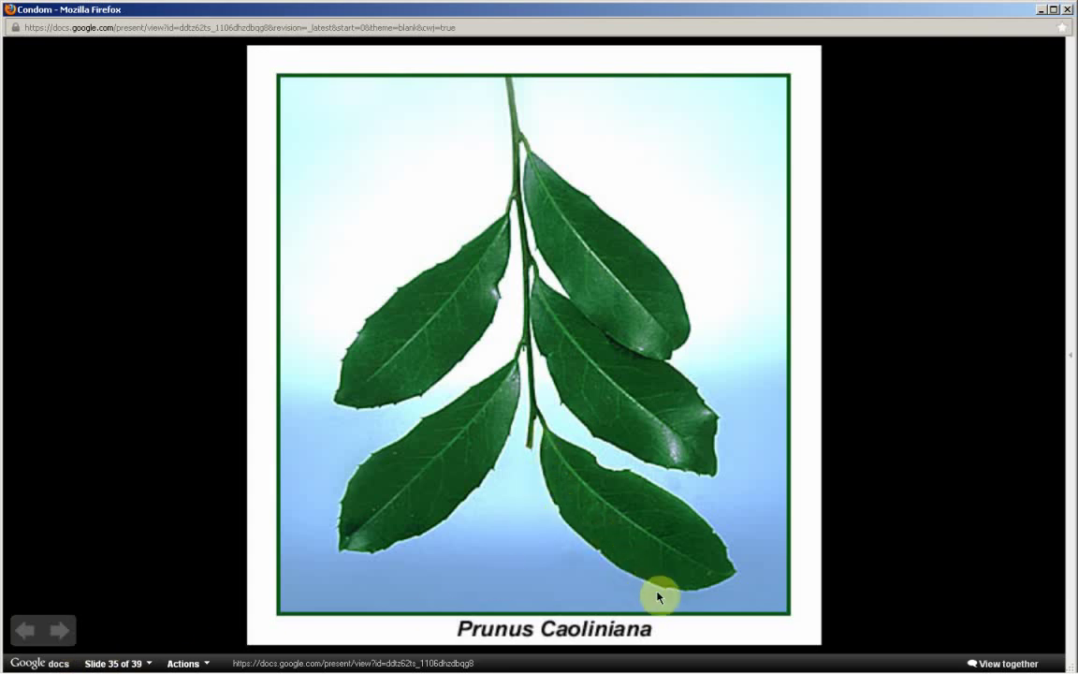
pyautogui.moveTo(599, 483)
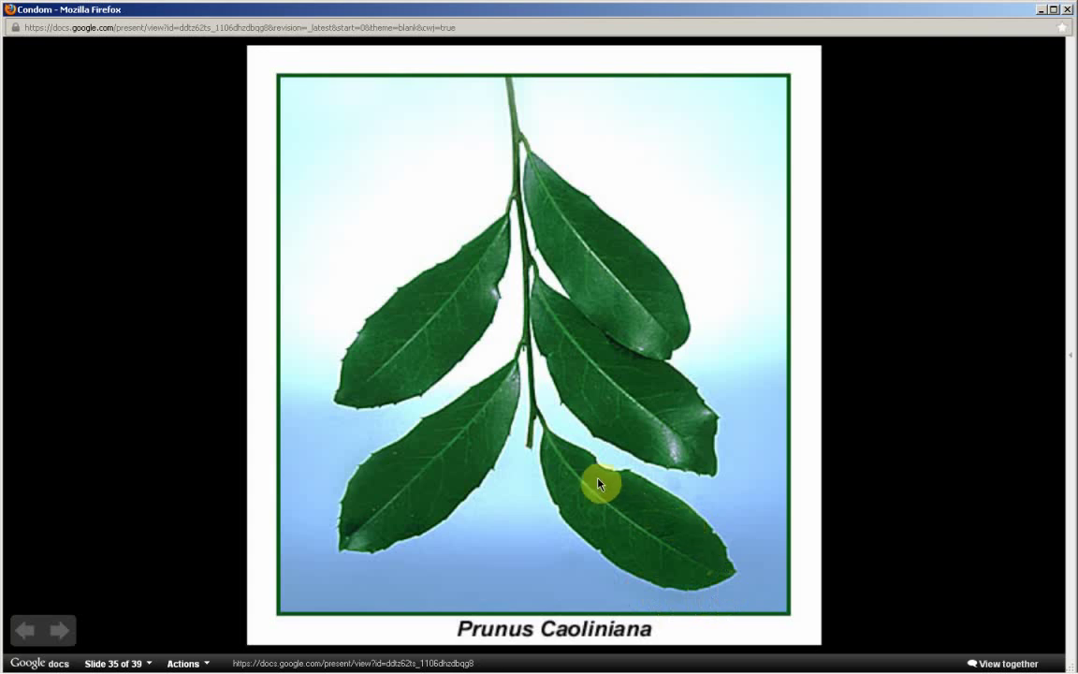
pyautogui.moveTo(588, 188)
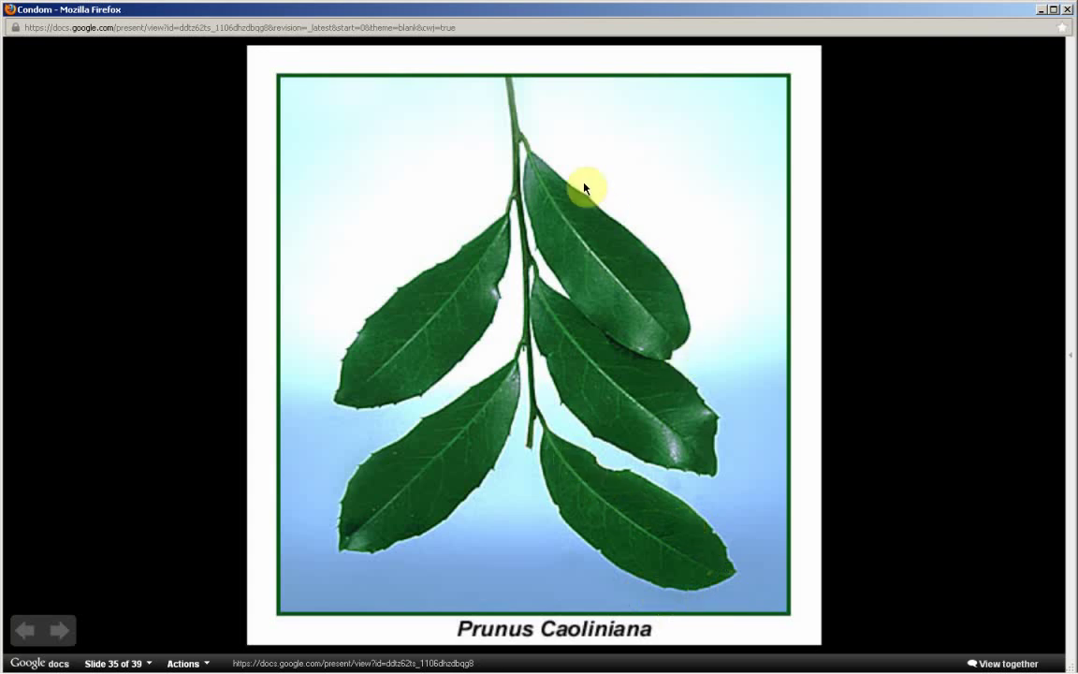
pyautogui.moveTo(681, 382)
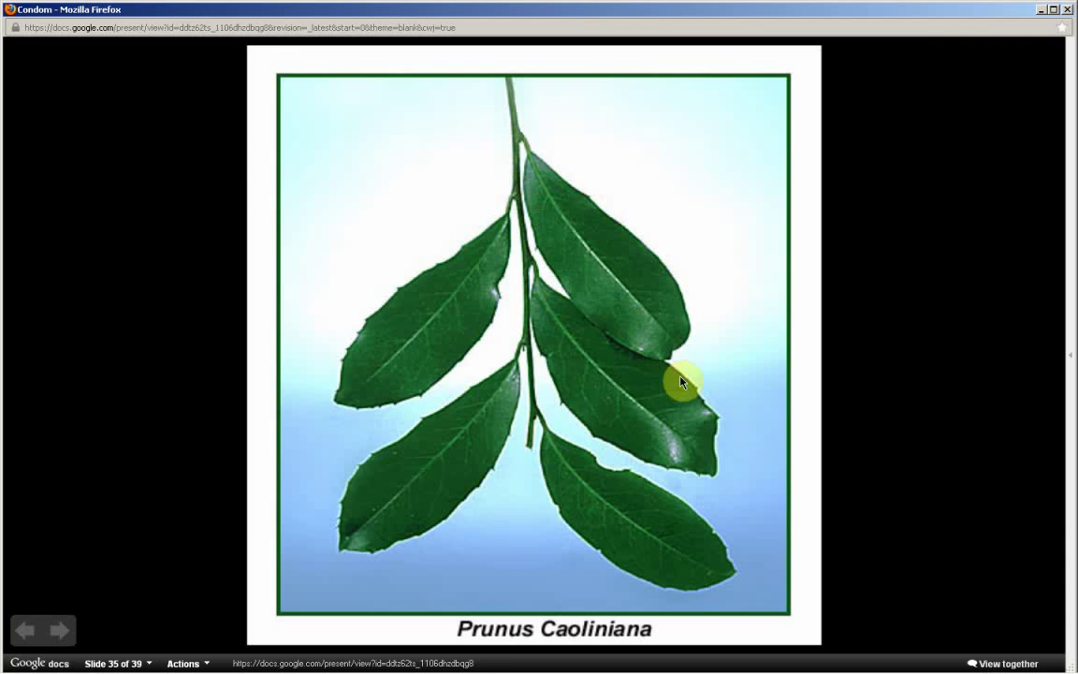
pyautogui.moveTo(483, 487)
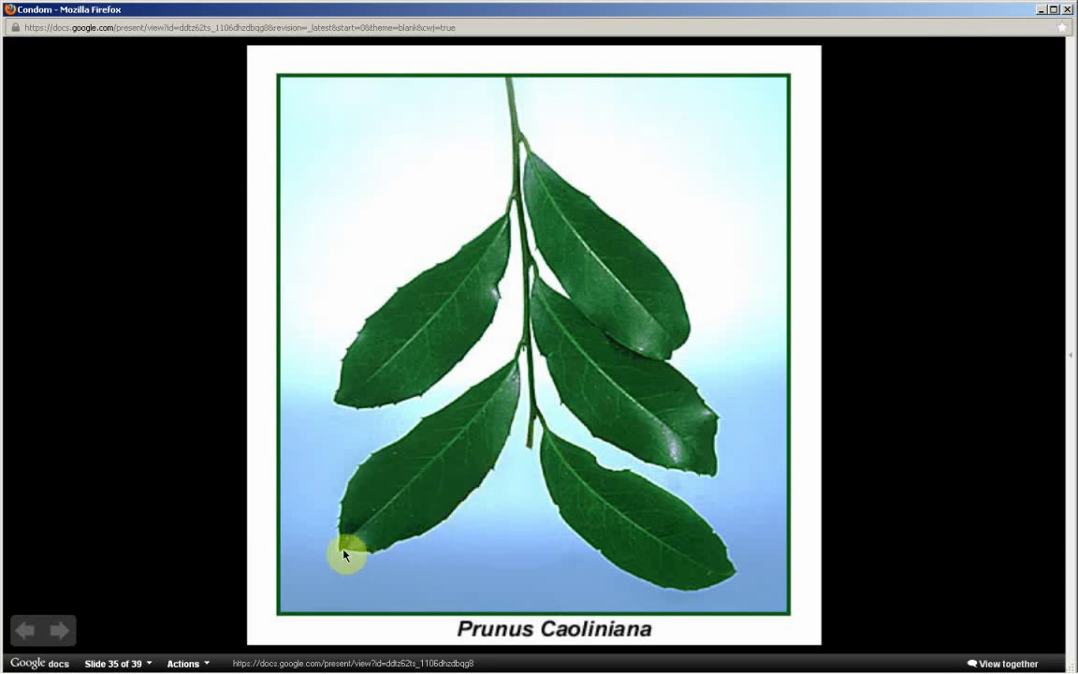
pyautogui.moveTo(476, 375)
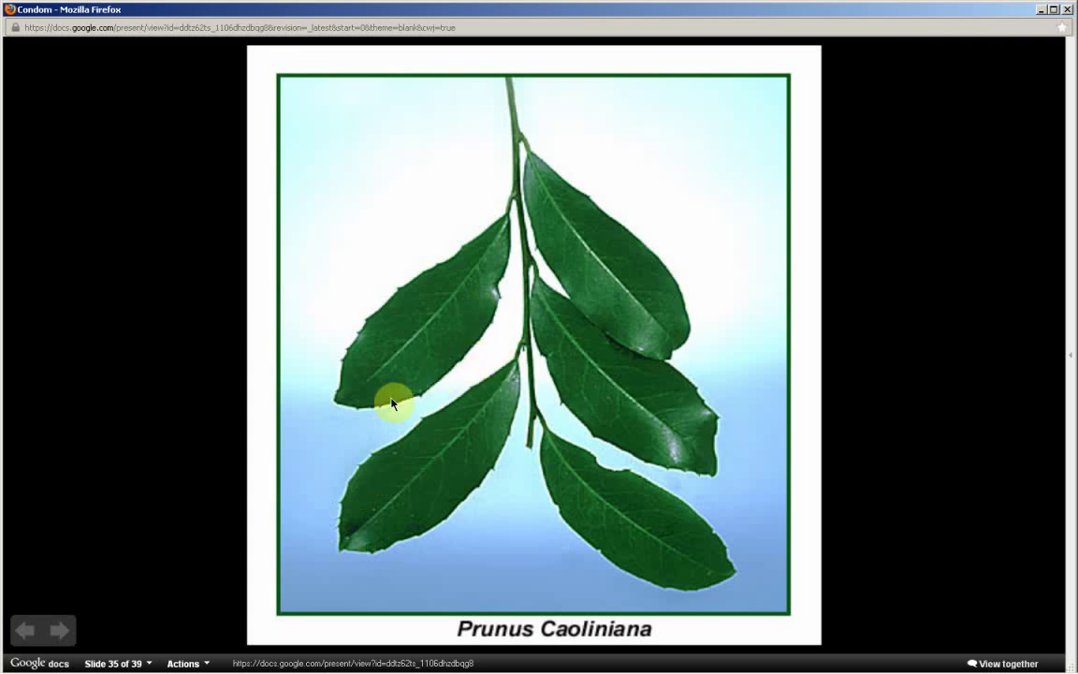
pyautogui.moveTo(448, 266)
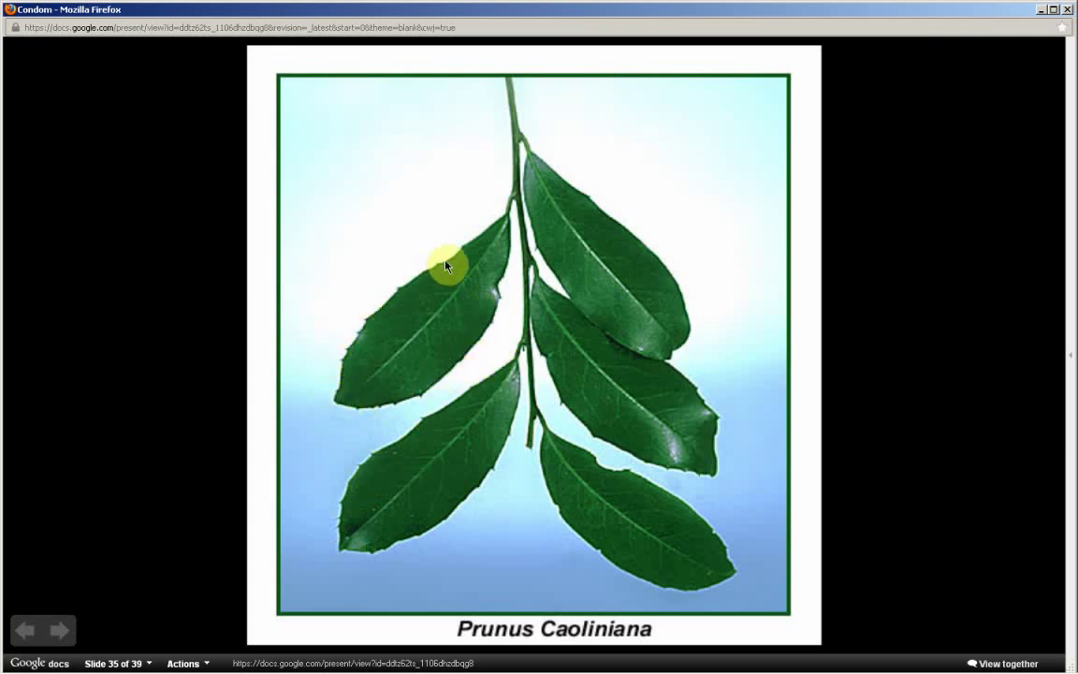
pyautogui.moveTo(262, 468)
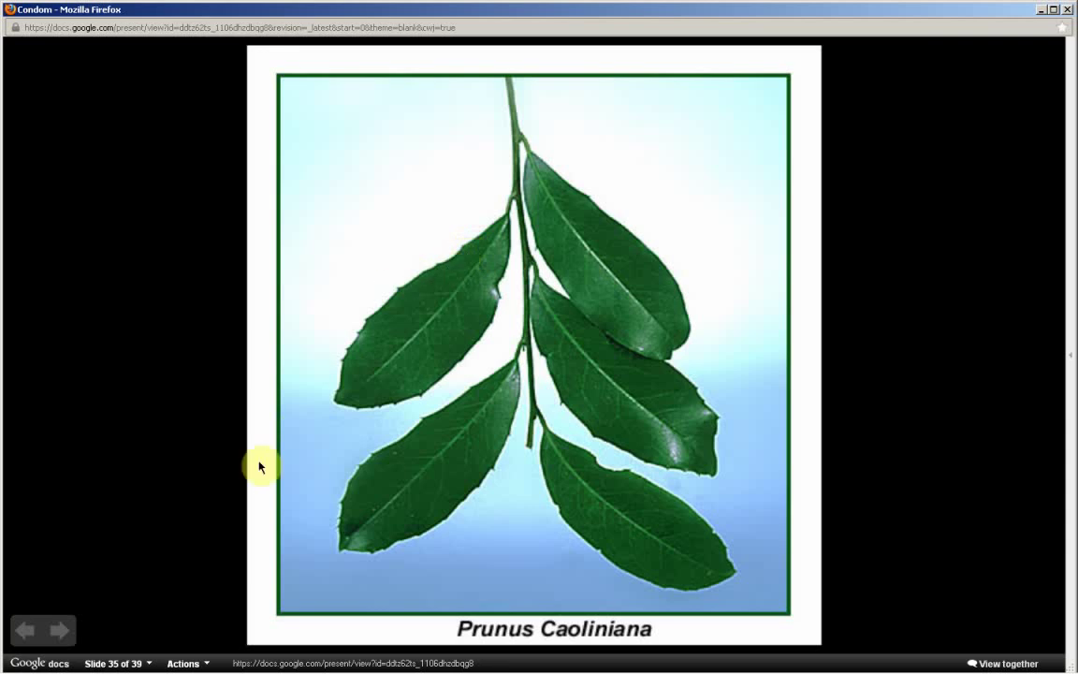
# - Advance past slide 36's glossy serrated leaves to slide 37, four seeds with a 5 mm scale
pyautogui.click(60, 629)
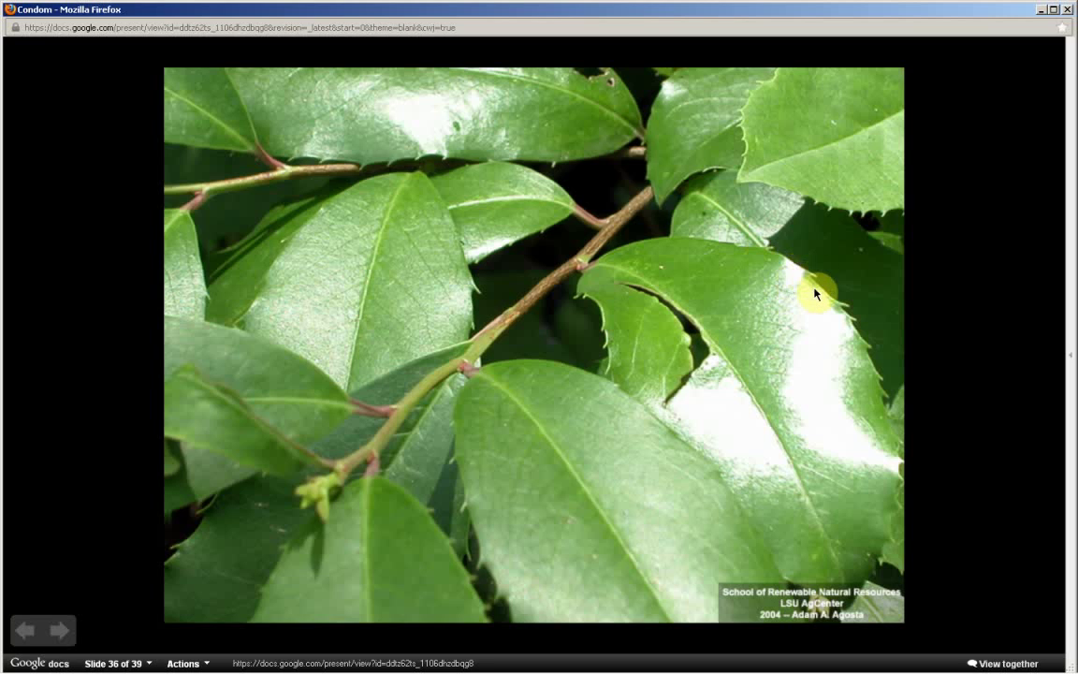
pyautogui.moveTo(838, 322)
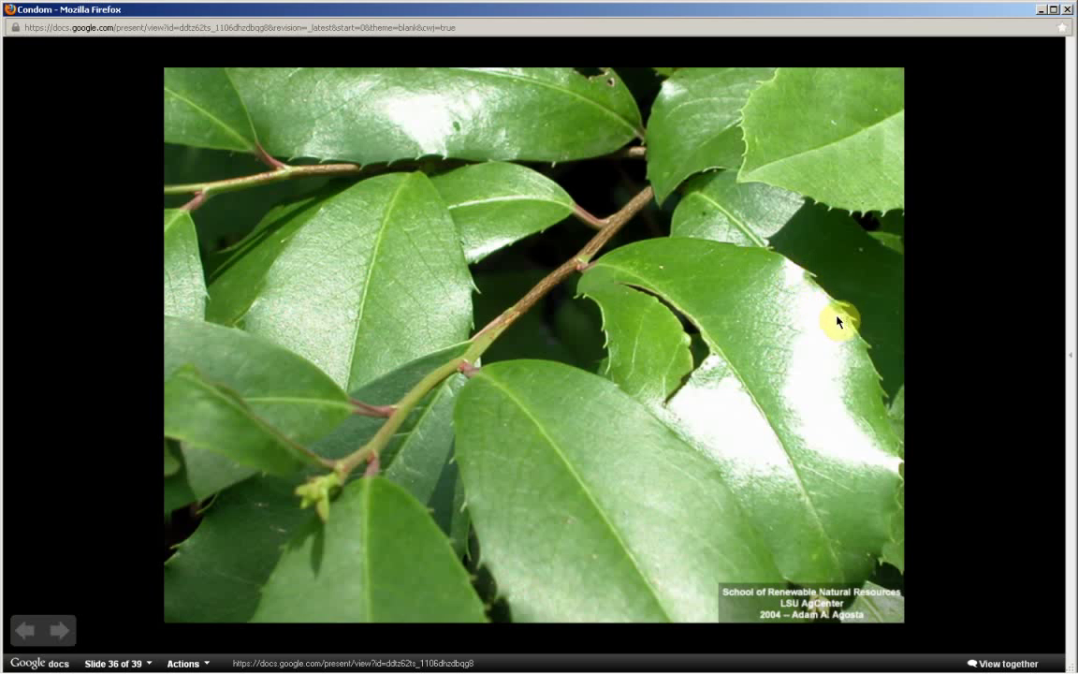
pyautogui.moveTo(802, 277)
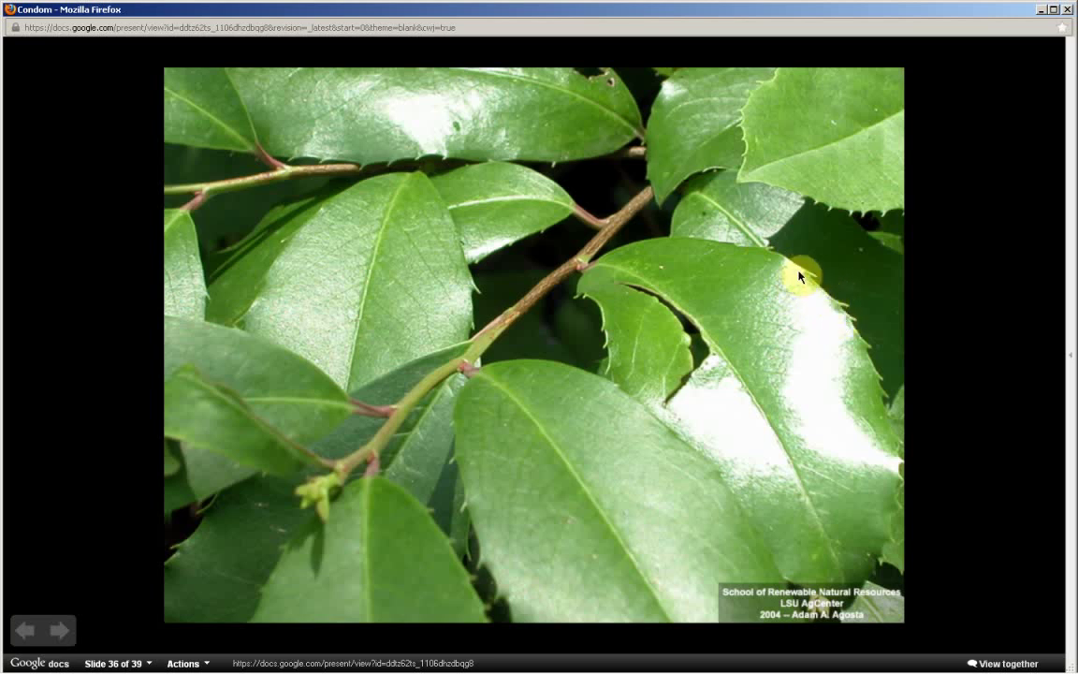
pyautogui.moveTo(719, 259)
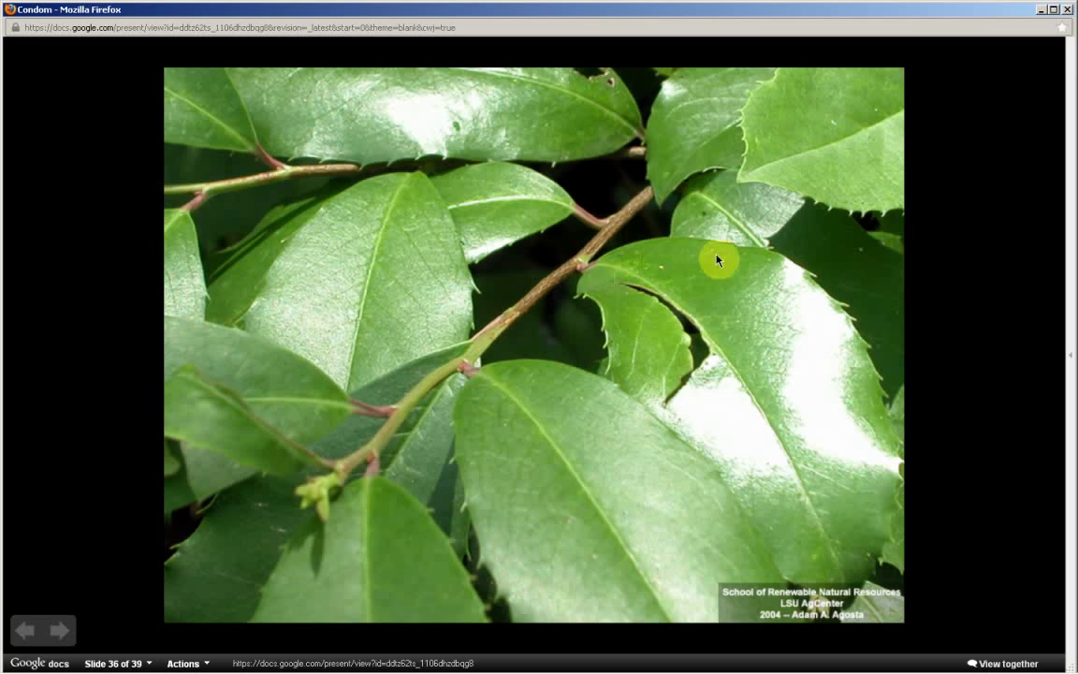
pyautogui.moveTo(863, 355)
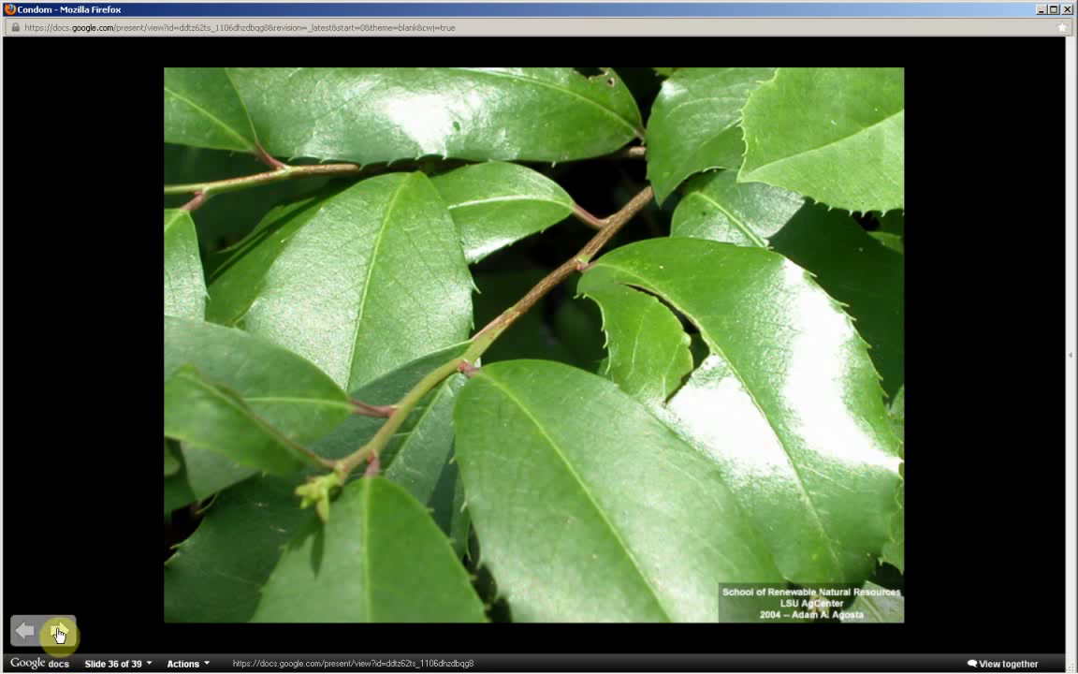
pyautogui.click(58, 631)
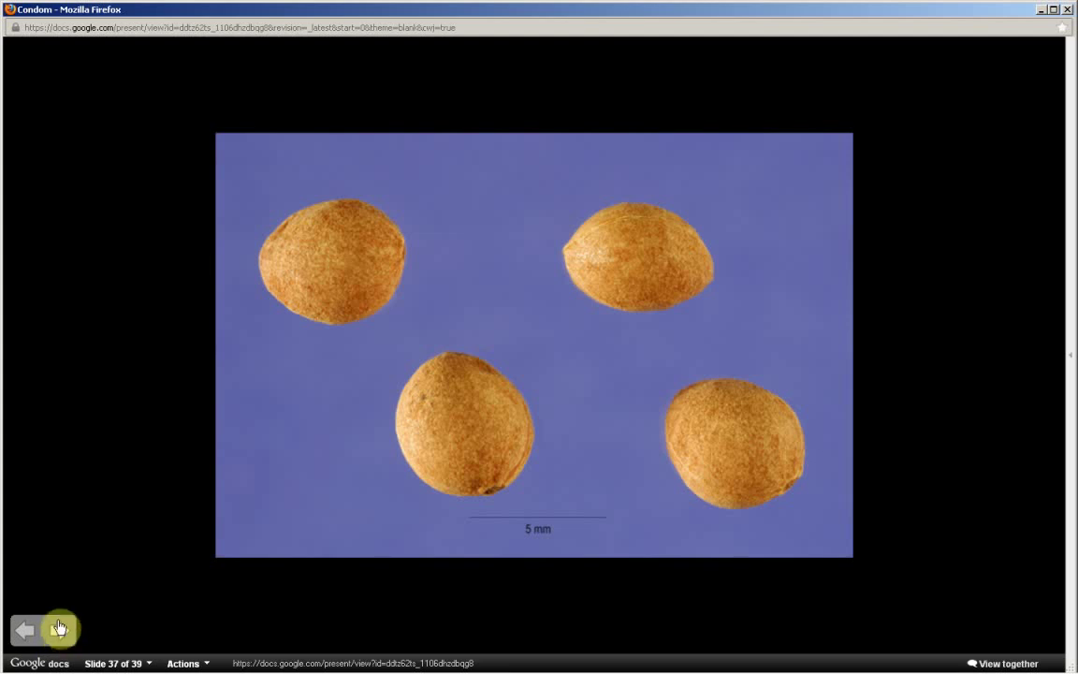
# - Advance to slide 38, the fruit-laden tree captioned "Fruit, Seeds."
pyautogui.click(60, 629)
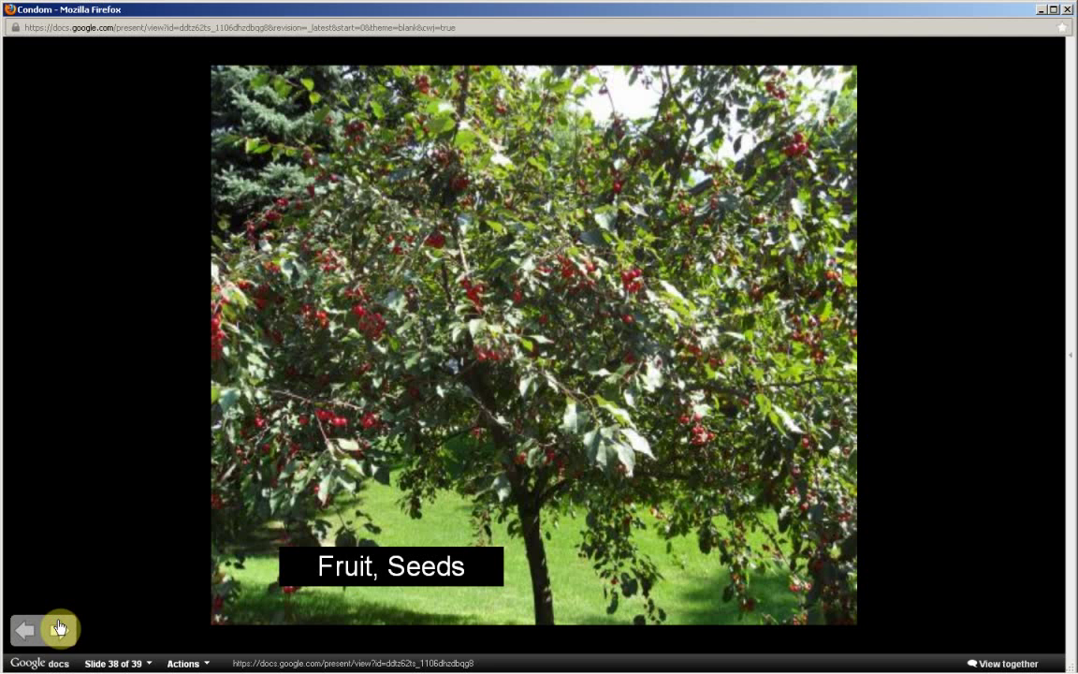
# - Advance to the final slide 39, the Survival Plants Memory Course closing logo
pyautogui.click(58, 629)
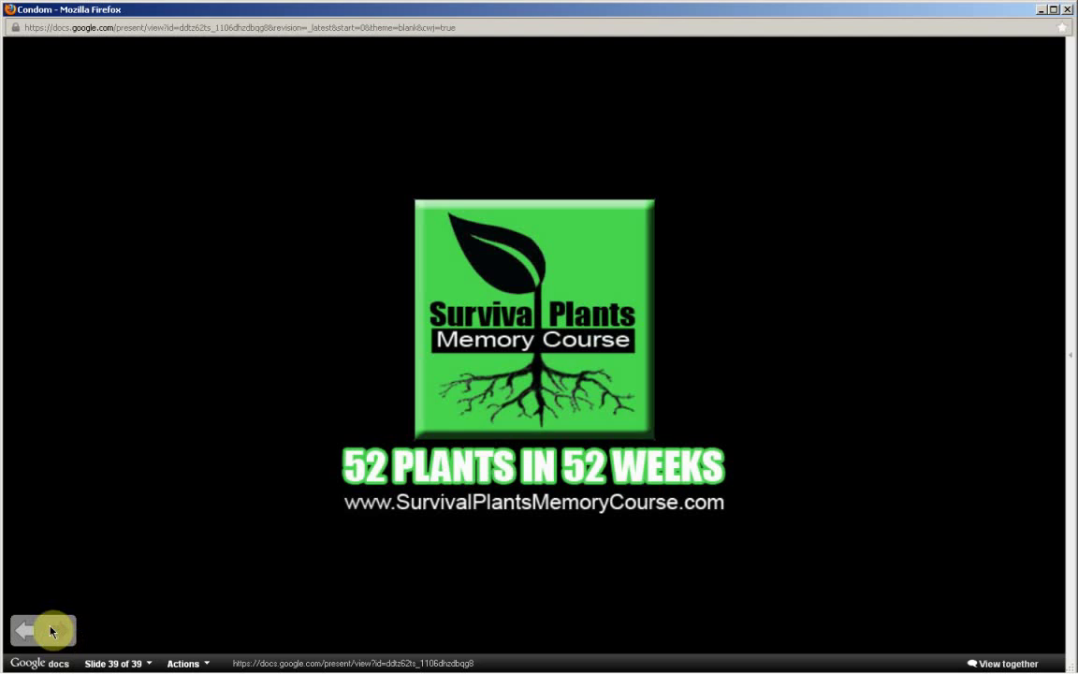